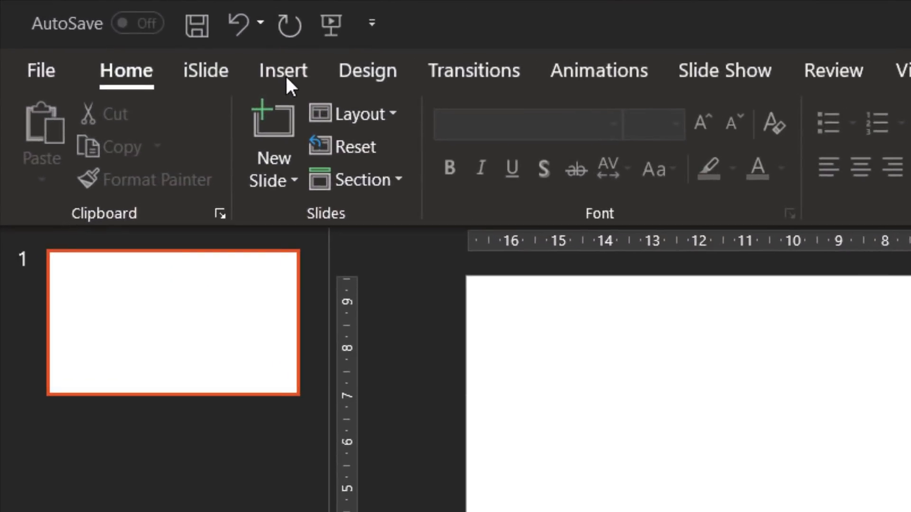
- Insert 'study hard sketch.png' onto the slide, then cut it to the clipboard
click(283, 70)
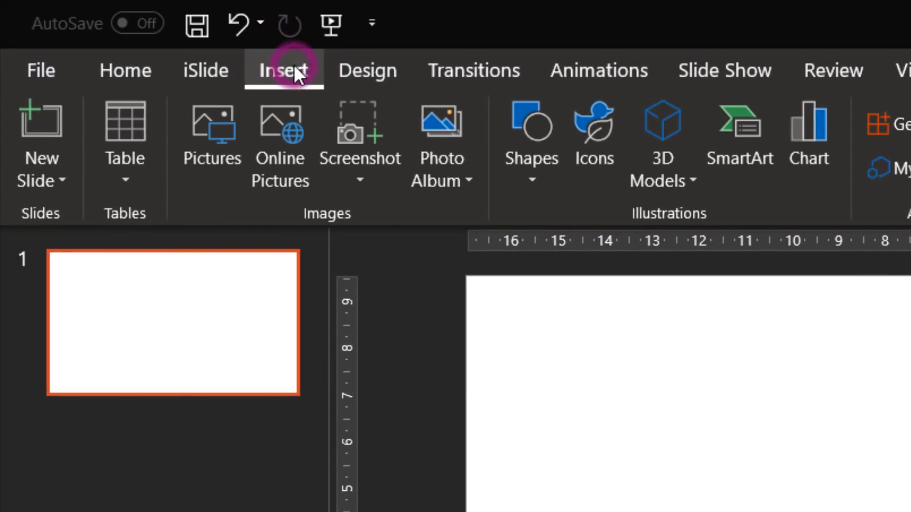
click(212, 133)
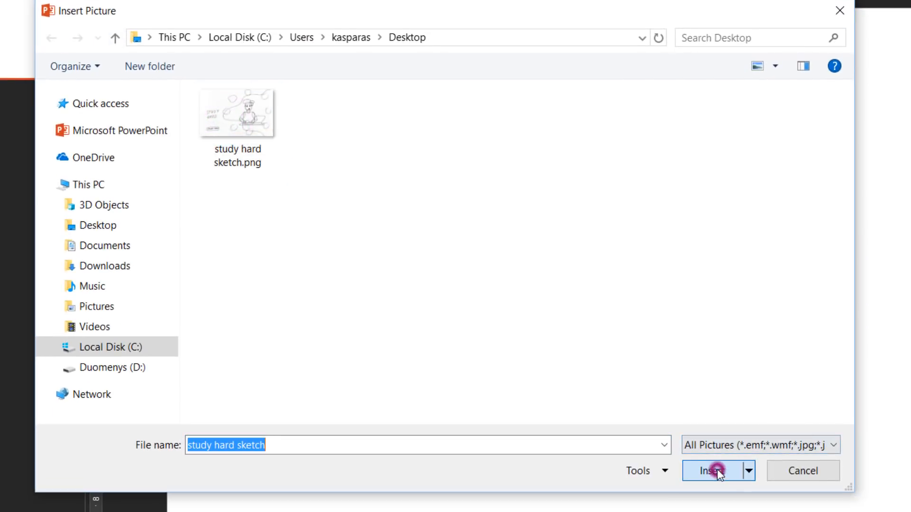
click(713, 471)
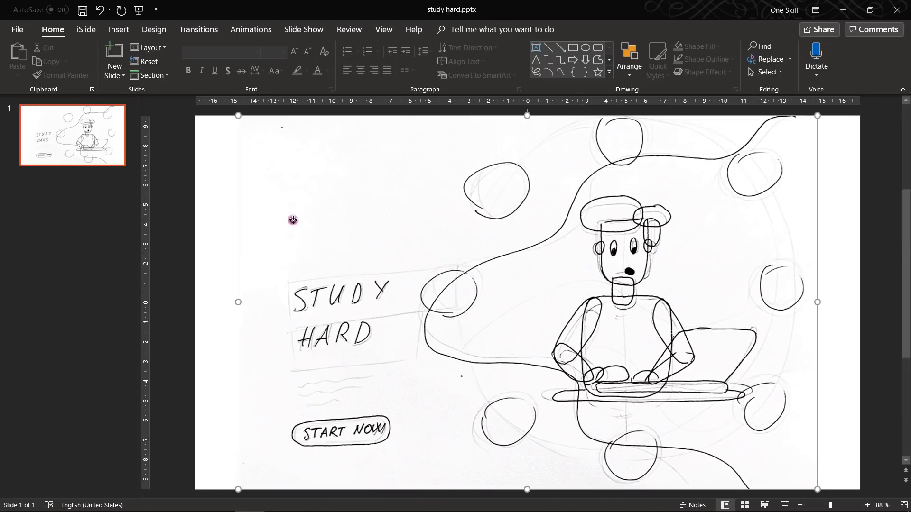
key(ctrl+x)
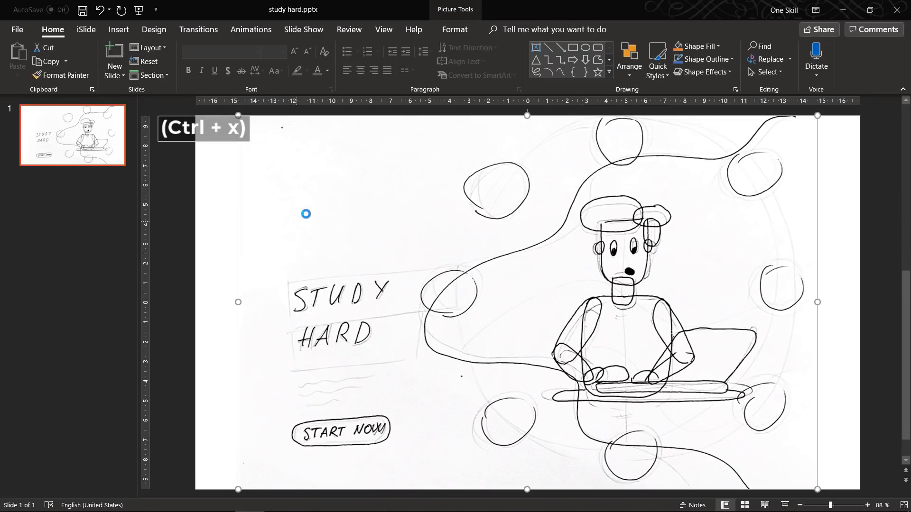
key(ctrl+x)
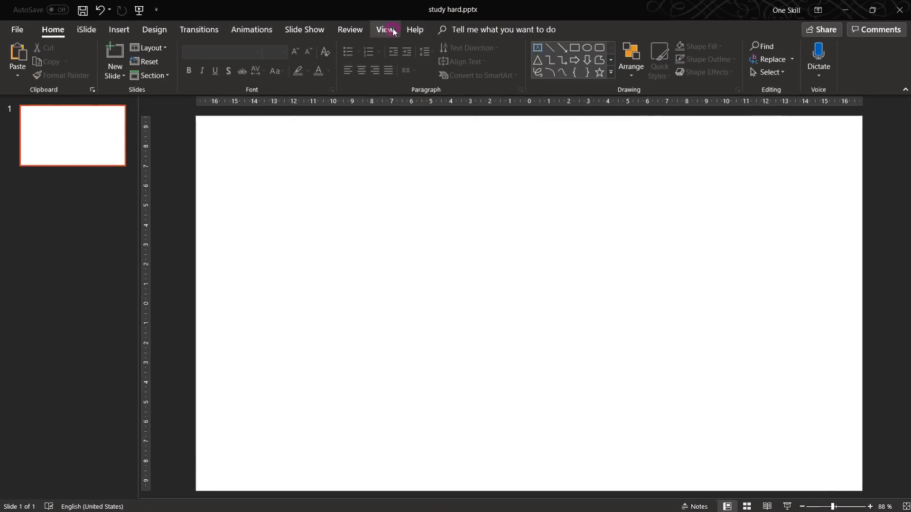
- In Slide Master view, paste the sketch onto the chosen layout
click(385, 30)
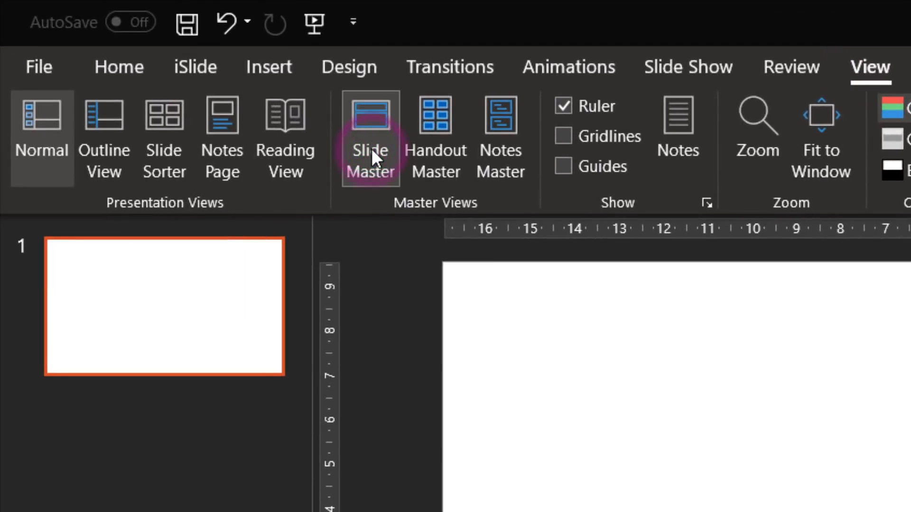
click(370, 138)
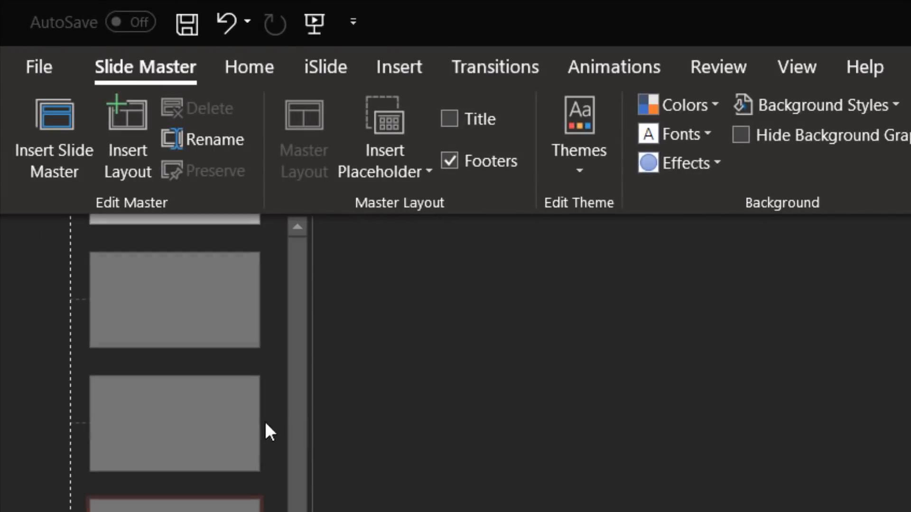
scroll(up, 3)
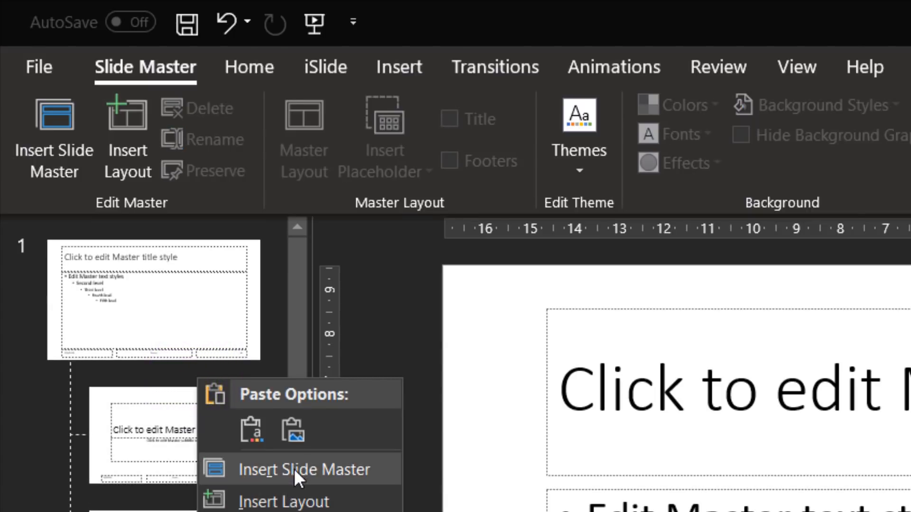
click(304, 469)
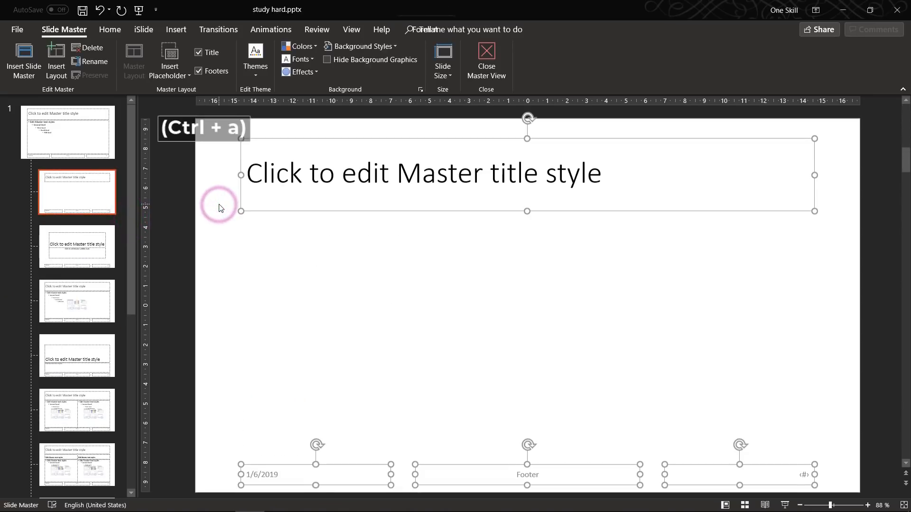
key(ctrl+v)
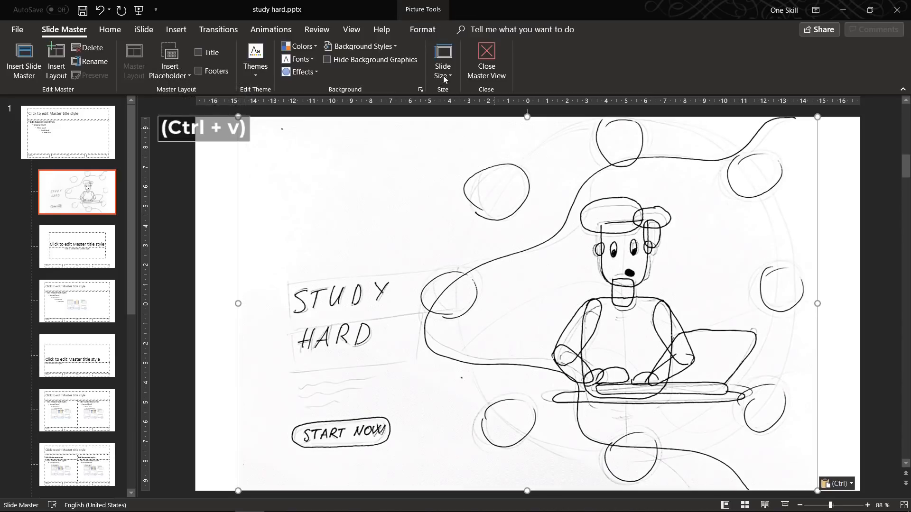
click(720, 47)
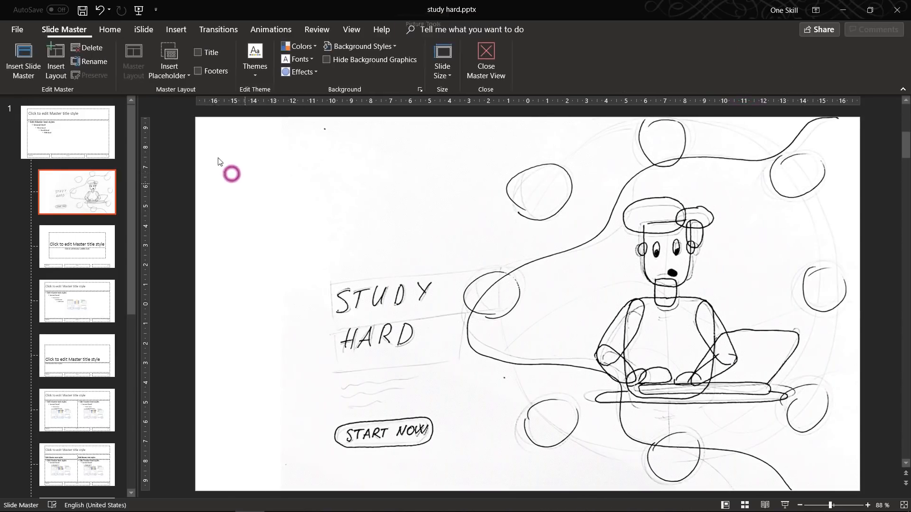
- Cover the sketch with a white rectangle and fade it via fill transparency
click(175, 30)
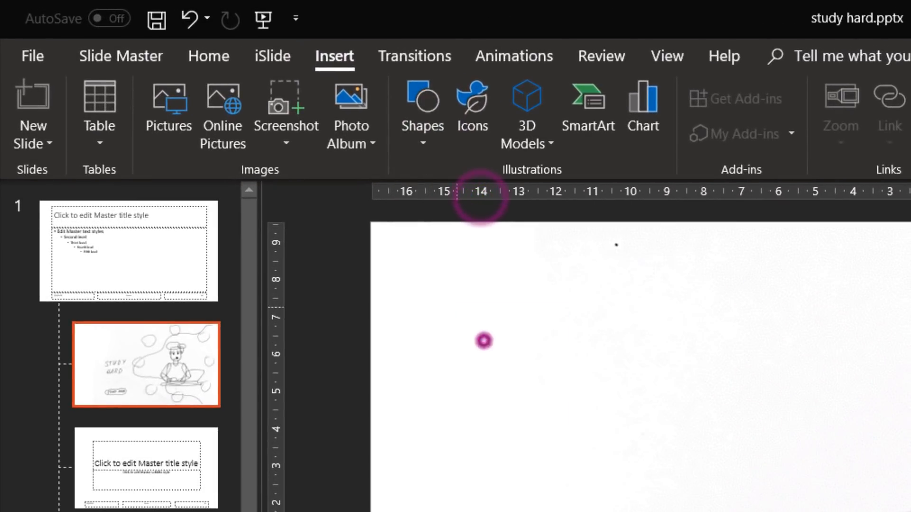
click(436, 46)
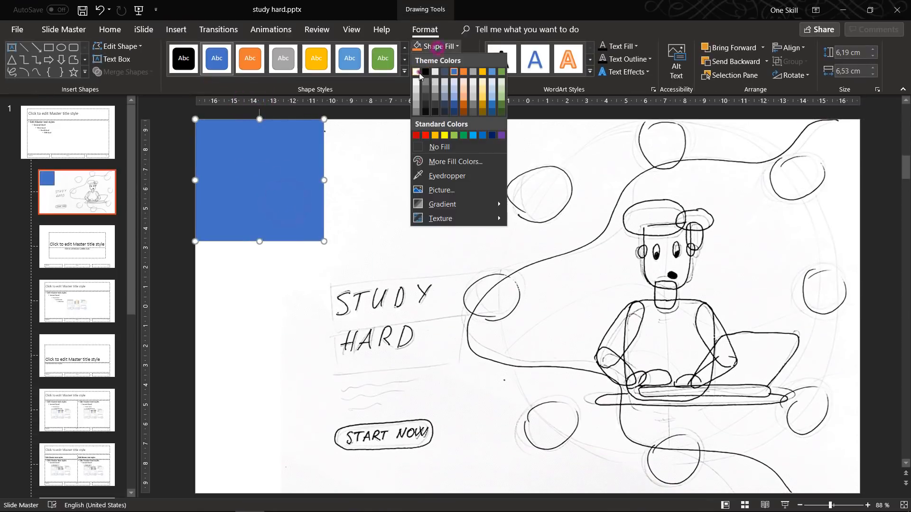
right_click(471, 260)
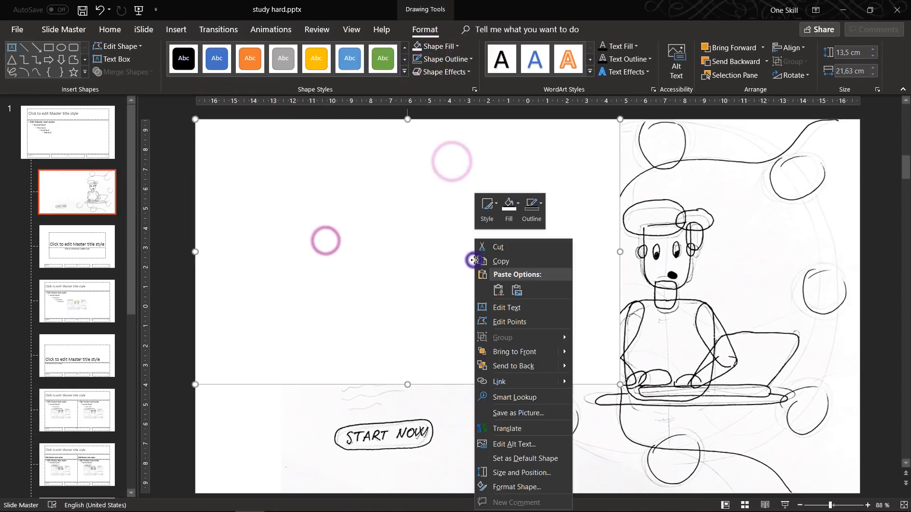
click(516, 487)
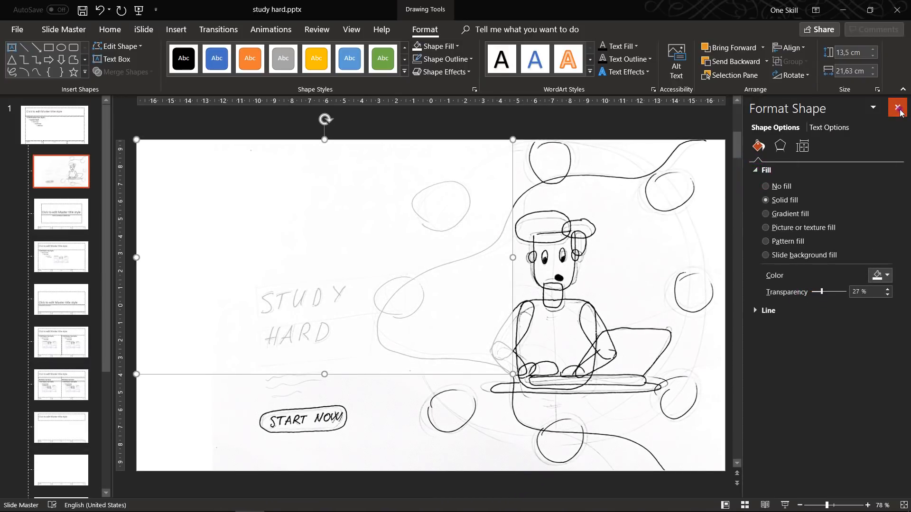
scroll(down, 3)
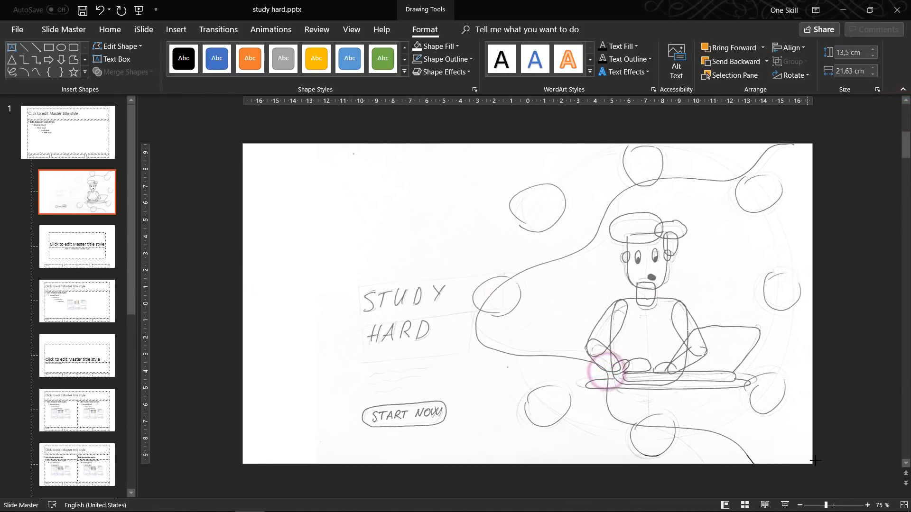
click(523, 302)
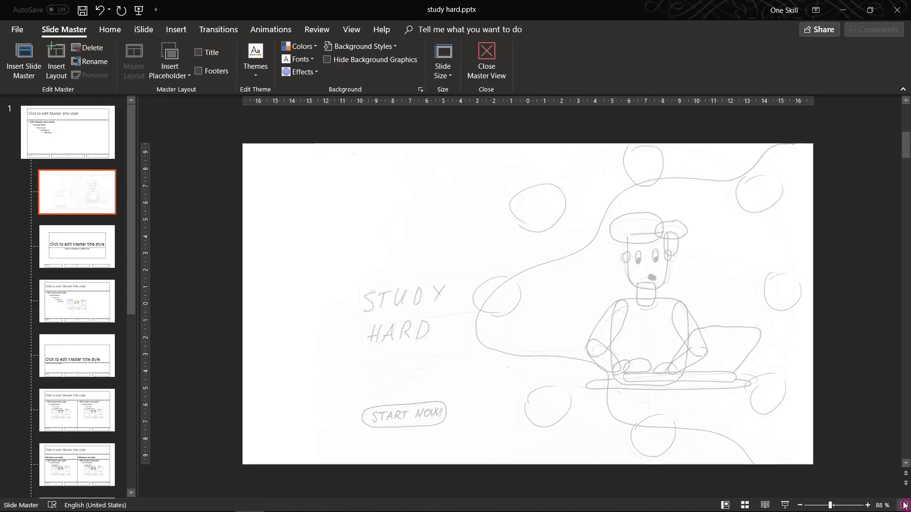
- Leave Master view and apply the sketch layout to slide 1
click(486, 61)
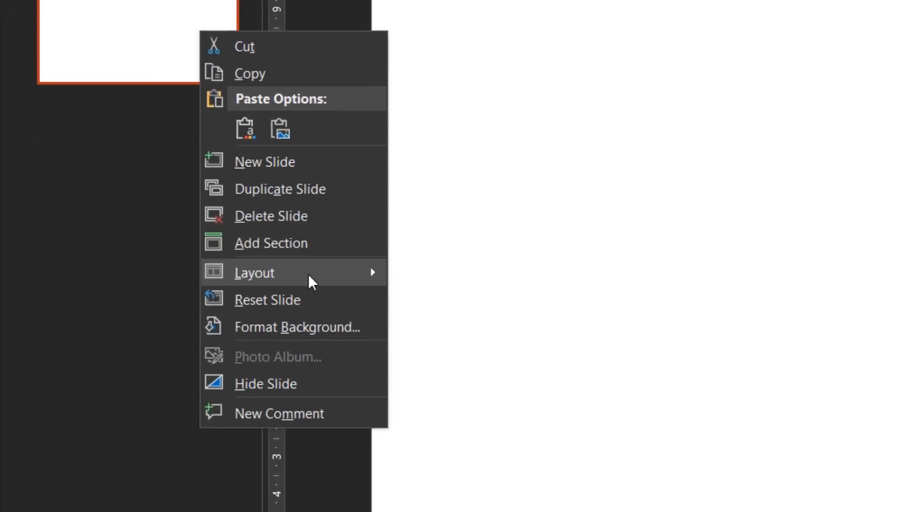
click(432, 325)
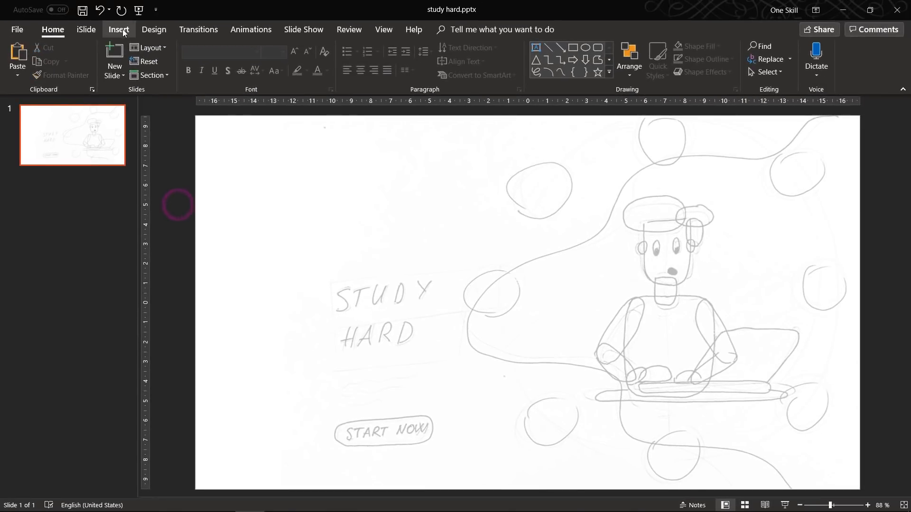
click(118, 30)
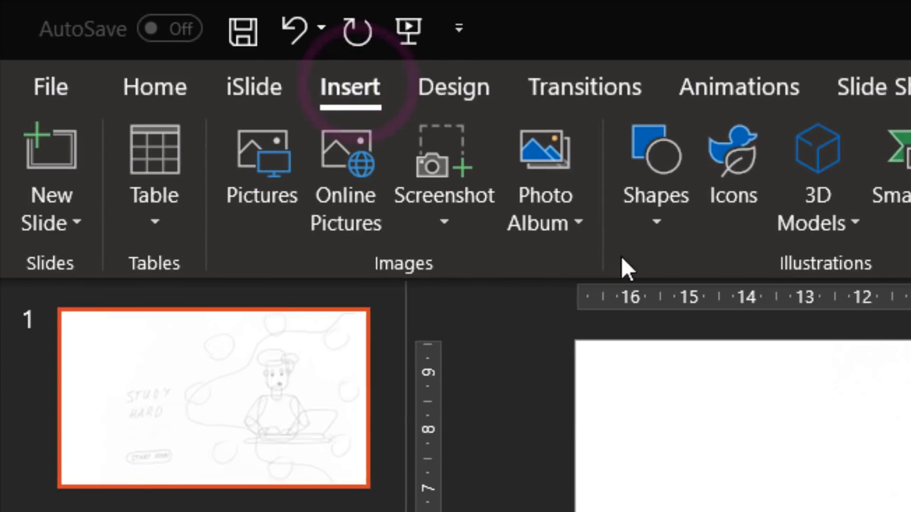
- Trace the head, cap and hair with semi-transparent blue rounded shapes, adjusting the cap
click(656, 169)
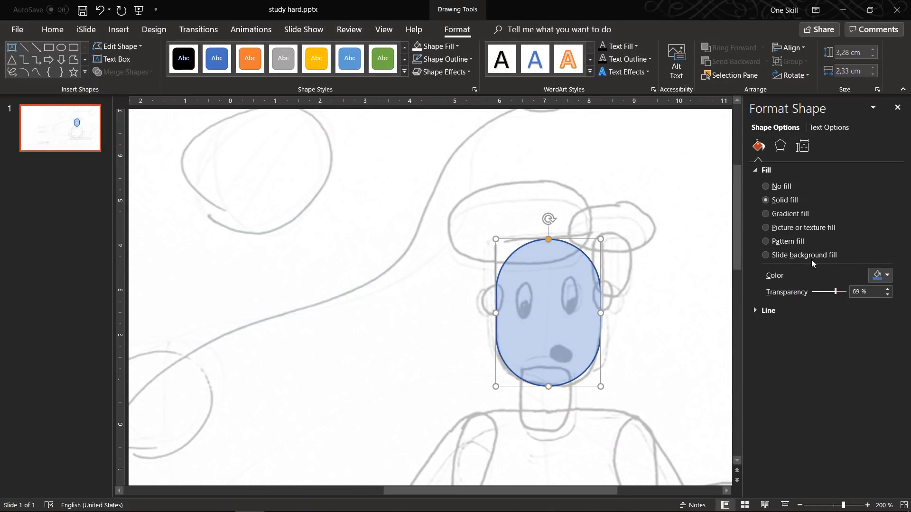
mouse_move(846, 250)
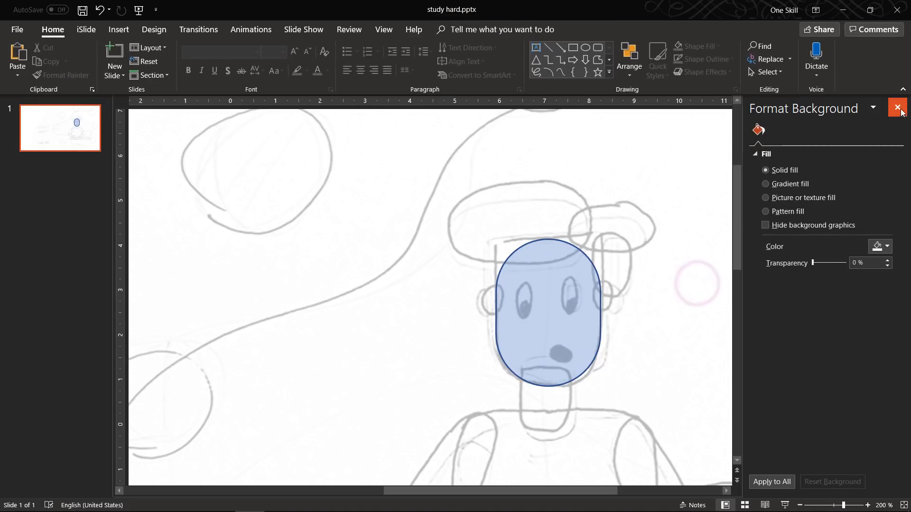
click(897, 107)
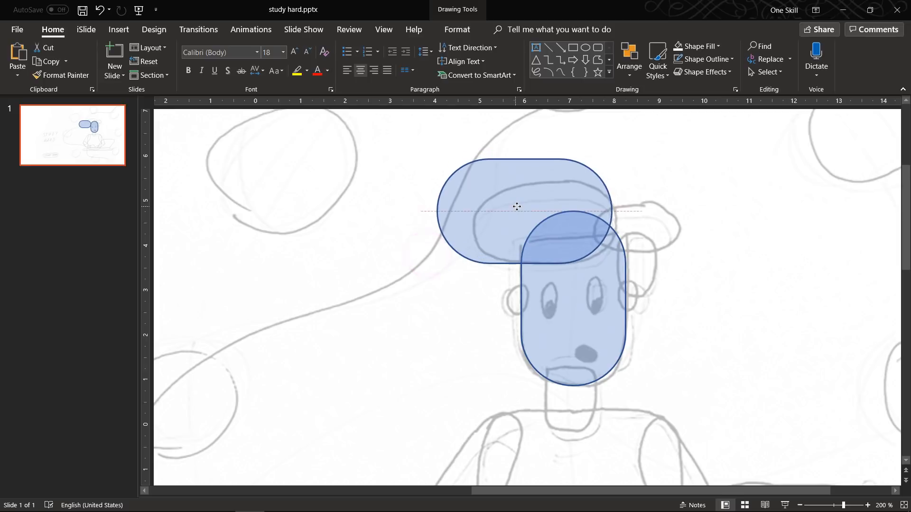
click(517, 208)
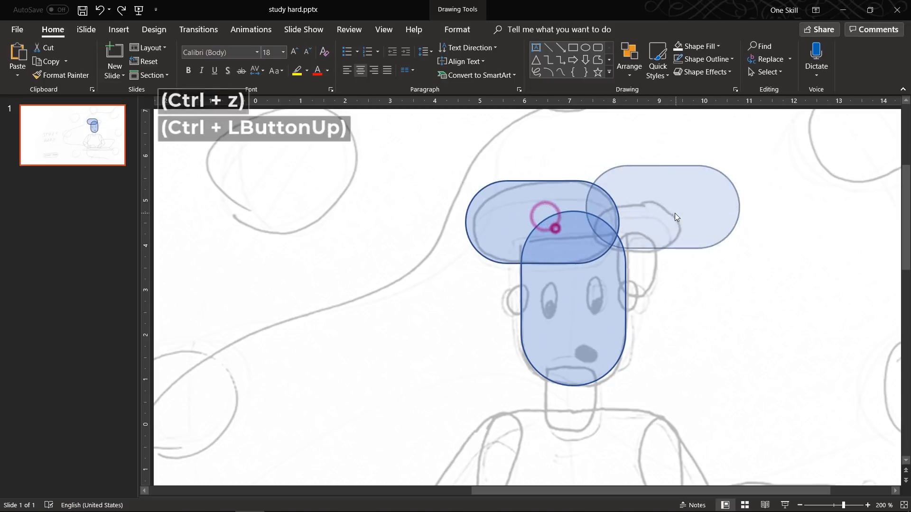
key(ctrl+z)
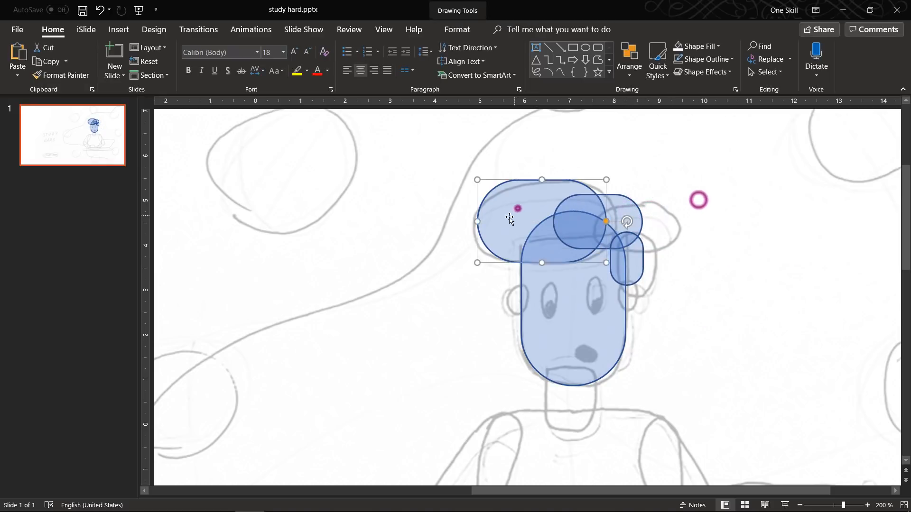
right_click(509, 219)
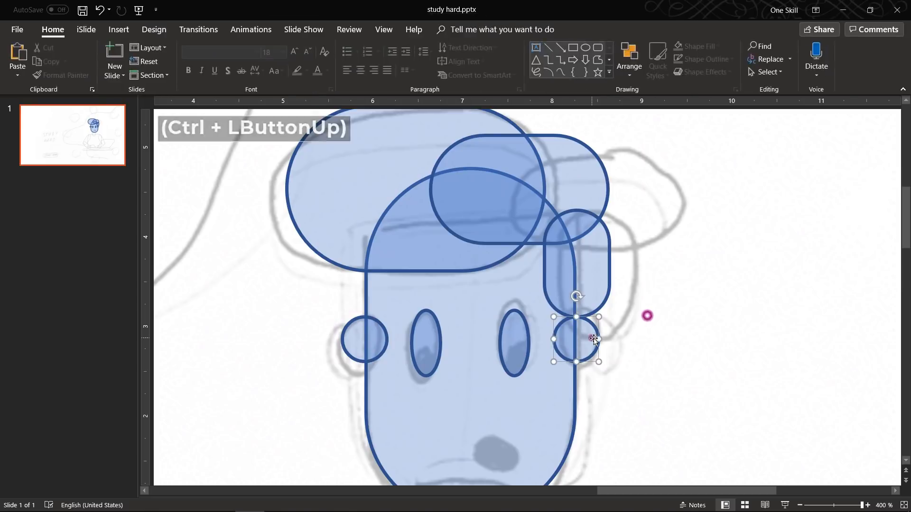
- Add the second ear and trace the body, arms, desk and laptop in translucent blue
click(520, 354)
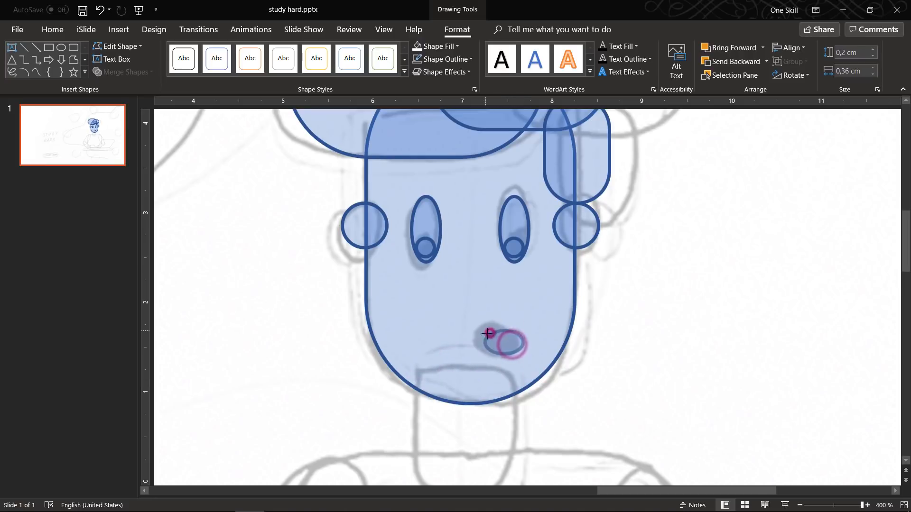
scroll(down, 3)
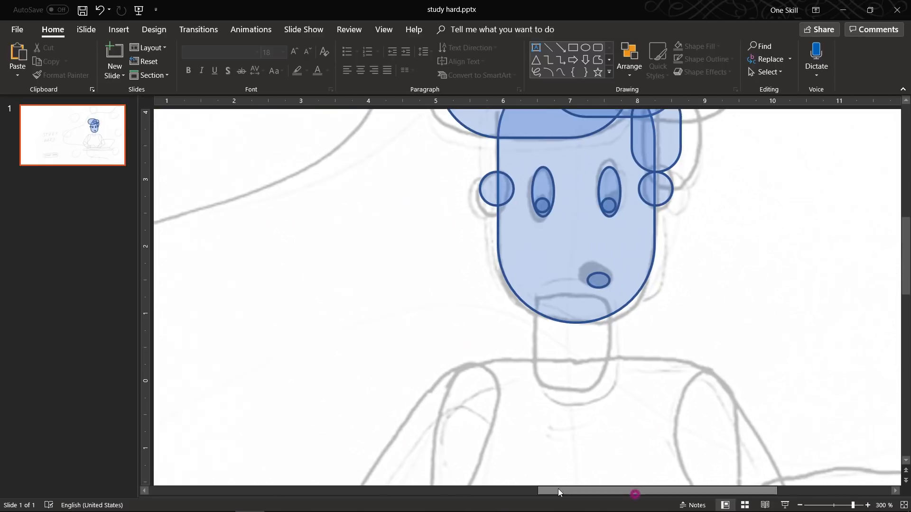
key(ctrl+z)
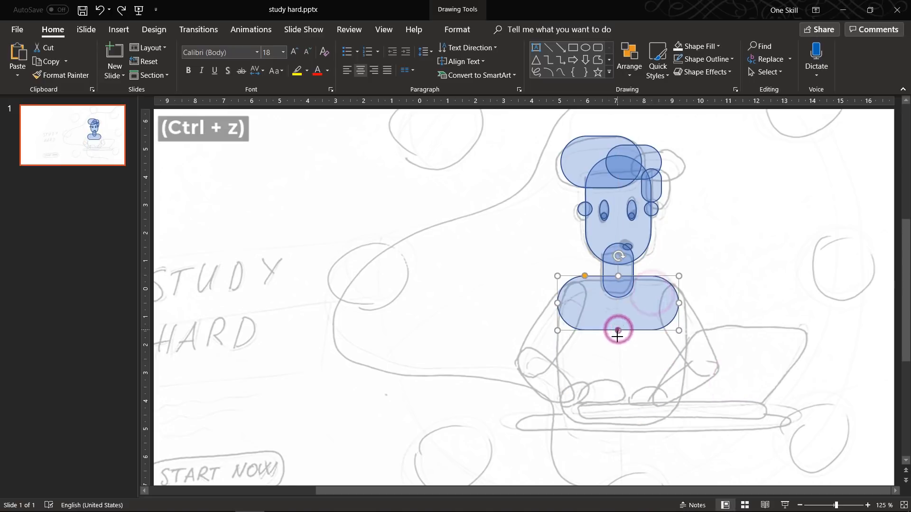
key(ctrl+z)
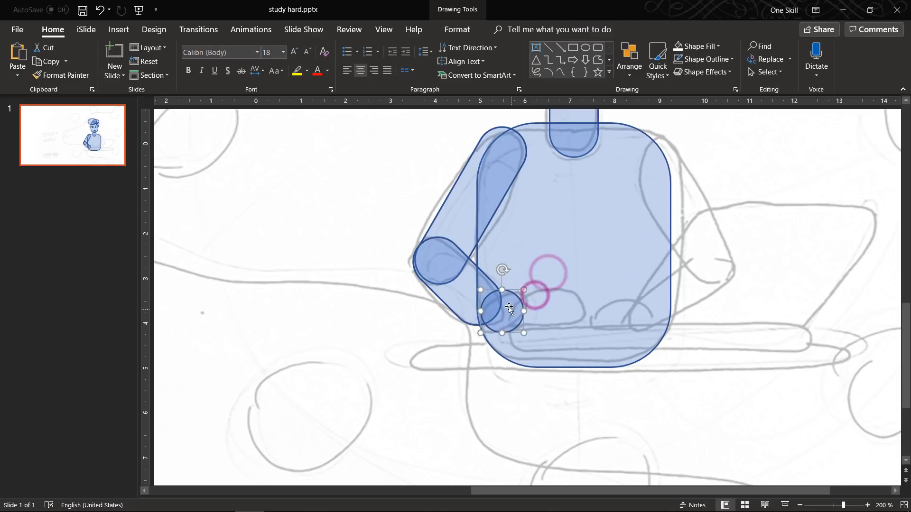
click(118, 29)
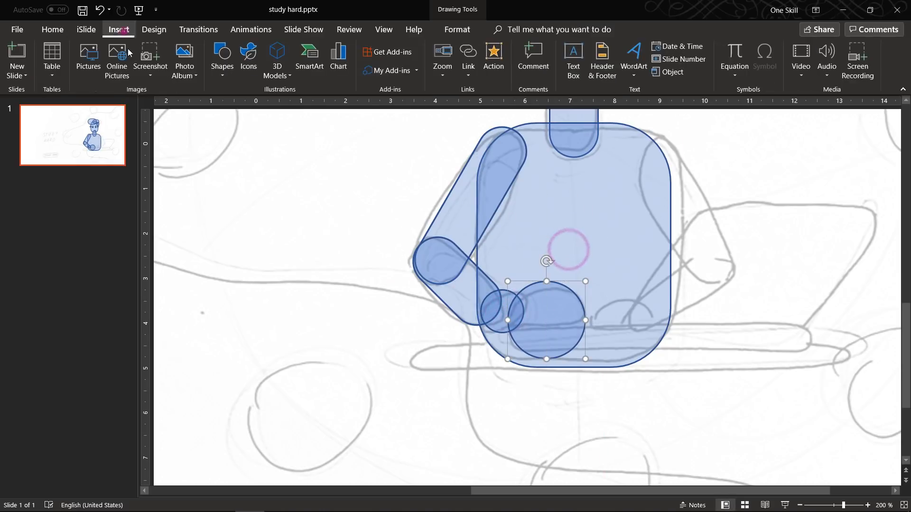
click(123, 71)
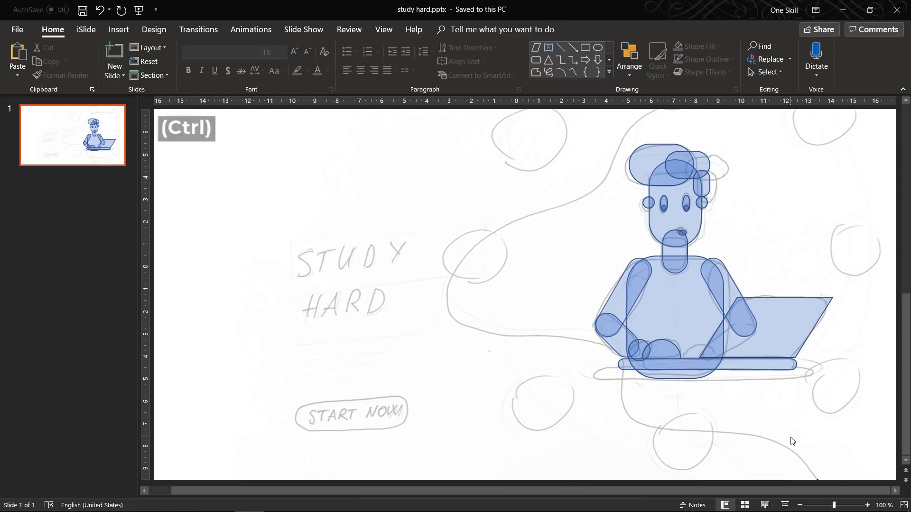
- Draw a large ring oval around the character and set it to No Fill
scroll(down, 3)
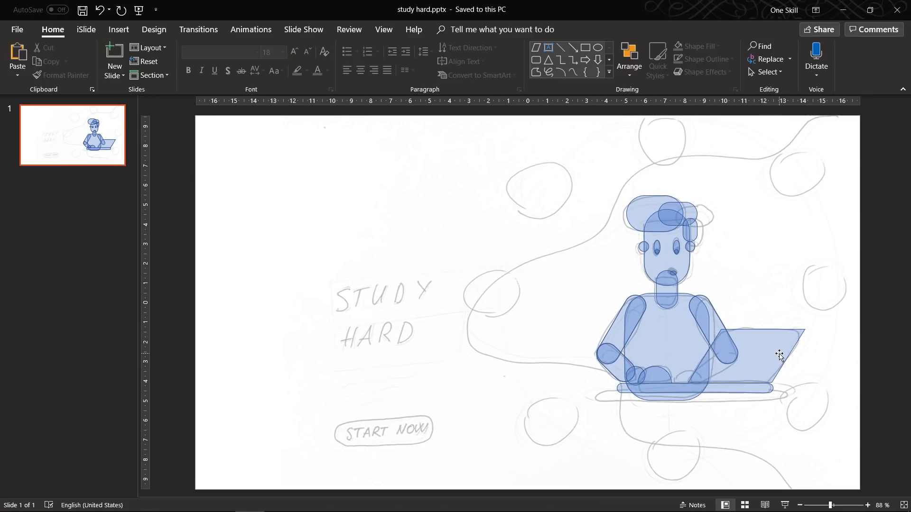
click(118, 30)
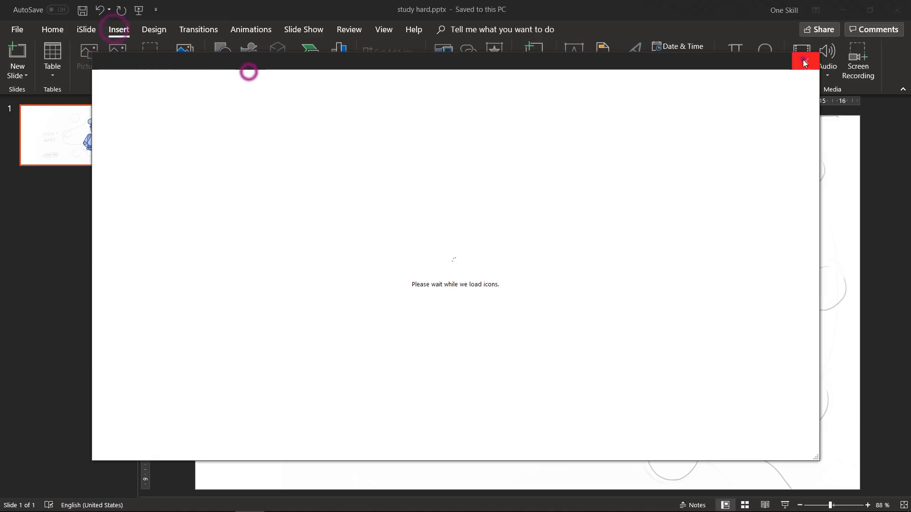
click(805, 63)
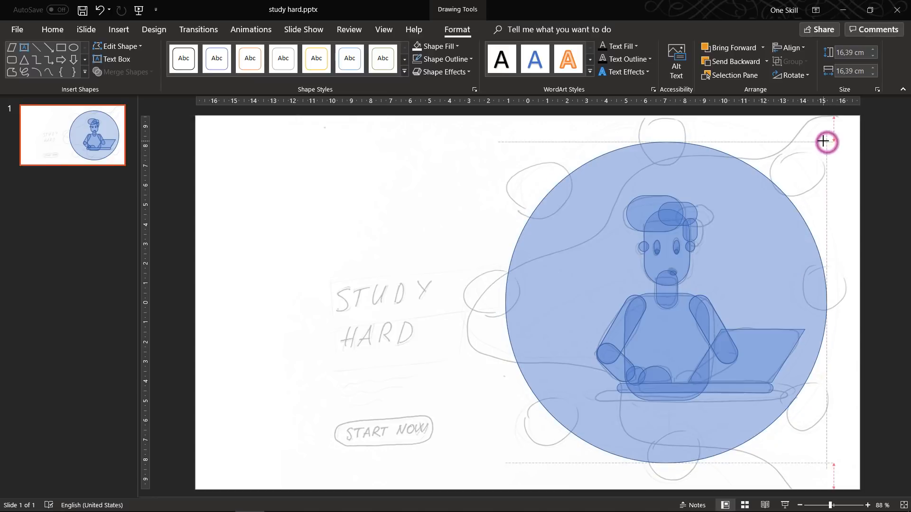
click(435, 45)
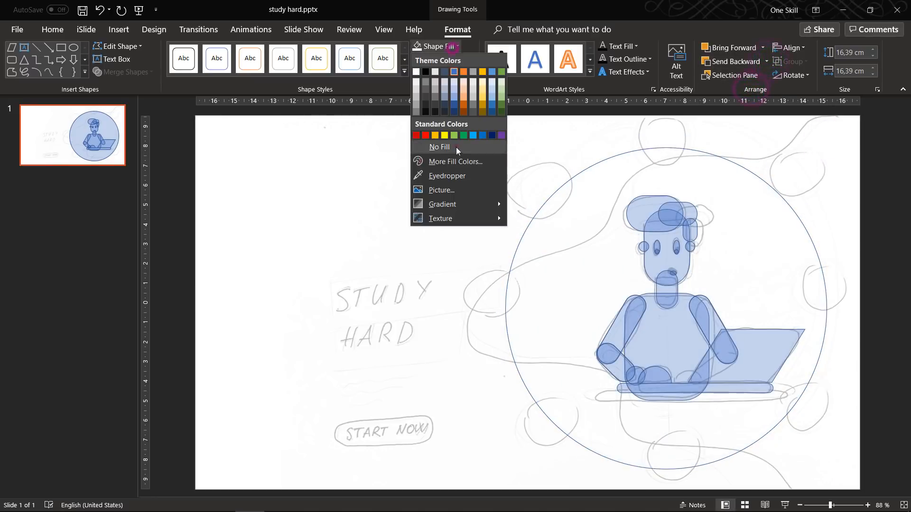
click(439, 146)
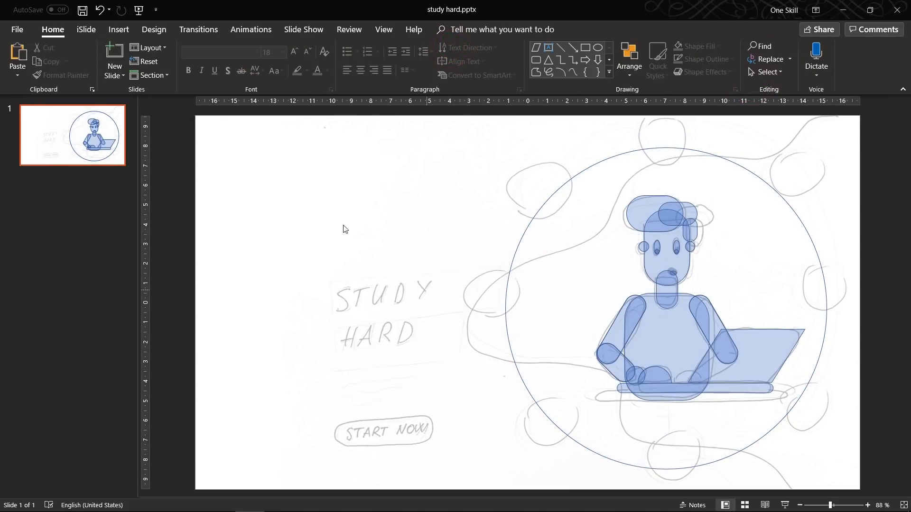
- Copy small blue circles evenly around the ring
click(117, 29)
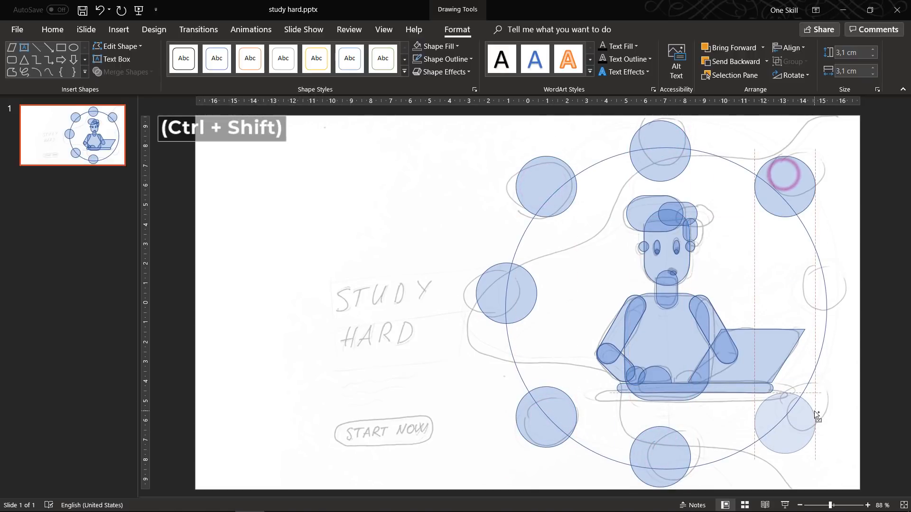
click(887, 219)
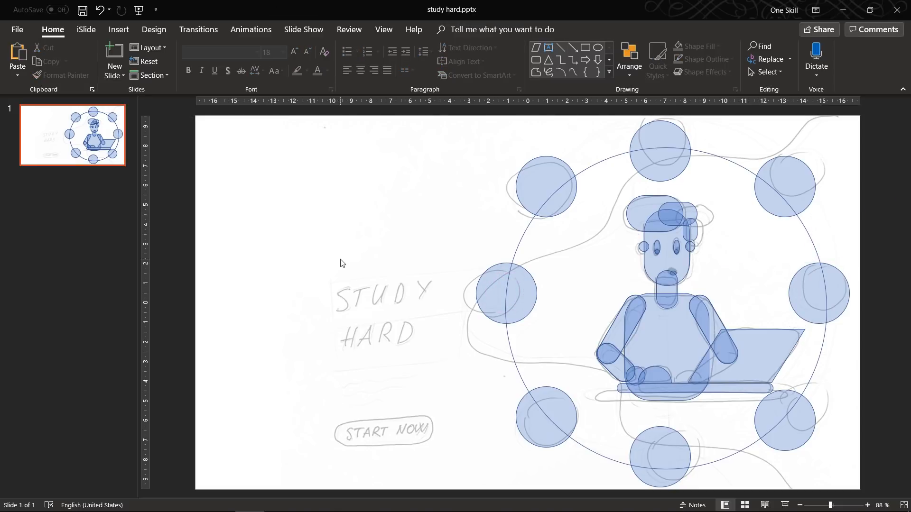
click(117, 29)
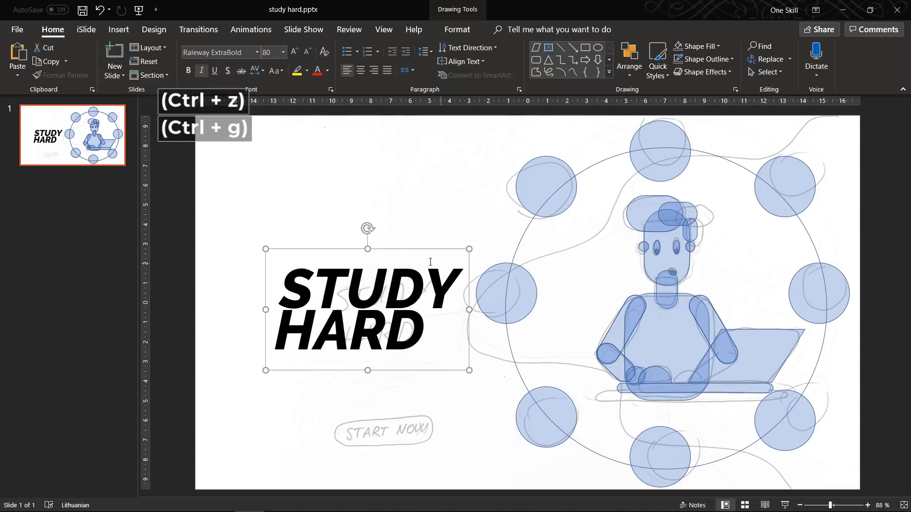
- Type START NOW on a rounded pill shape and centre-align the text within it
click(487, 172)
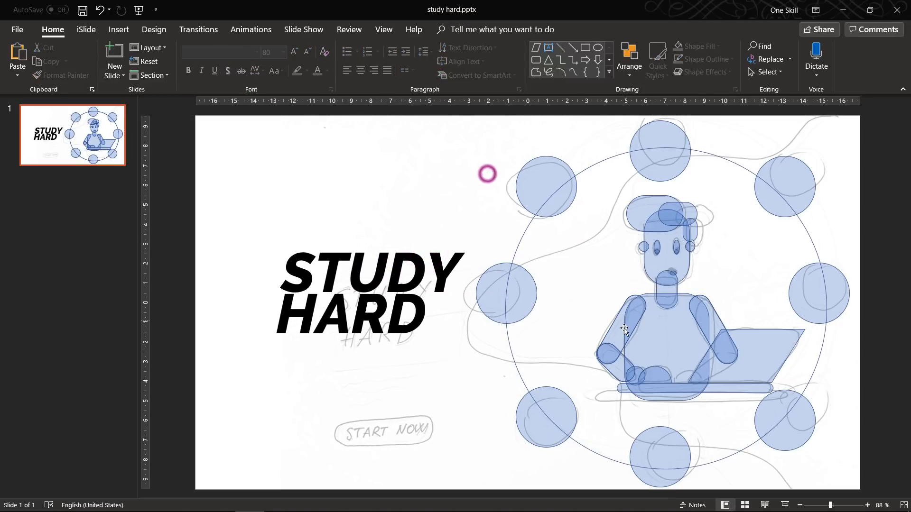
click(322, 410)
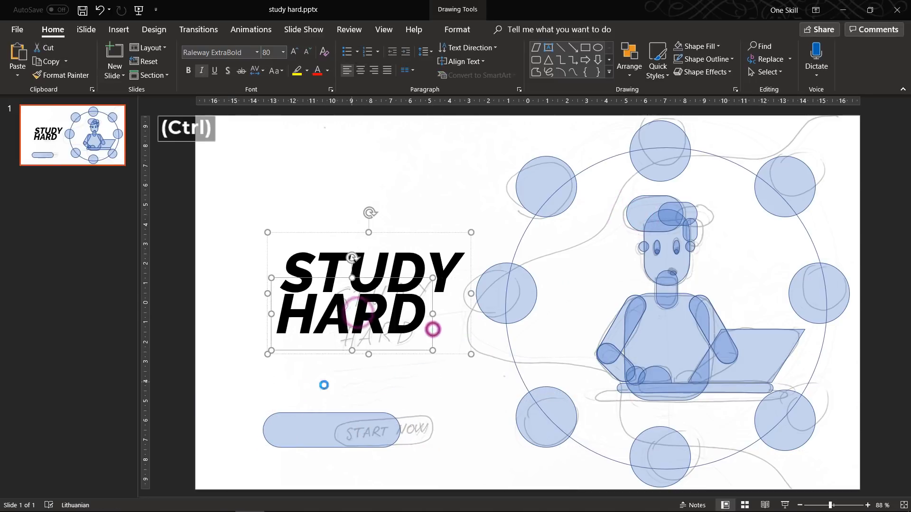
text(START NOW)
click(274, 52)
text(20)
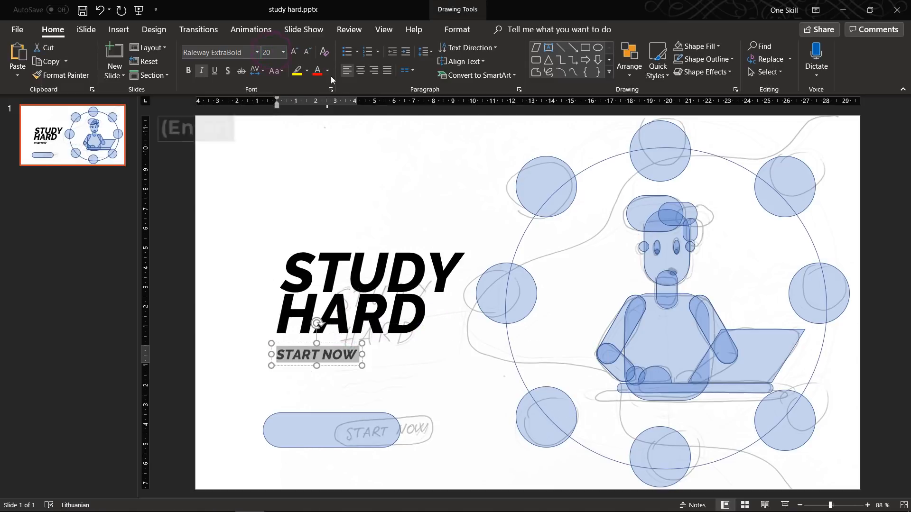
click(333, 428)
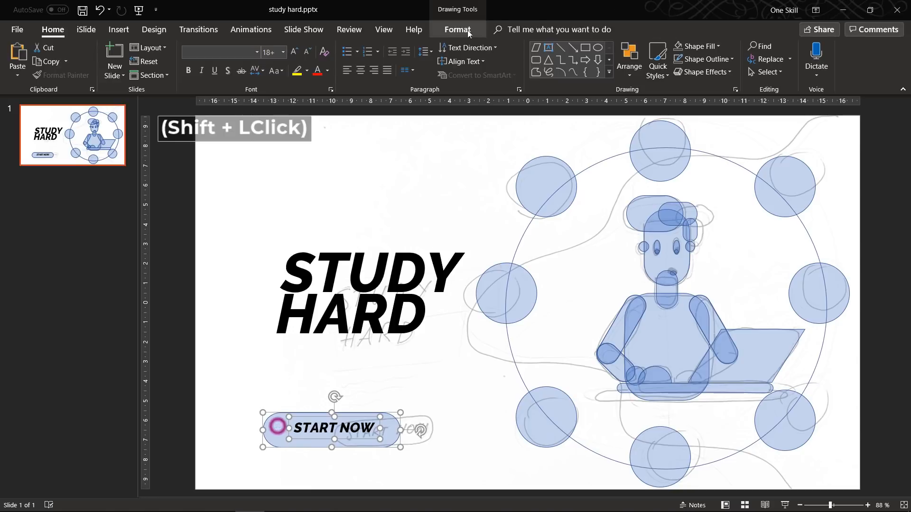
click(629, 60)
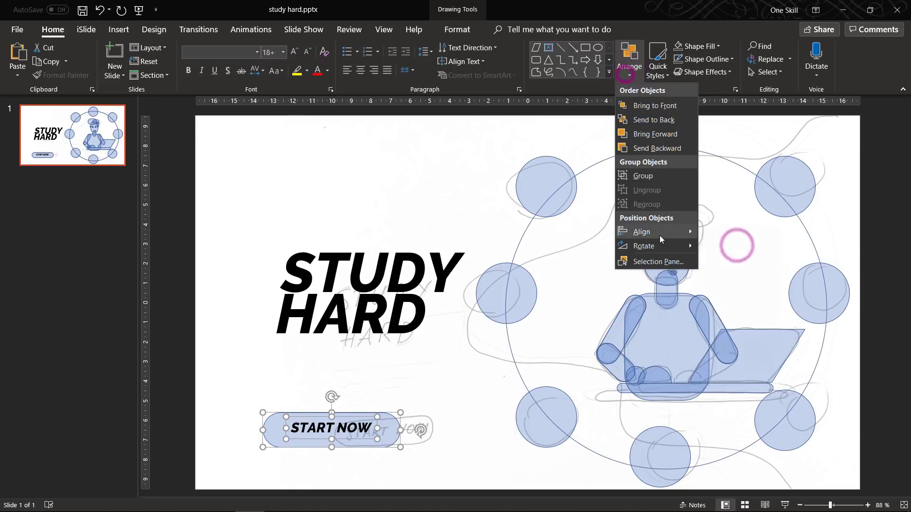
click(644, 176)
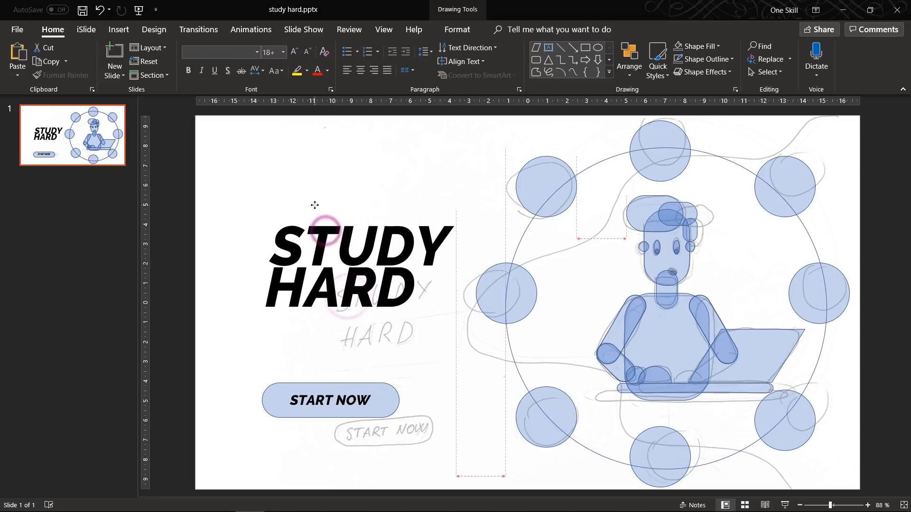
- Add a 'smaller text' subtitle in Raleway below the heading
click(118, 30)
text(Some)
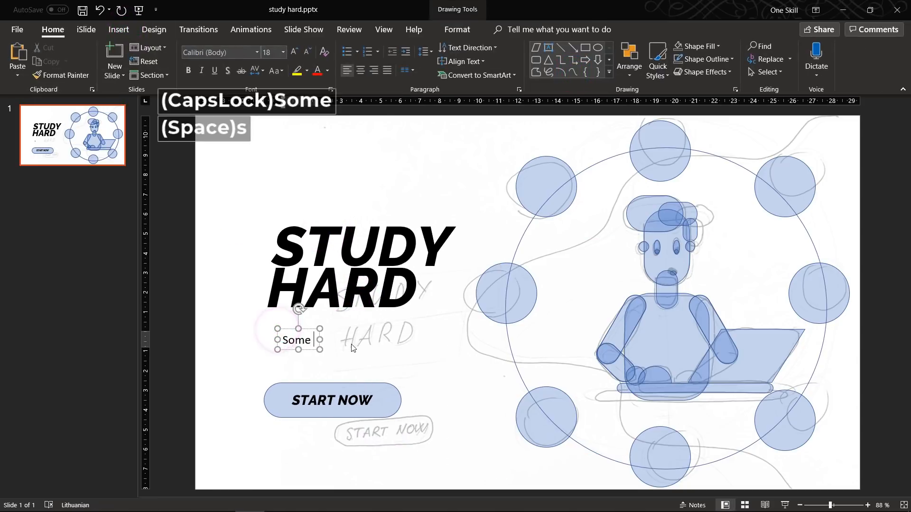
text(smaller text goes here)
click(221, 52)
text(Ral)
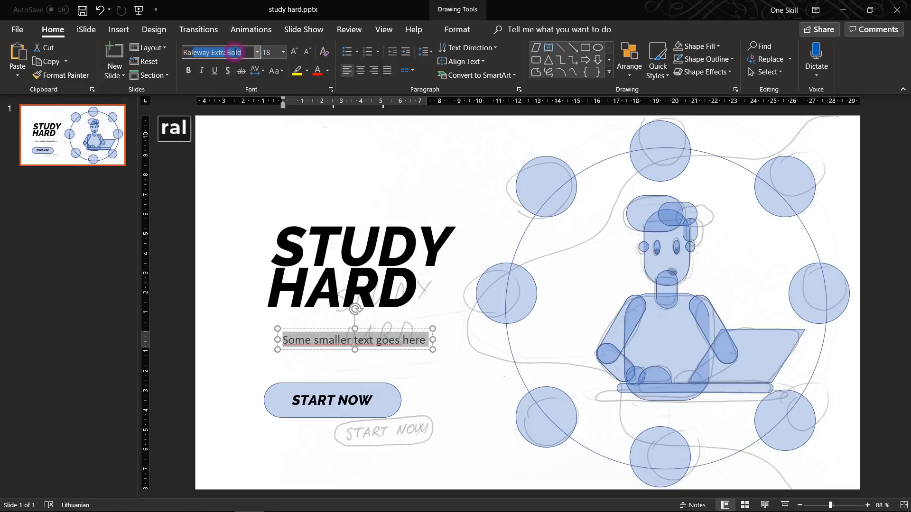
click(290, 339)
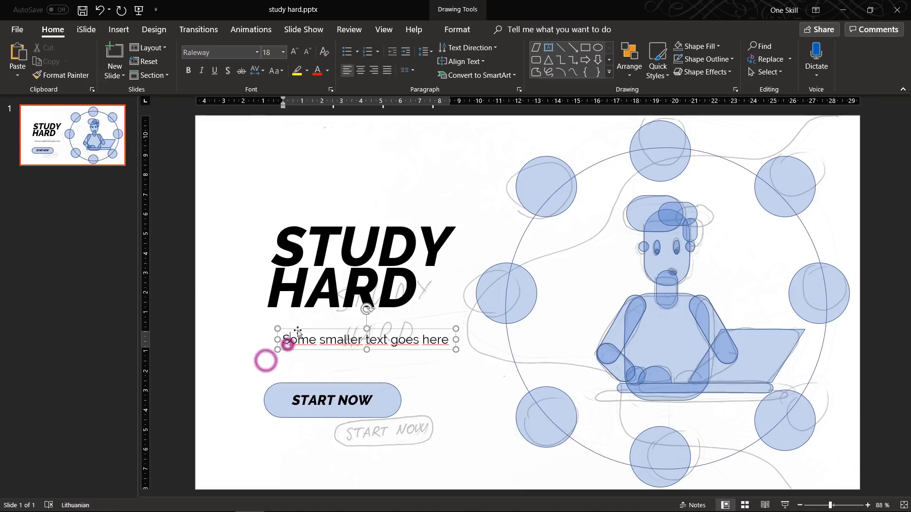
click(216, 296)
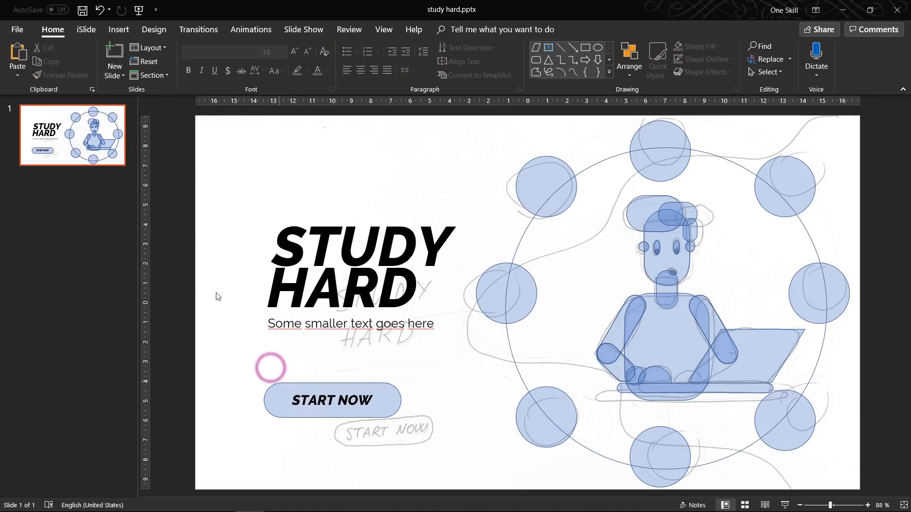
right_click(73, 134)
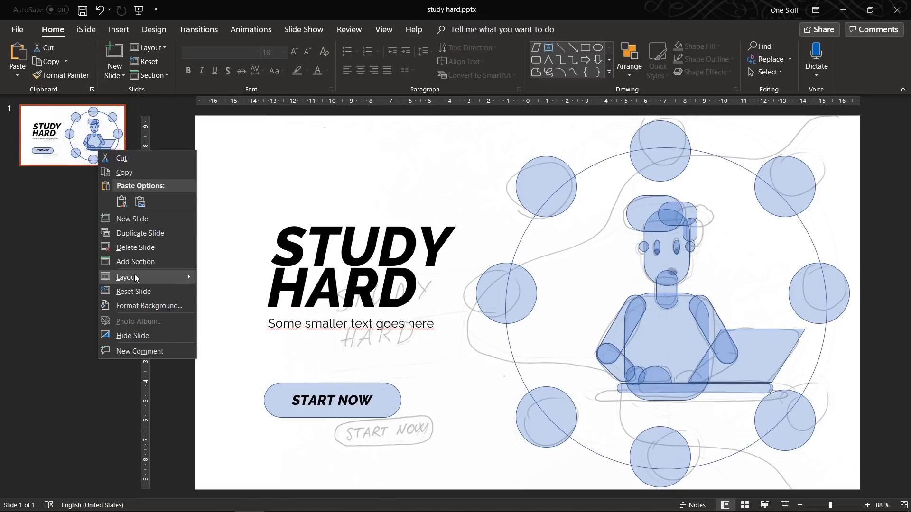
click(126, 277)
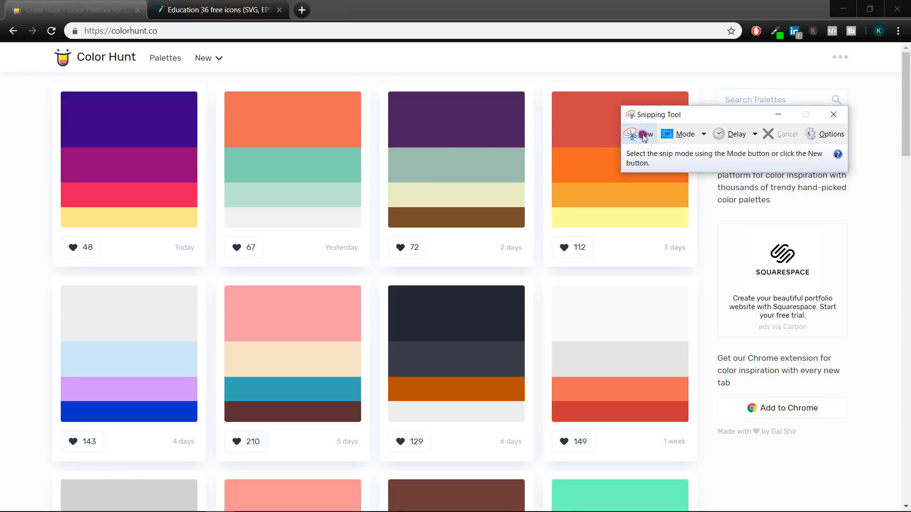
- Snip the Color Hunt palette card and copy it to the clipboard
click(638, 133)
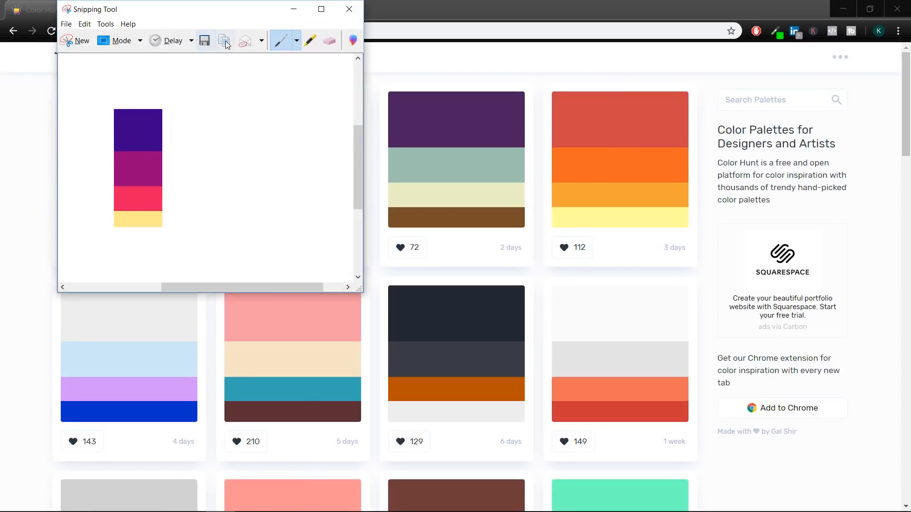
click(348, 9)
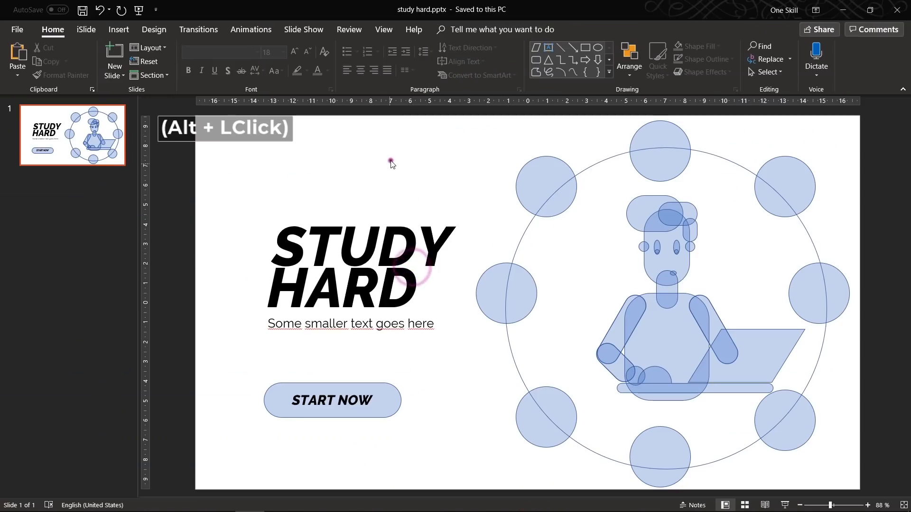
- Paste the palette image beside the heading and select the hair shape
key(ctrl+v)
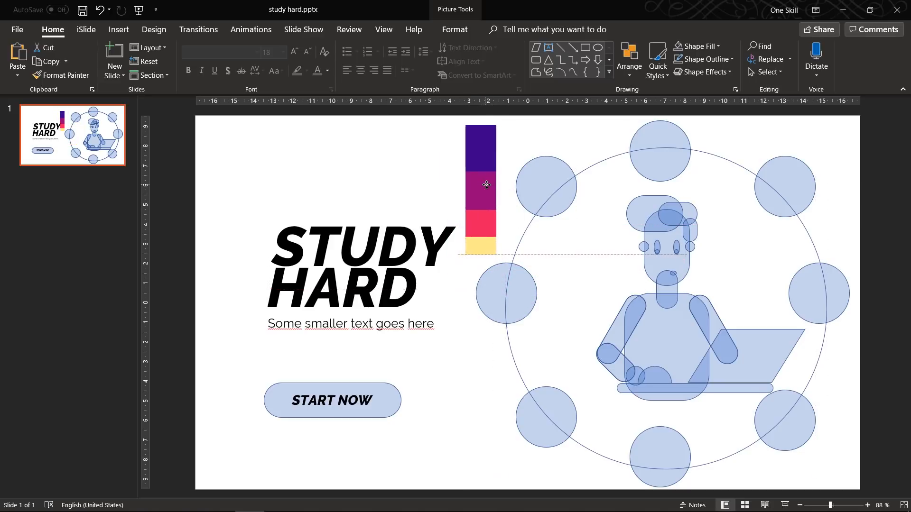
scroll(up, 3)
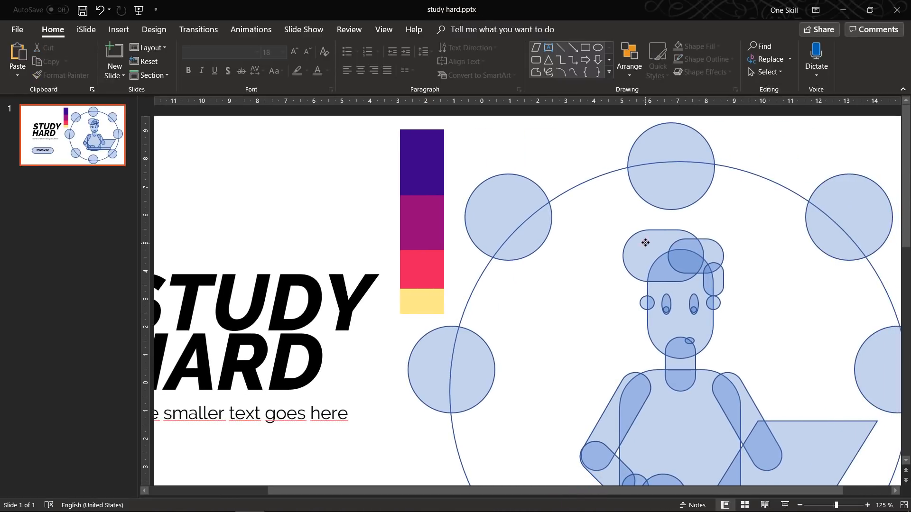
click(663, 256)
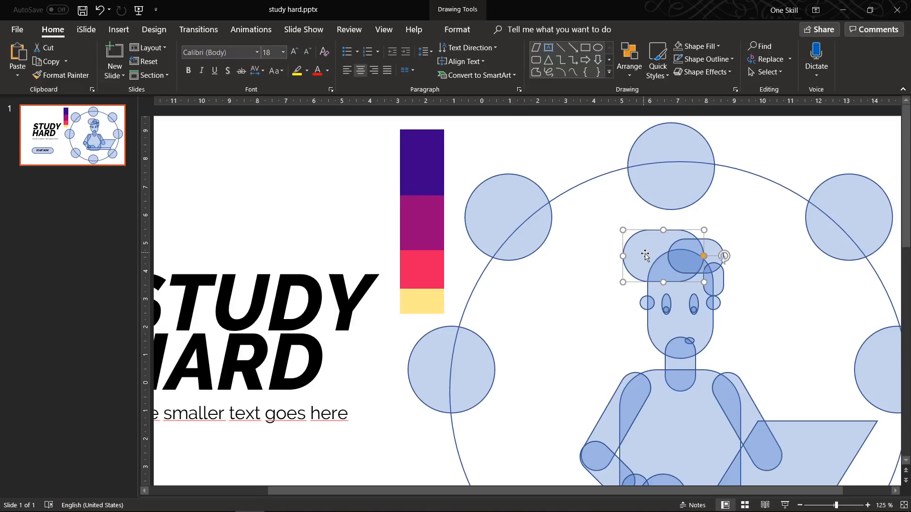
click(555, 268)
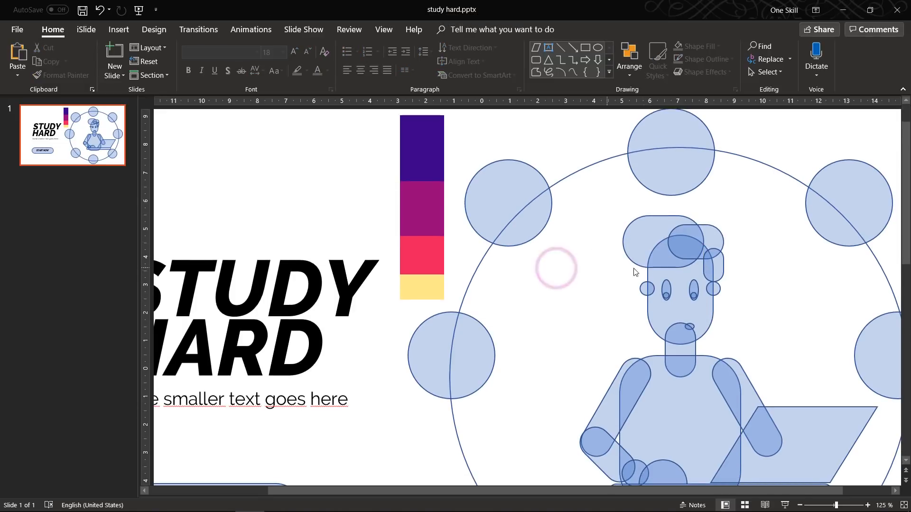
click(642, 244)
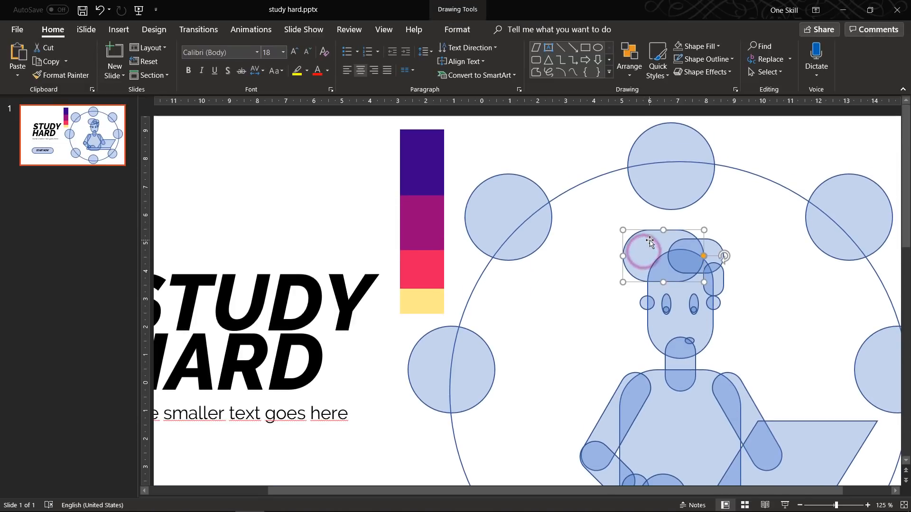
- Give the hair shape a gradient fill sampling dark purple from the palette image
right_click(649, 242)
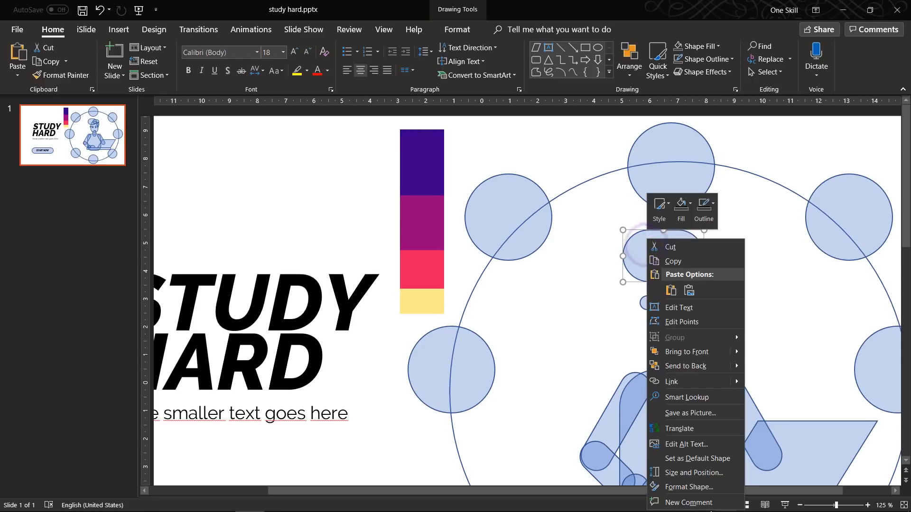
click(688, 487)
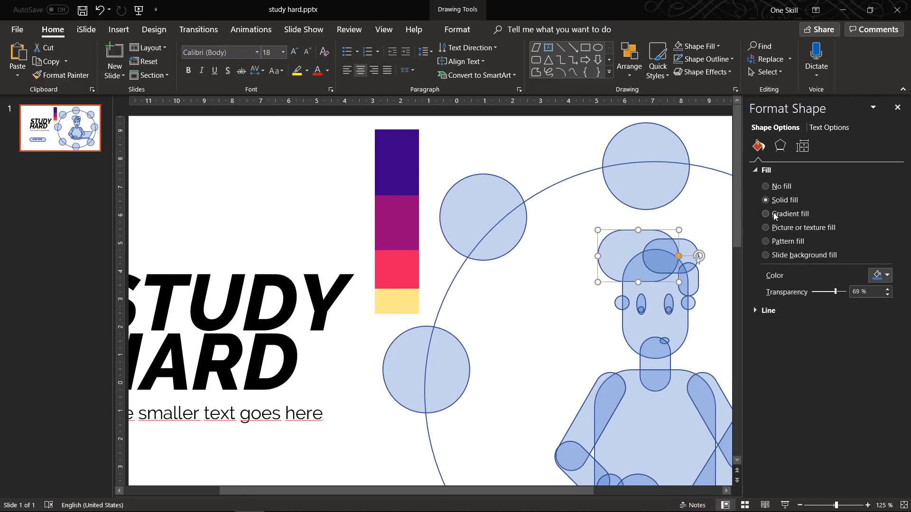
click(767, 213)
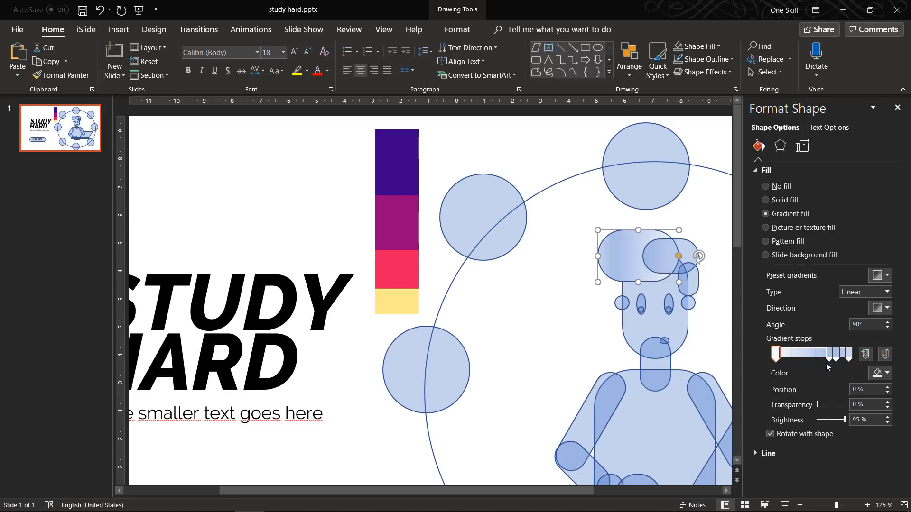
click(887, 373)
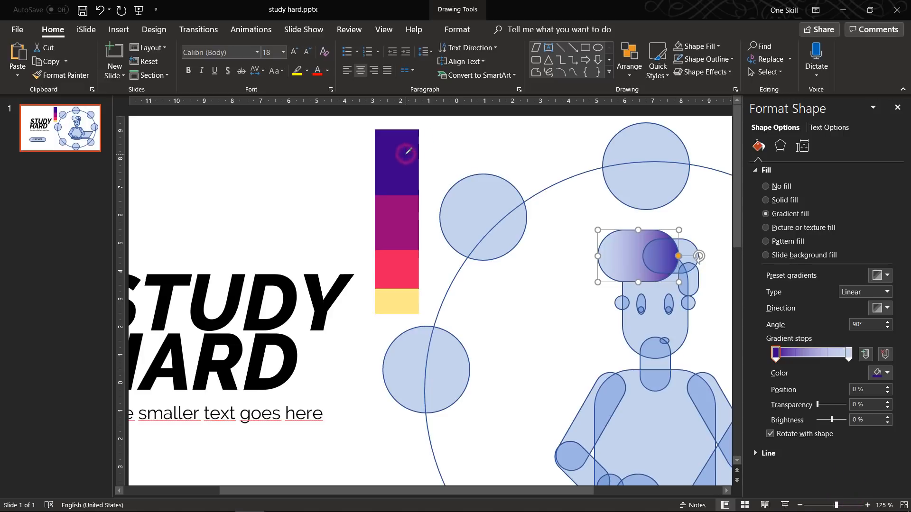
click(886, 373)
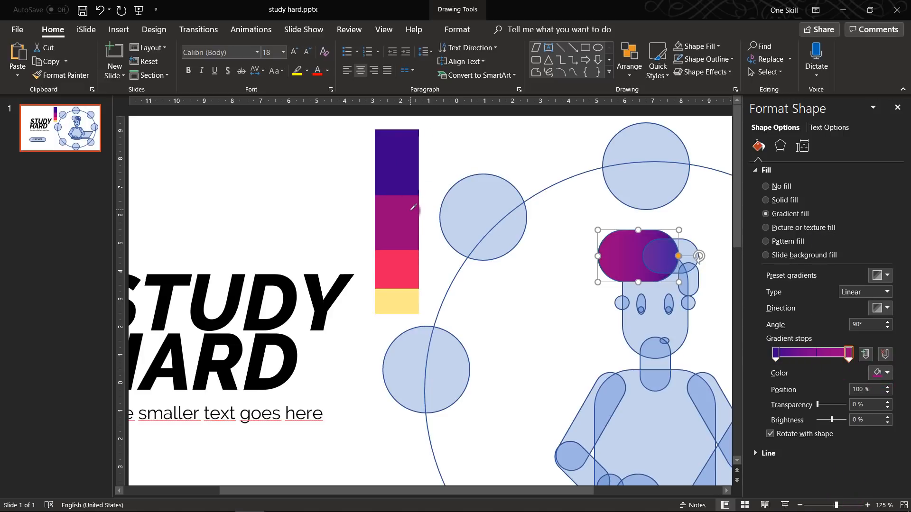
mouse_move(573, 276)
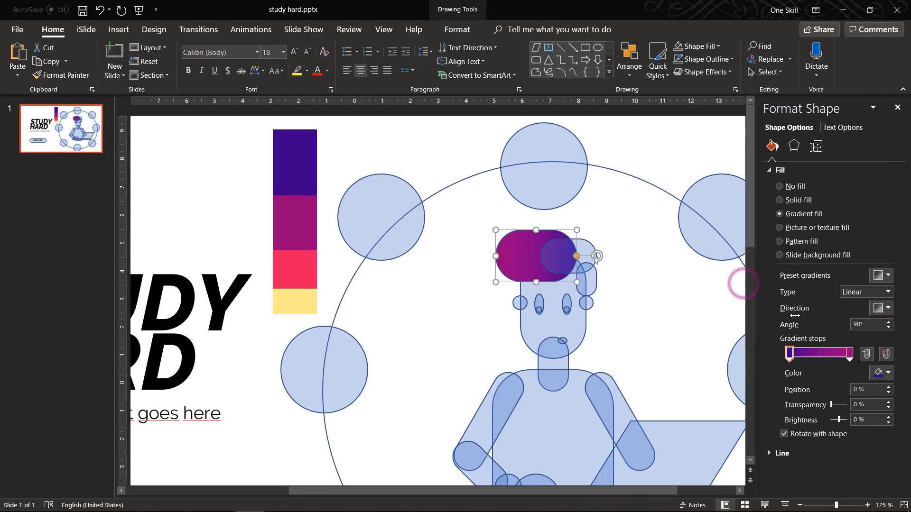
mouse_move(885, 308)
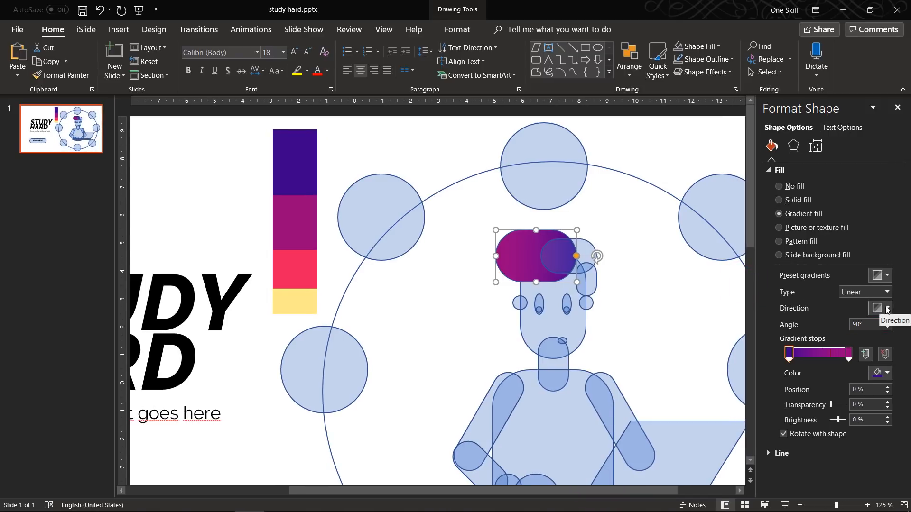
- Set the hair gradient direction to Linear Down and show its line settings
click(879, 308)
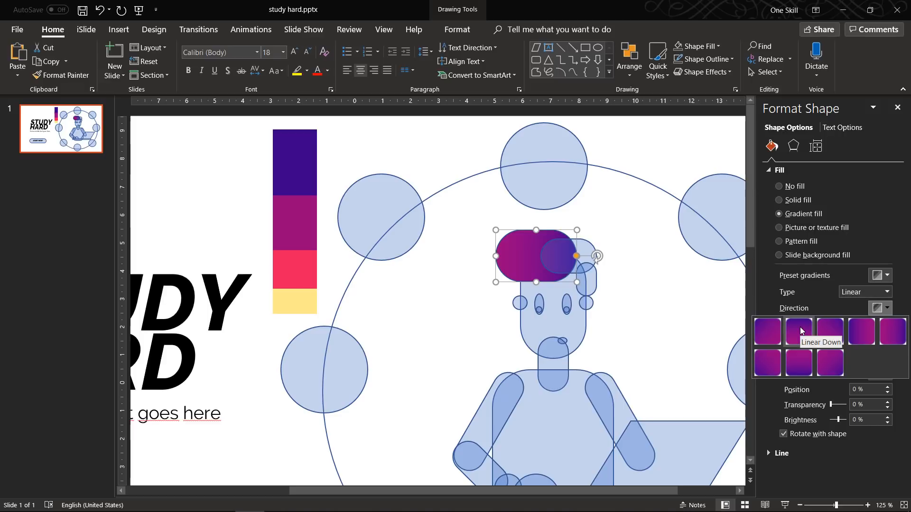
mouse_move(862, 337)
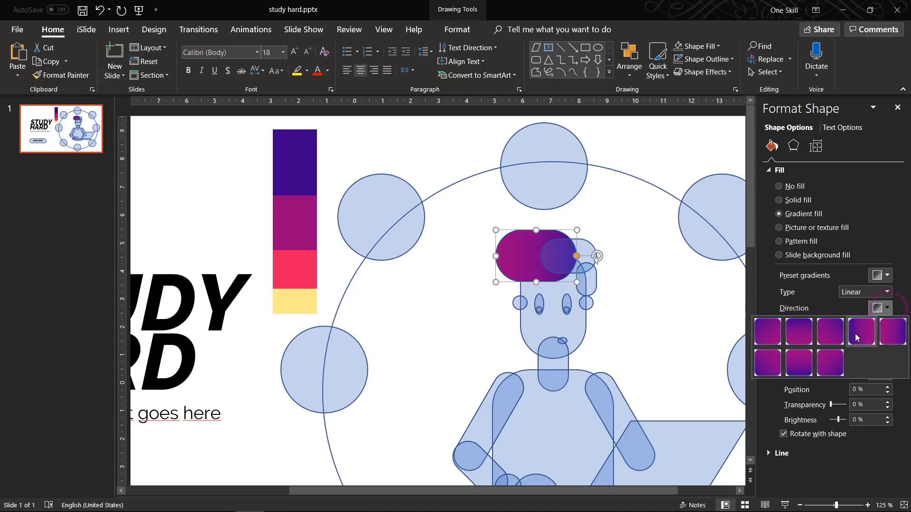
click(862, 332)
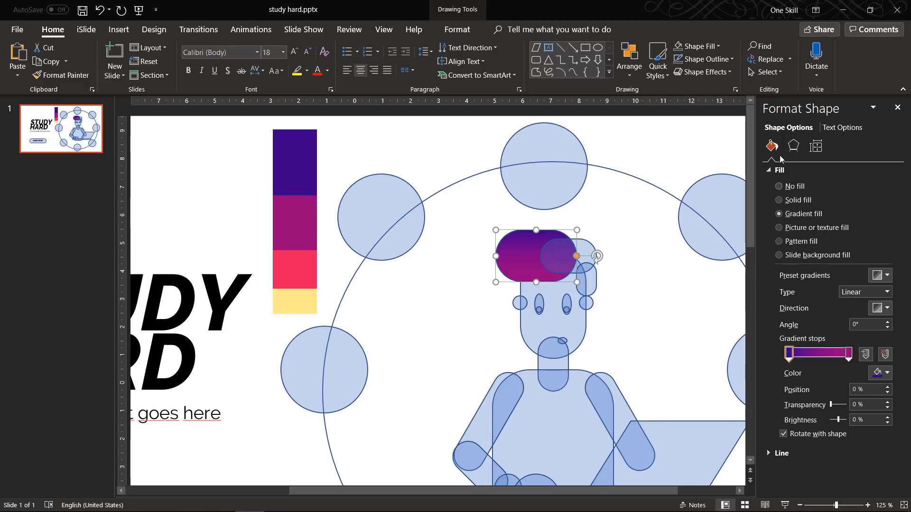
click(778, 170)
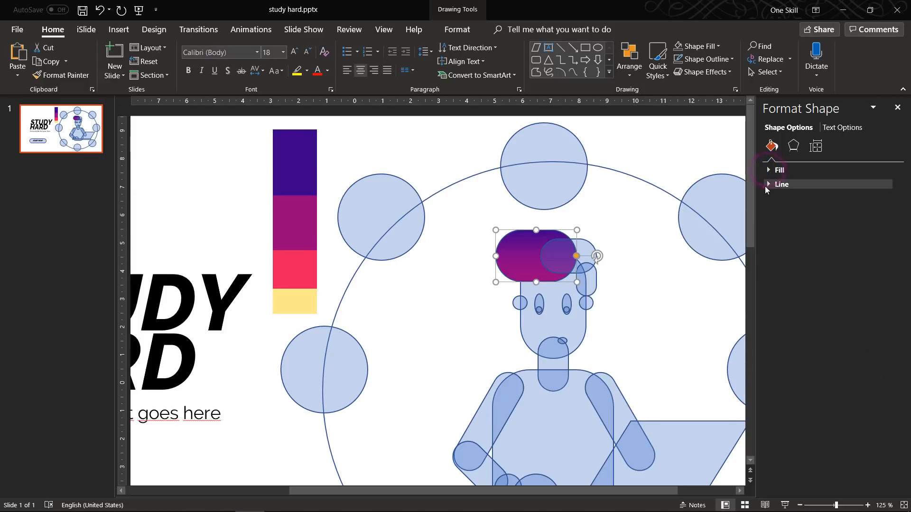
click(782, 184)
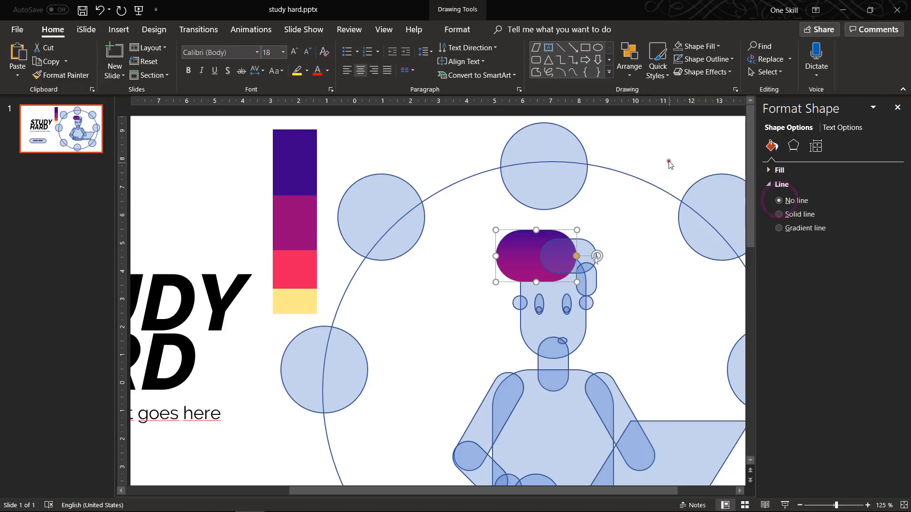
- Bring the hair to front and format-paint its purple gradient onto the side hair piece
scroll(up, 3)
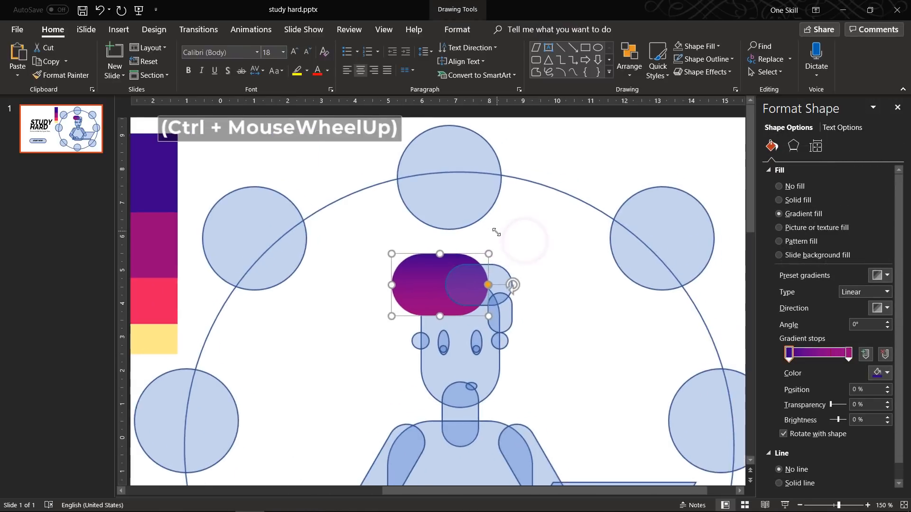
scroll(up, 3)
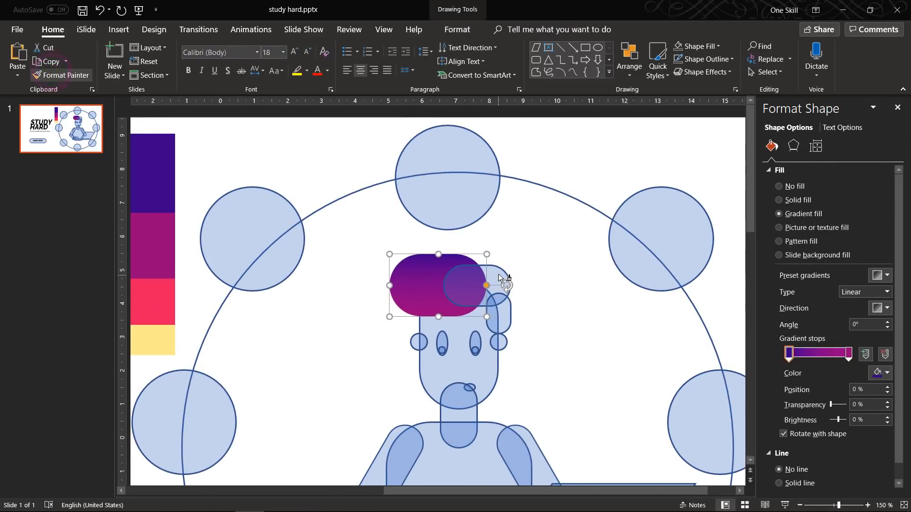
click(527, 253)
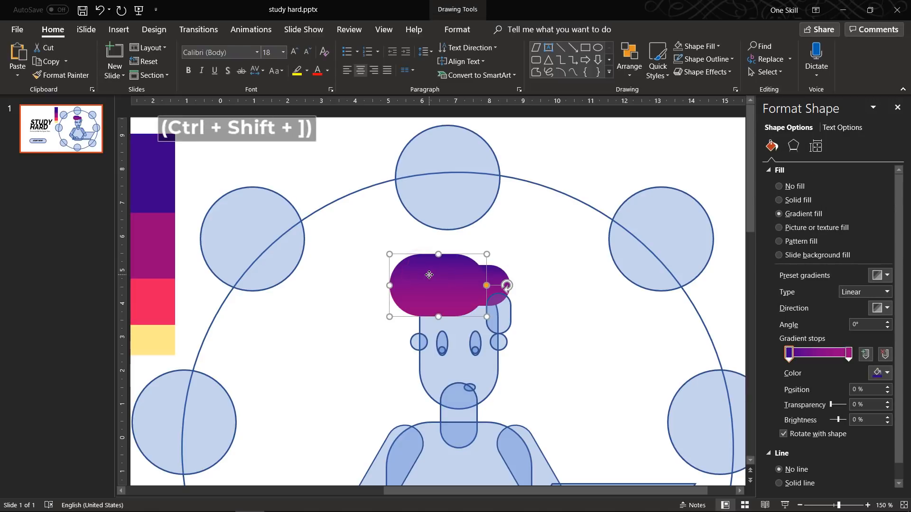
click(517, 227)
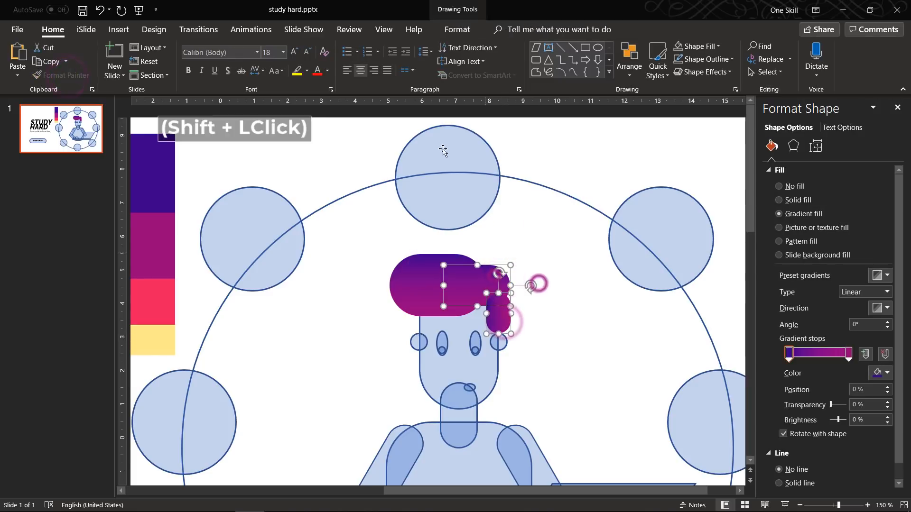
- Remove the face outline and fill both eyes white
scroll(down, 3)
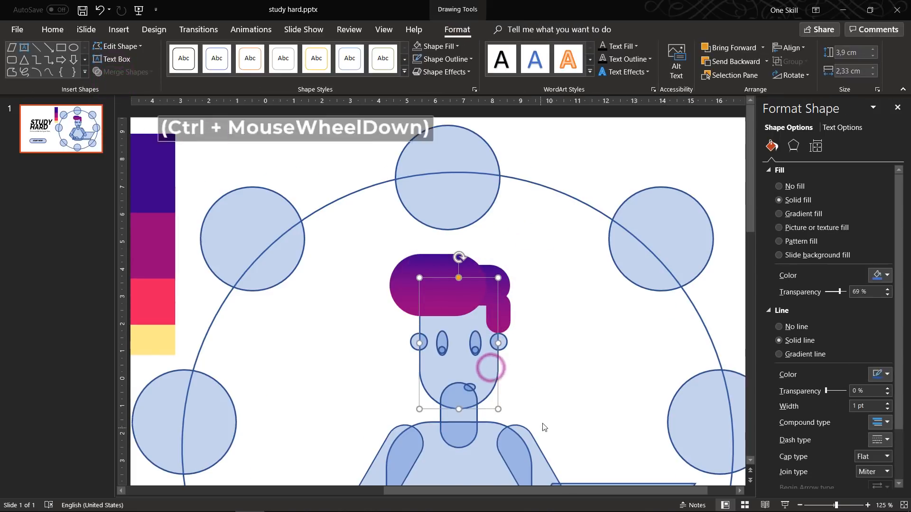
click(778, 213)
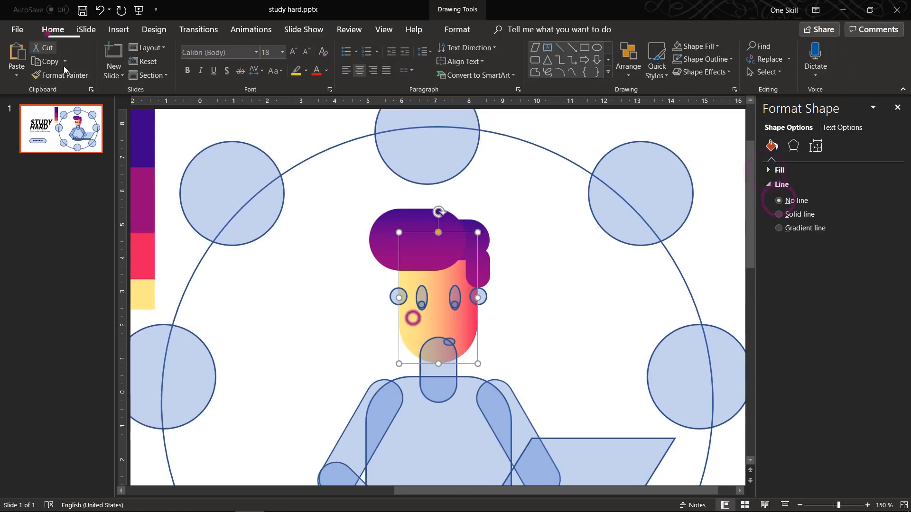
click(778, 170)
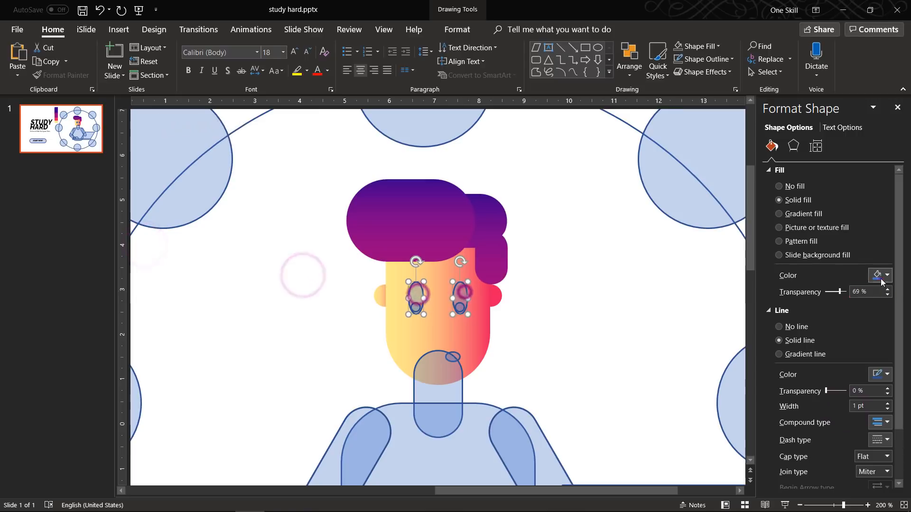
click(783, 310)
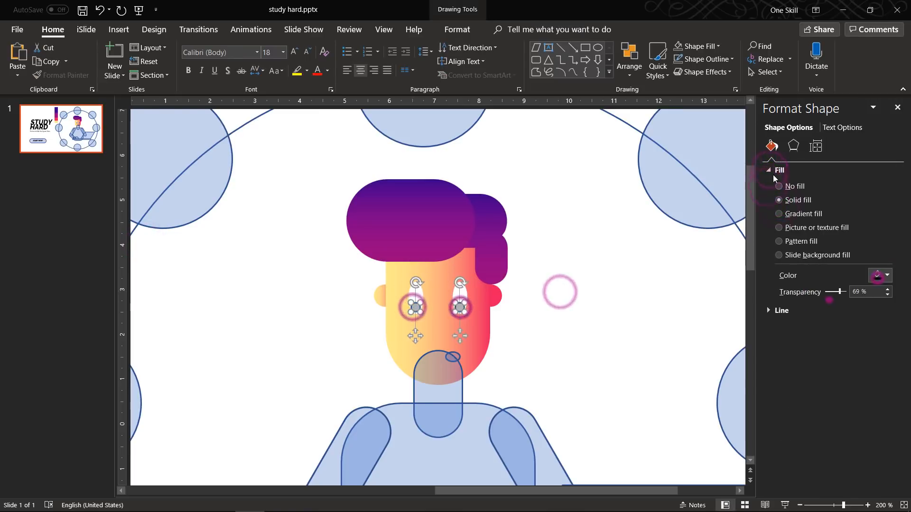
click(888, 275)
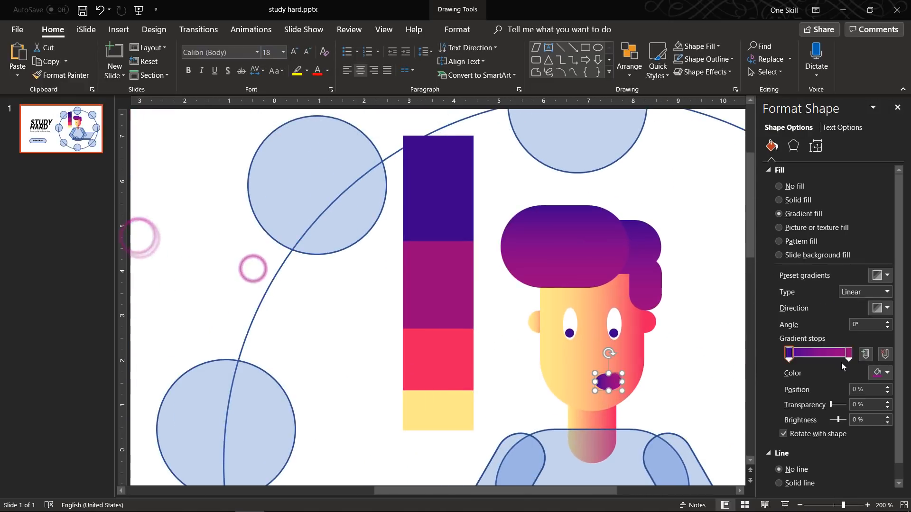
- Adjust the mouth's gradient stops and apply a two-stop purple gradient to the arm
click(888, 307)
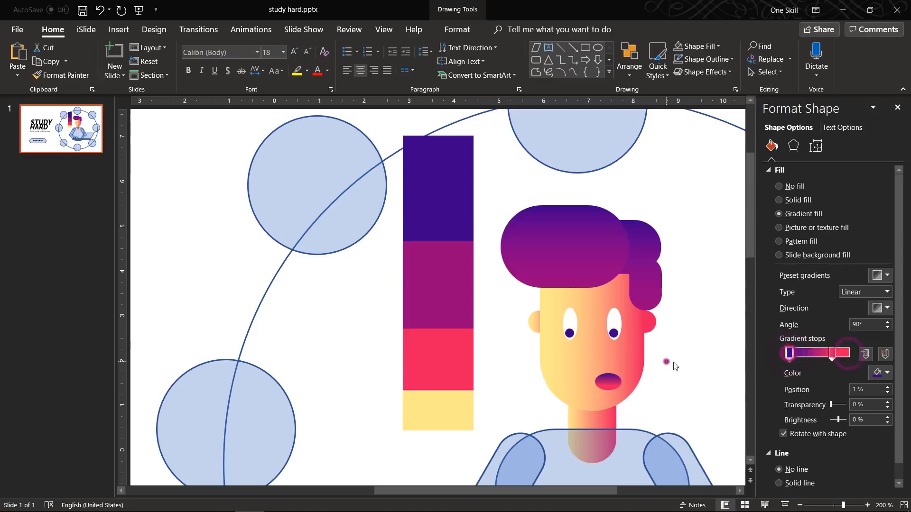
scroll(down, 3)
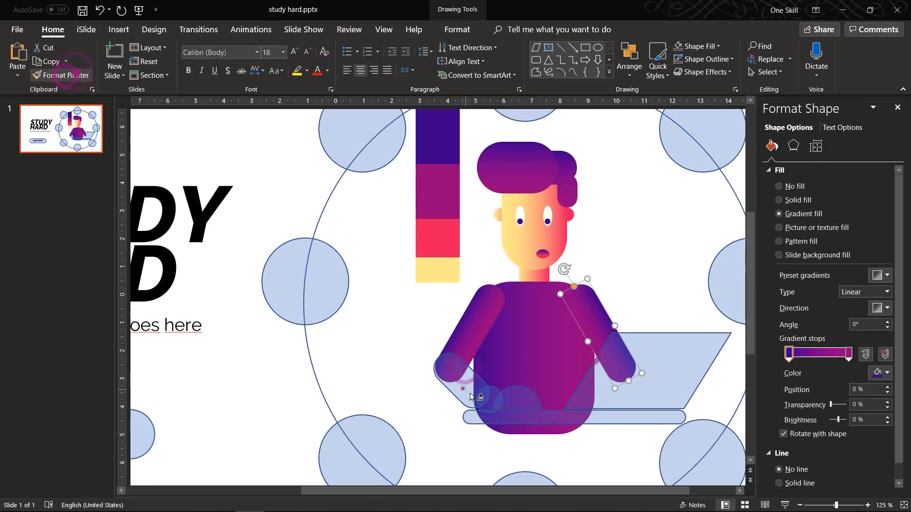
click(485, 400)
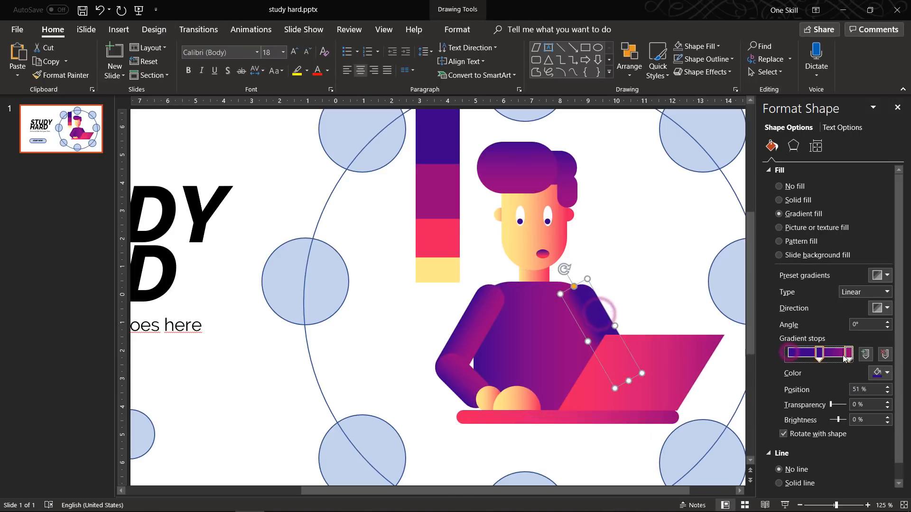
click(779, 200)
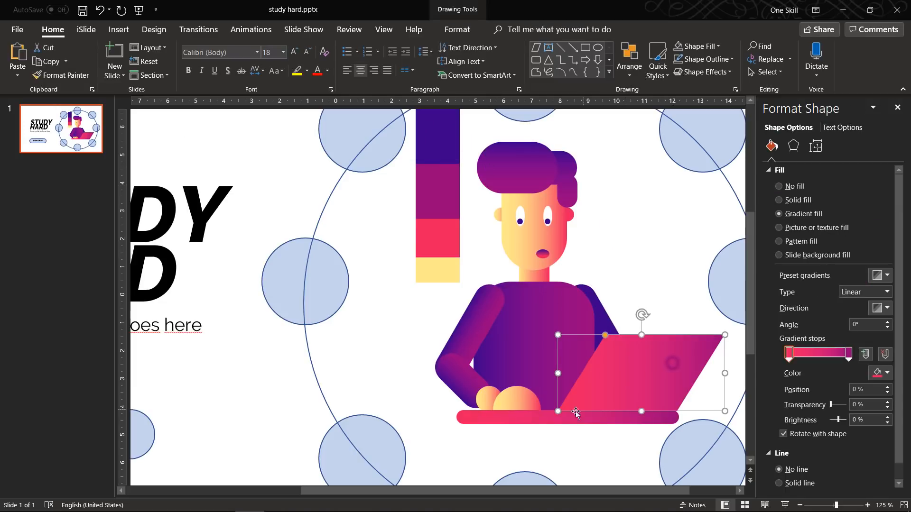
- Give the laptop a solid outline with a Square cap type
click(848, 353)
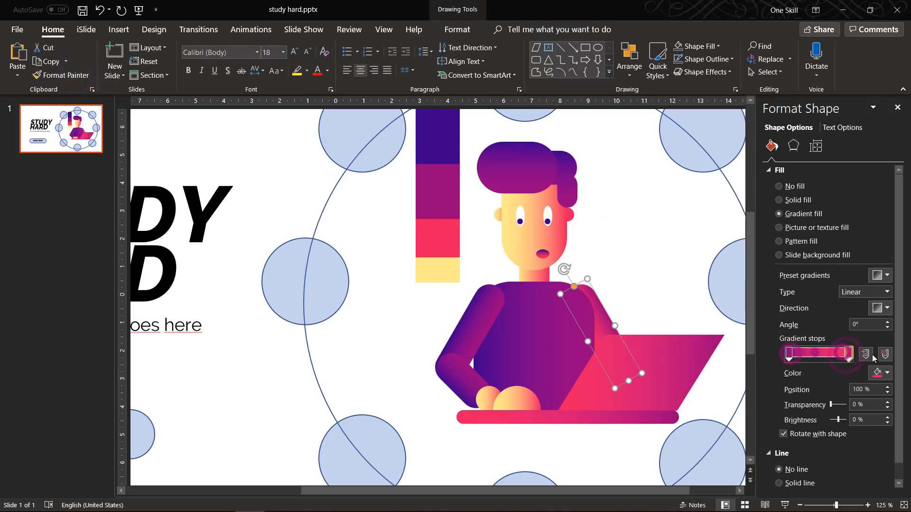
click(780, 170)
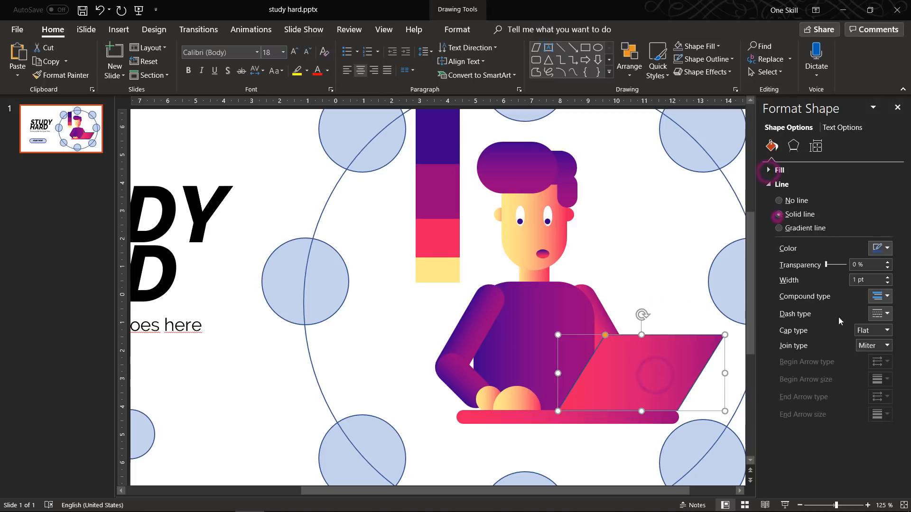
click(871, 330)
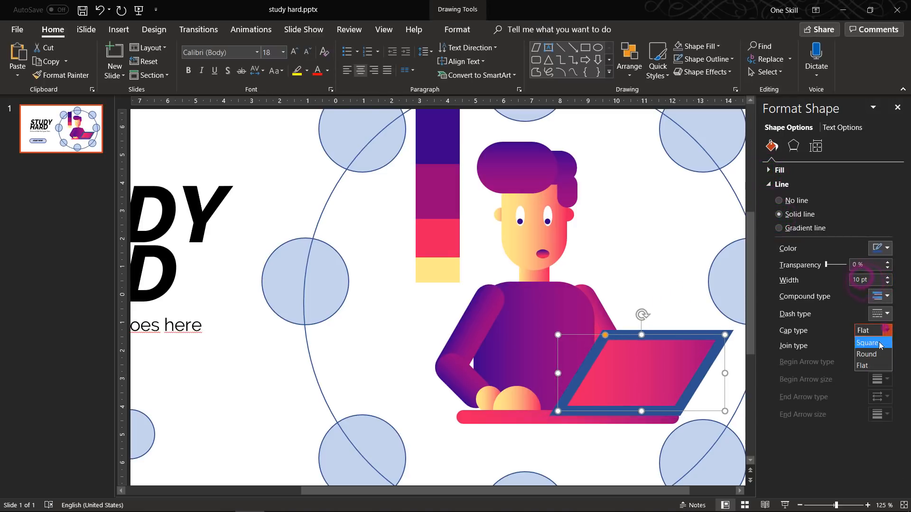
click(787, 227)
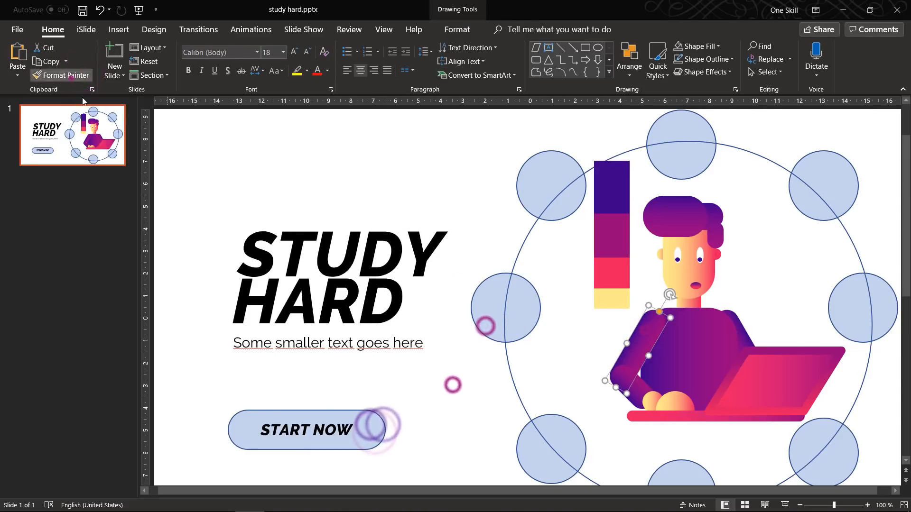
- Recolour the title purple and move the colour bar group horizontally above the title
click(337, 273)
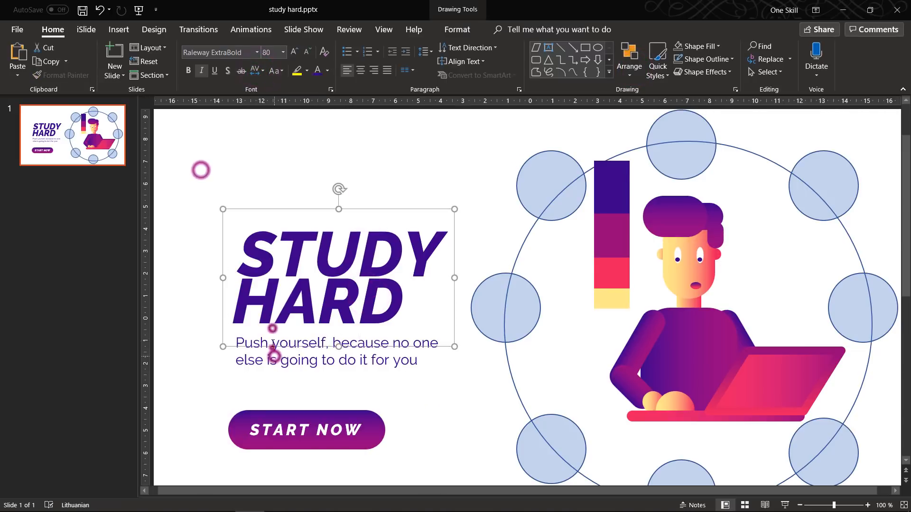
click(325, 351)
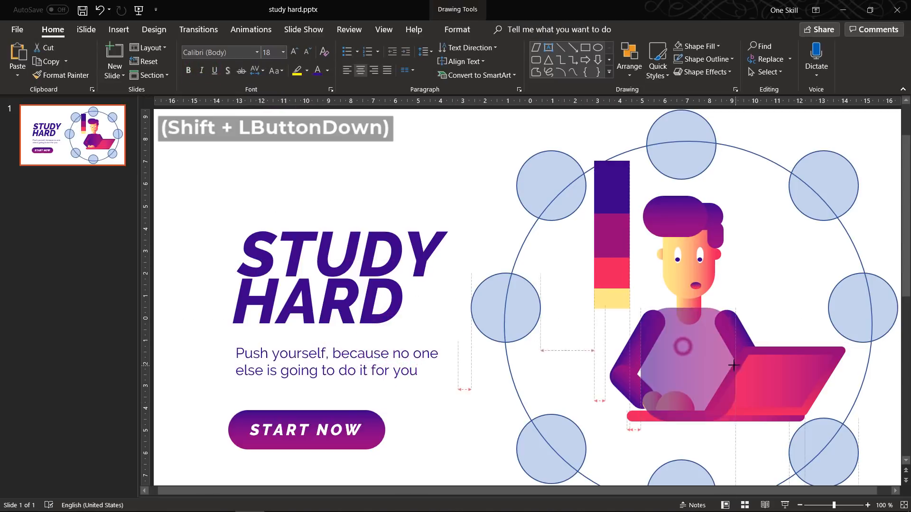
click(689, 361)
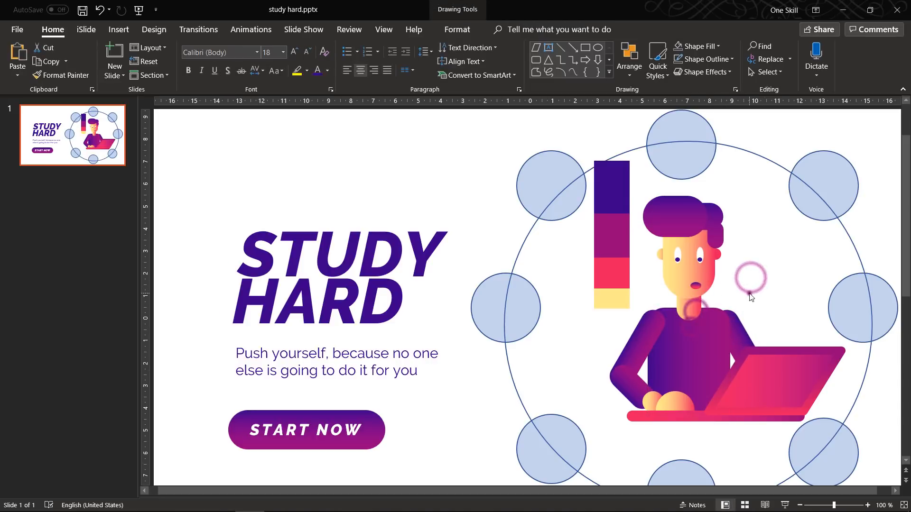
click(610, 232)
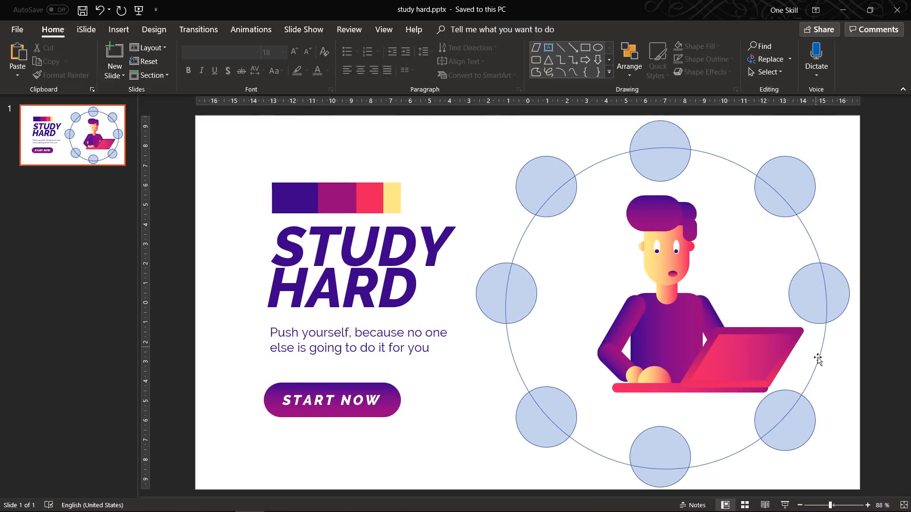
- Copy the gradient blob and insert the molecule and microscope SVG icons onto slide 2
right_click(72, 205)
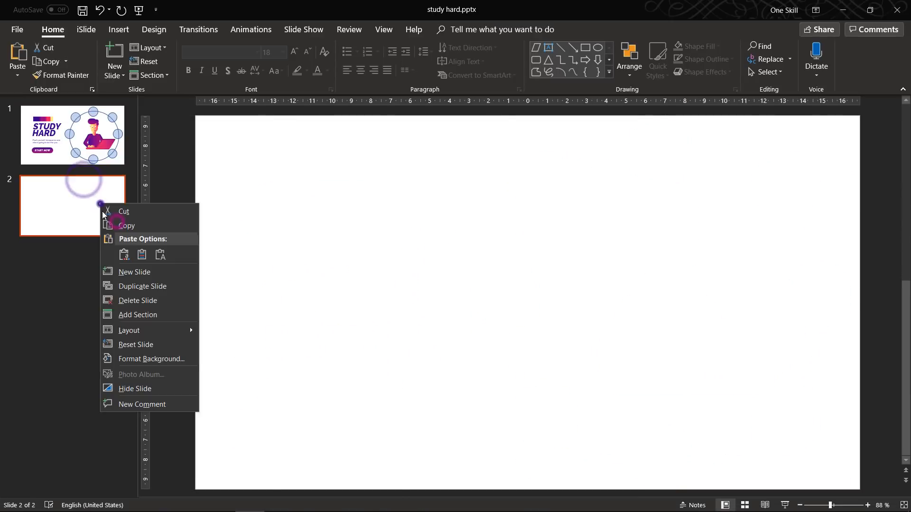
click(222, 58)
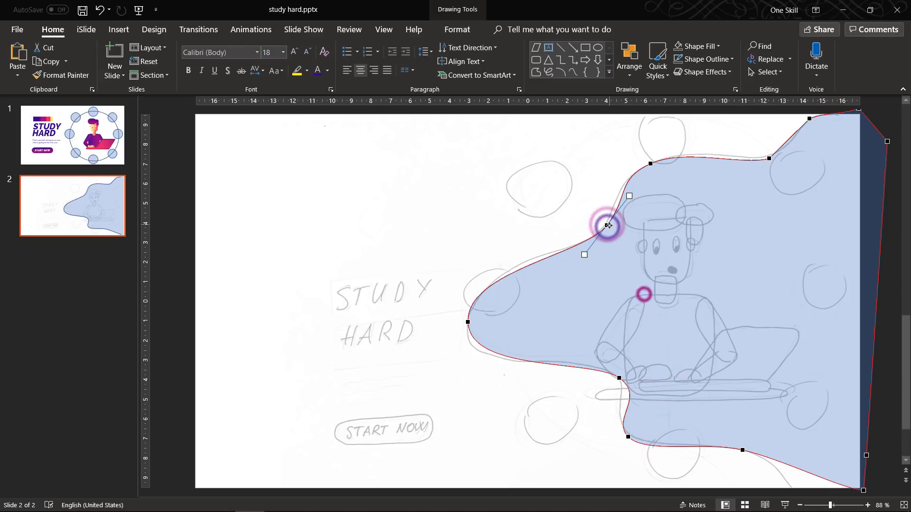
key(ctrl+c)
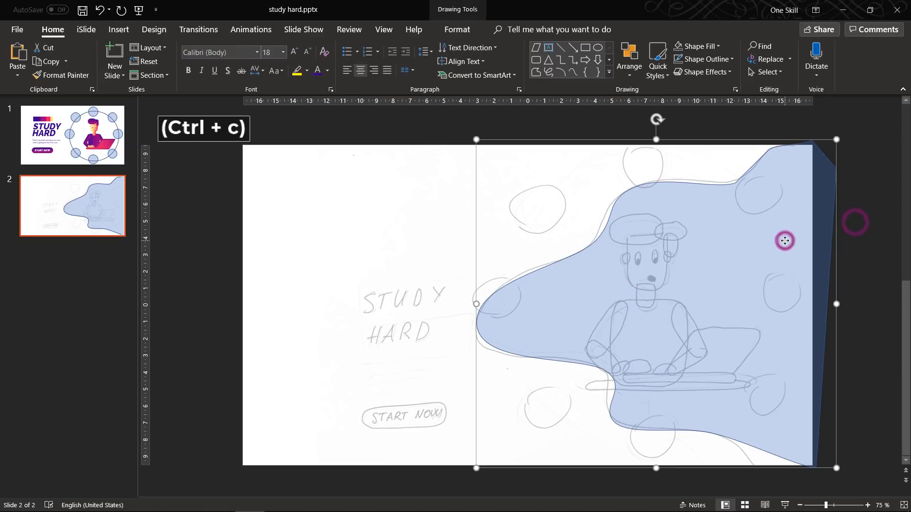
click(73, 135)
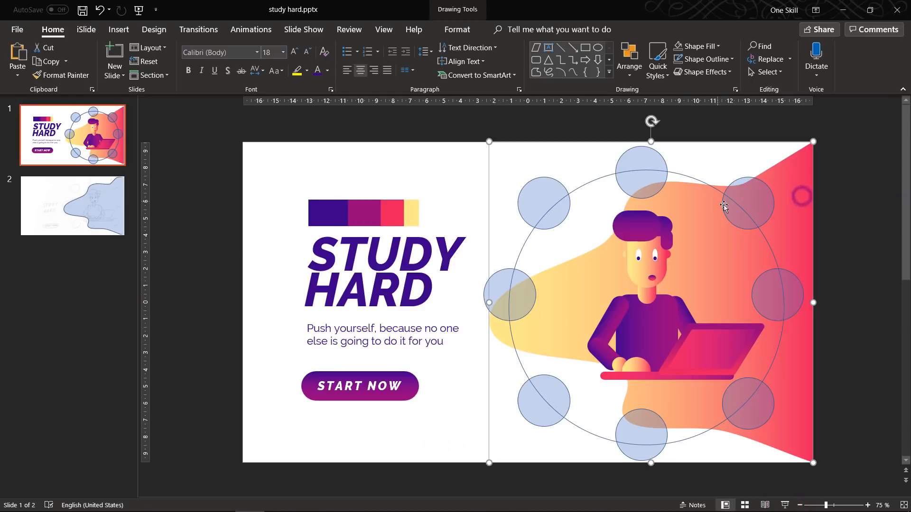
click(72, 206)
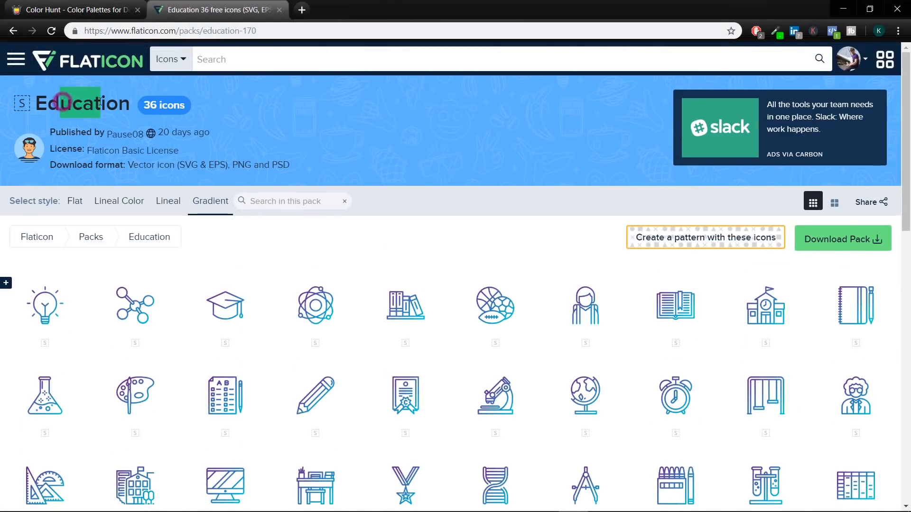
scroll(down, 3)
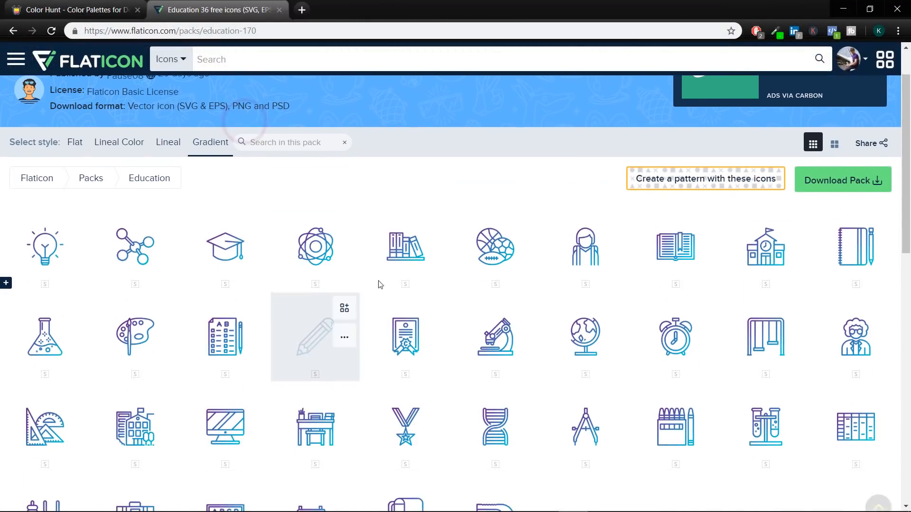
key(alt+tab)
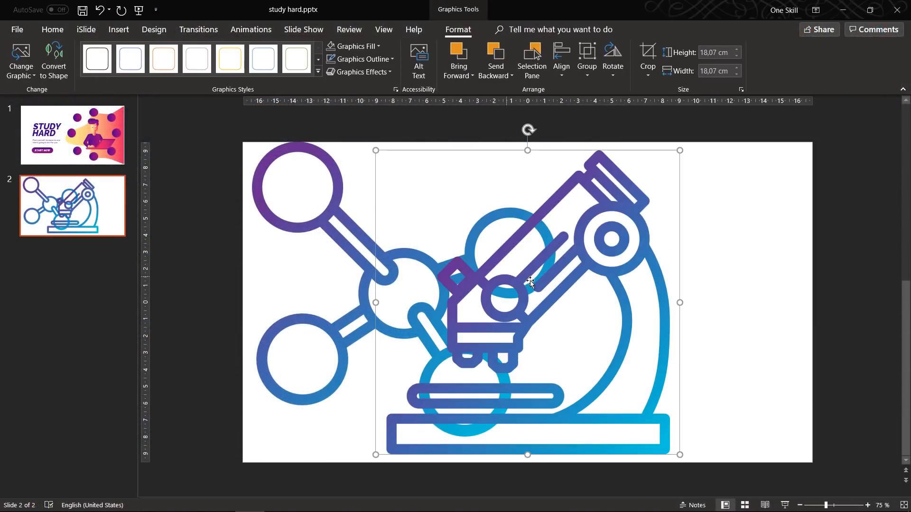
- Bring more SVG icons (bulb, DNA, monitor) from the extracted folder onto slide 2, sized small
key(alt+tab)
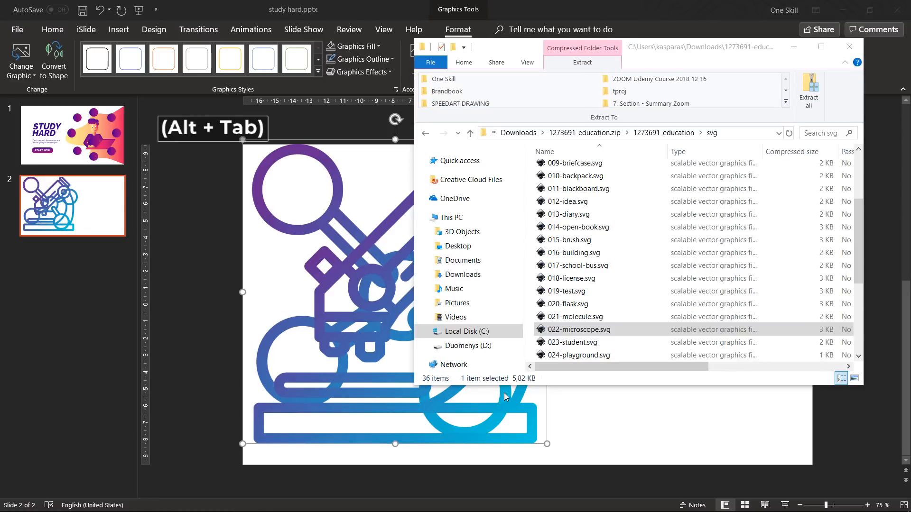
click(566, 292)
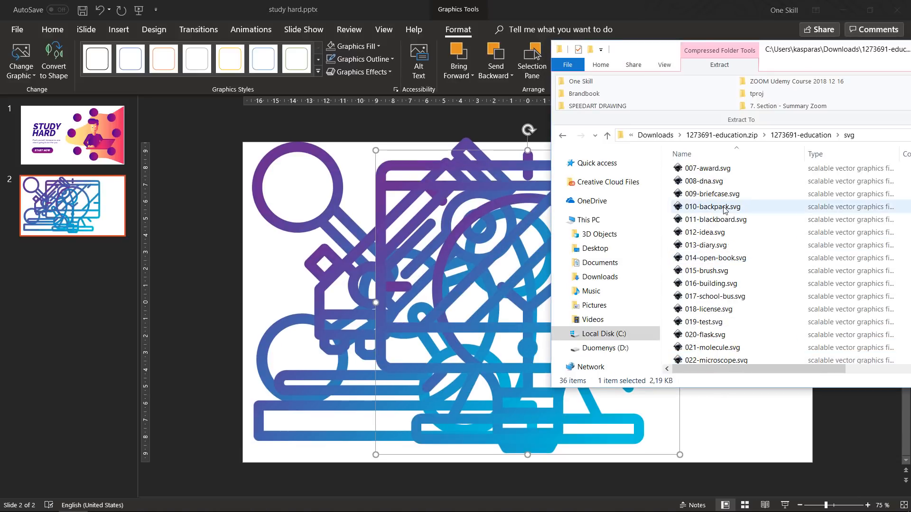
click(704, 180)
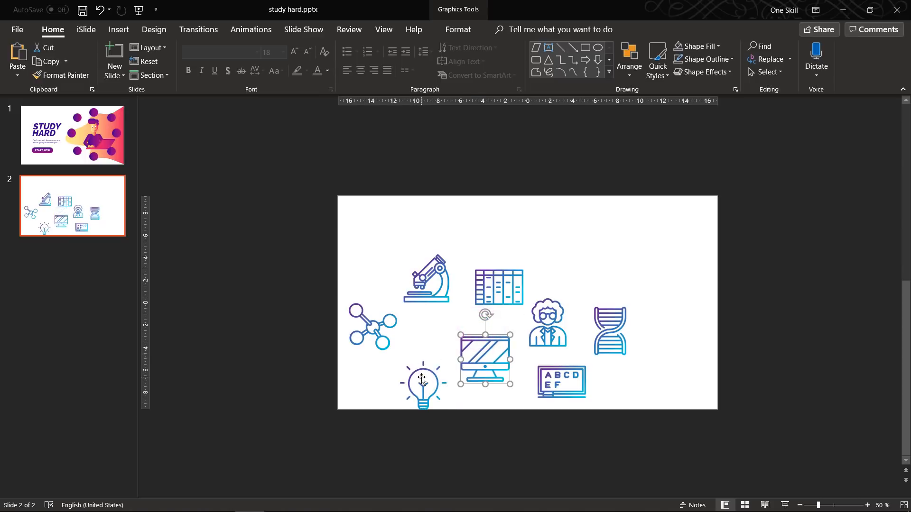
- Convert all nine icons to solid purple shapes, copy them and go to the STUDY HARD slide
click(498, 285)
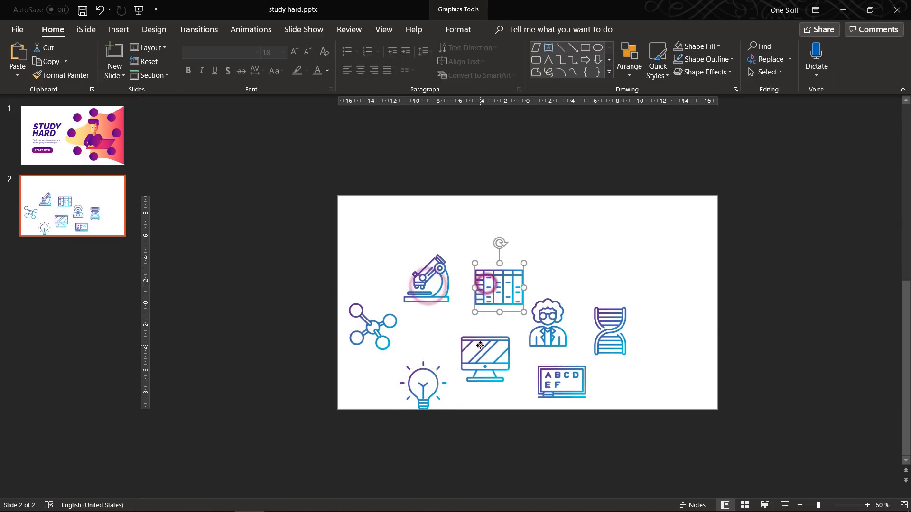
click(329, 261)
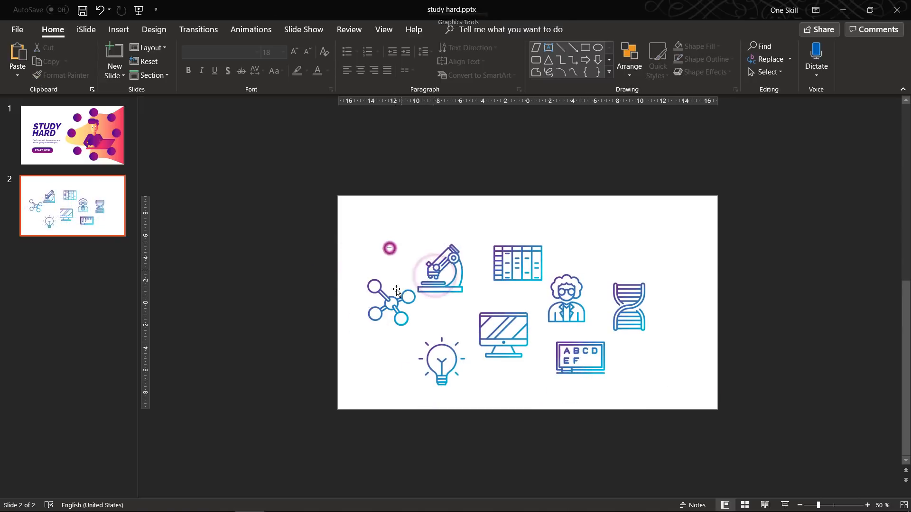
key(ctrl+a)
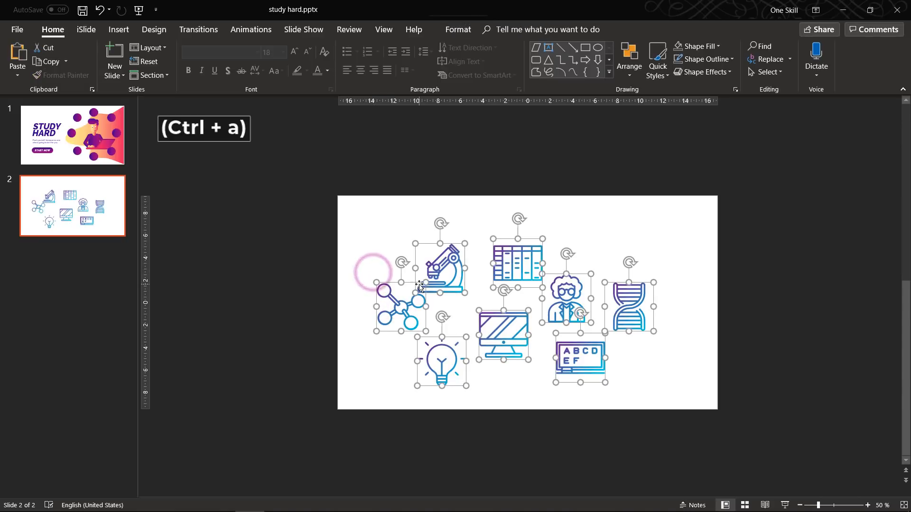
right_click(419, 287)
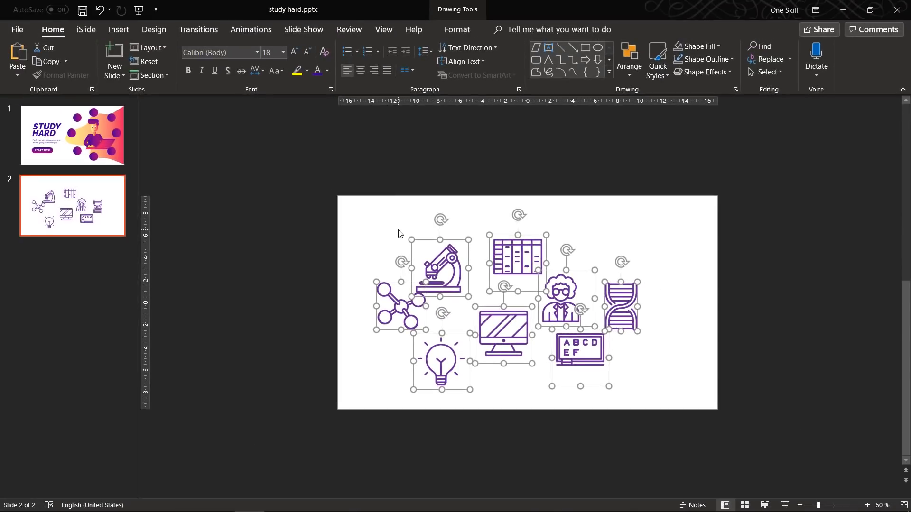
key(ctrl+c)
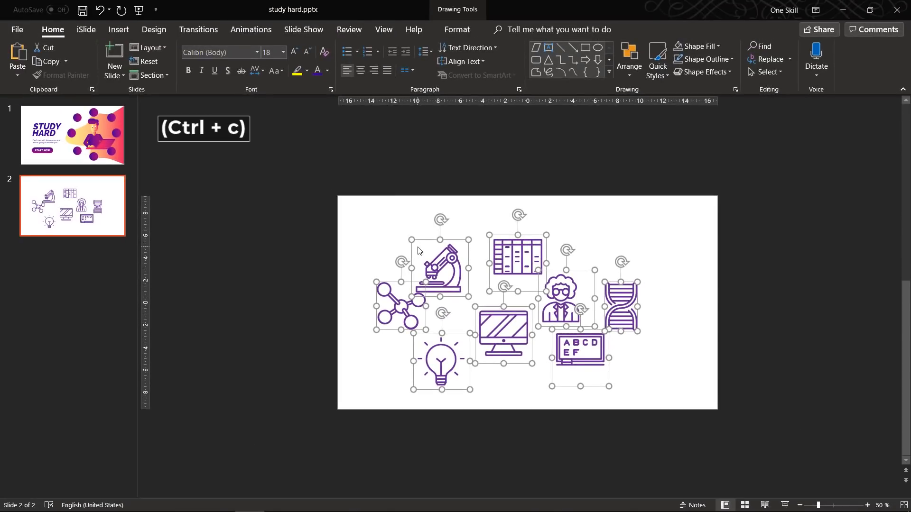
click(433, 46)
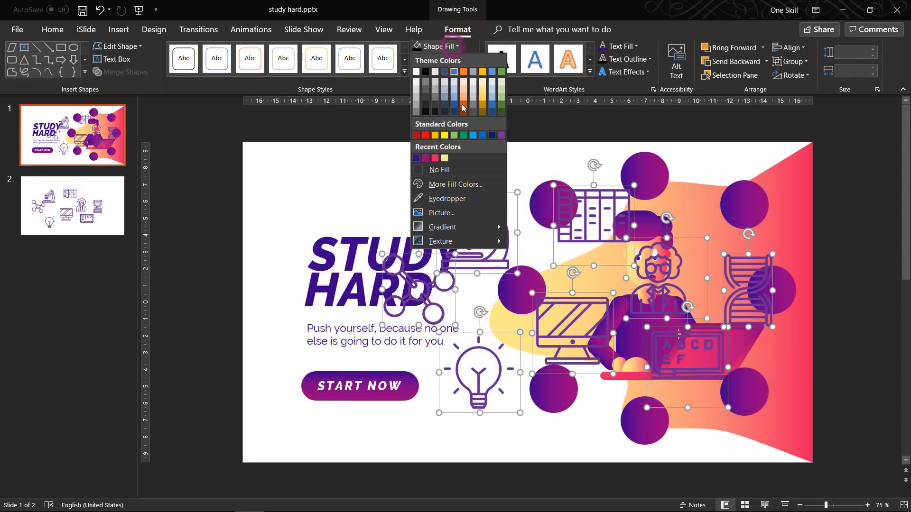
- Fill the pasted icons white and move each onto a purple circle, undoing misplacements
click(482, 135)
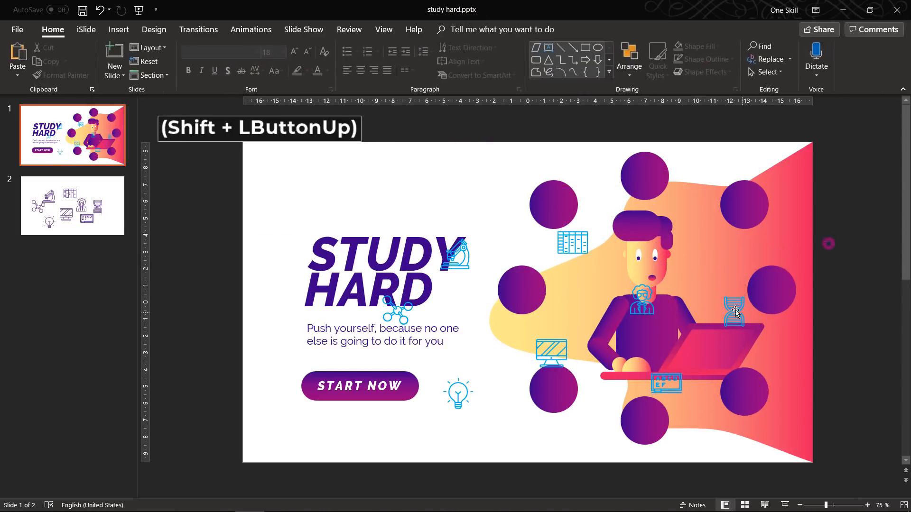
click(646, 299)
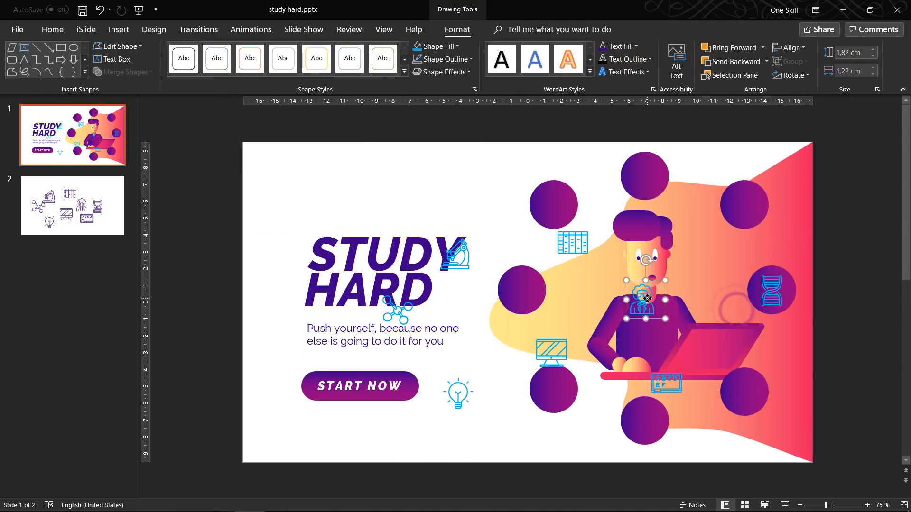
click(869, 505)
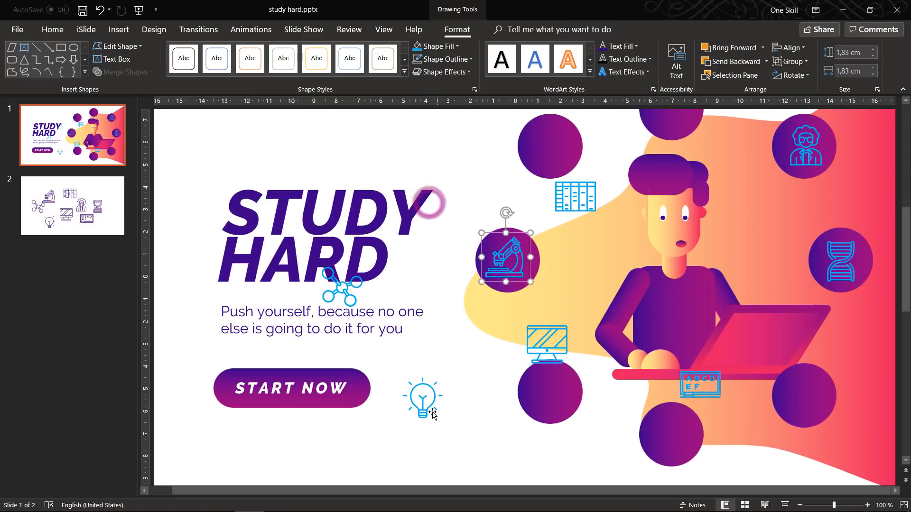
key(ctrl+z)
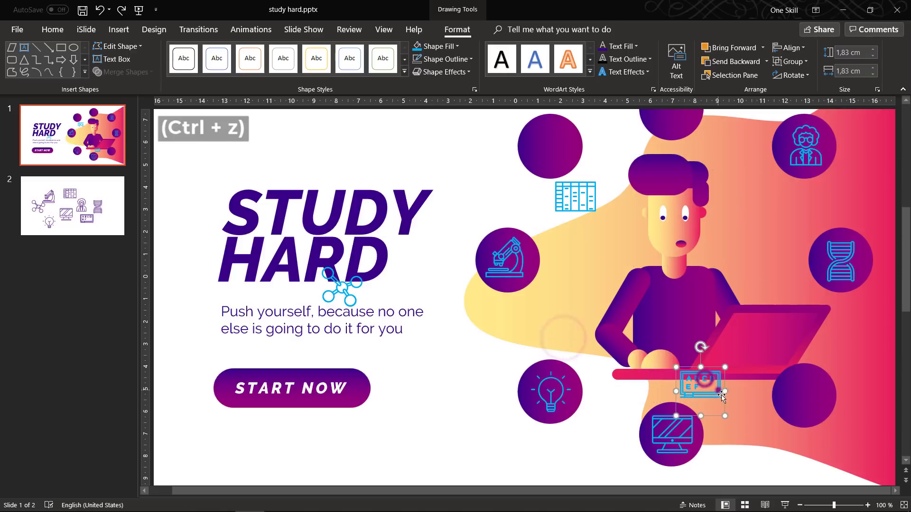
key(ctrl+z)
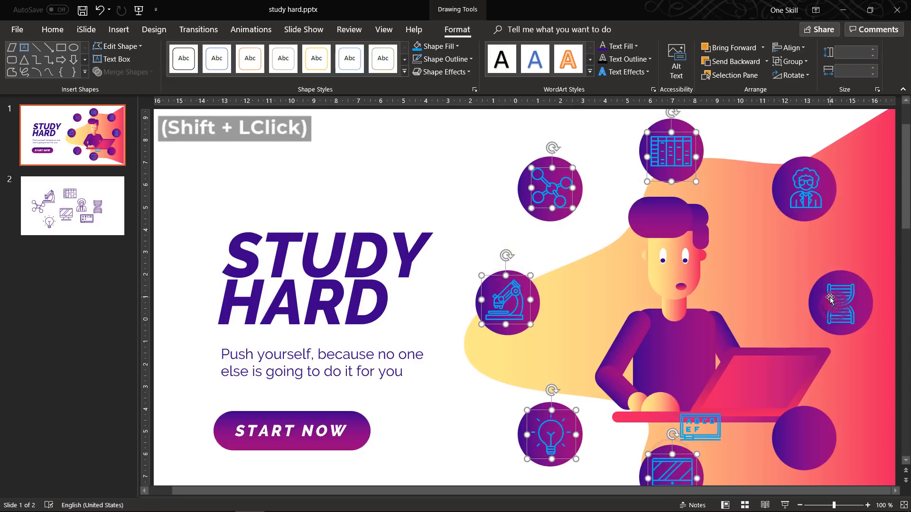
click(840, 301)
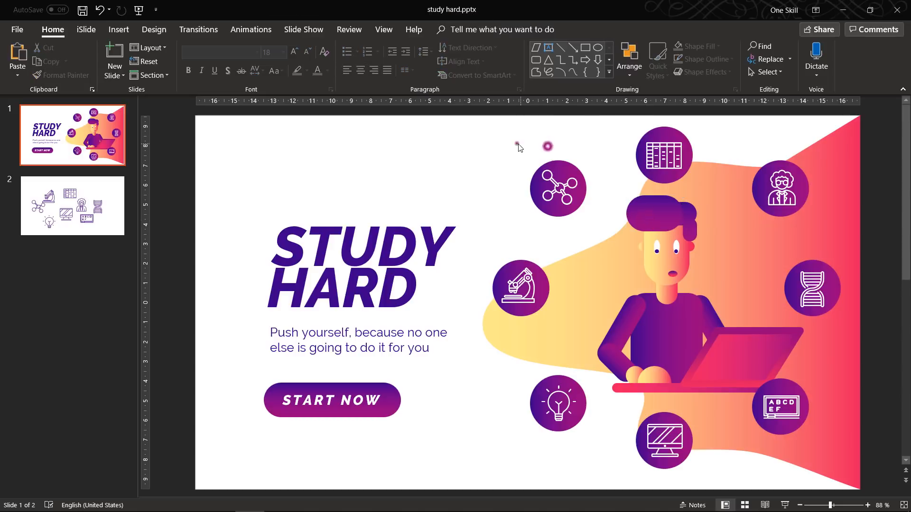
mouse_move(487, 255)
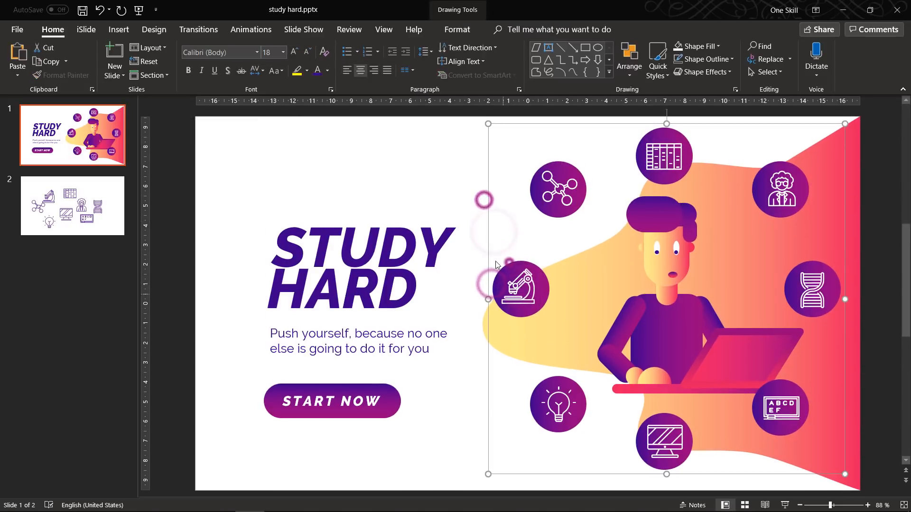
- Group each icon with its circle, group all circles into one ring, and delete slide 2
click(540, 262)
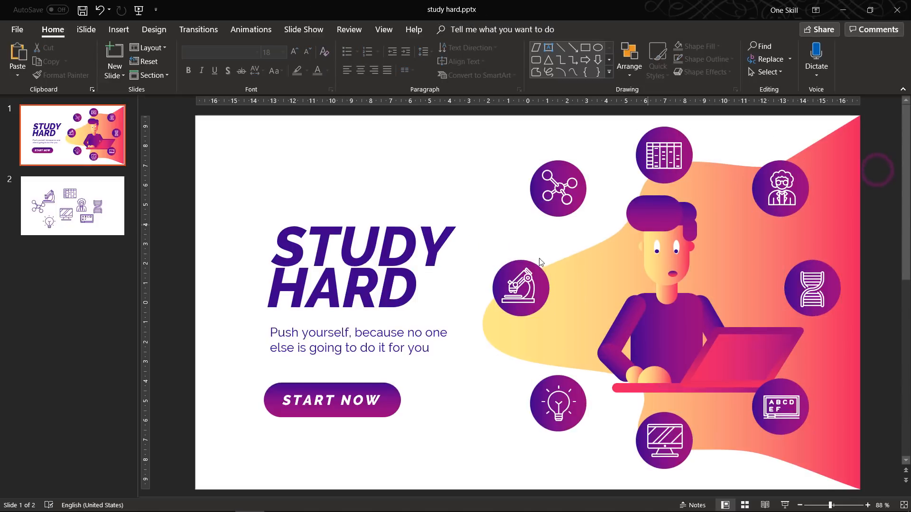
click(520, 288)
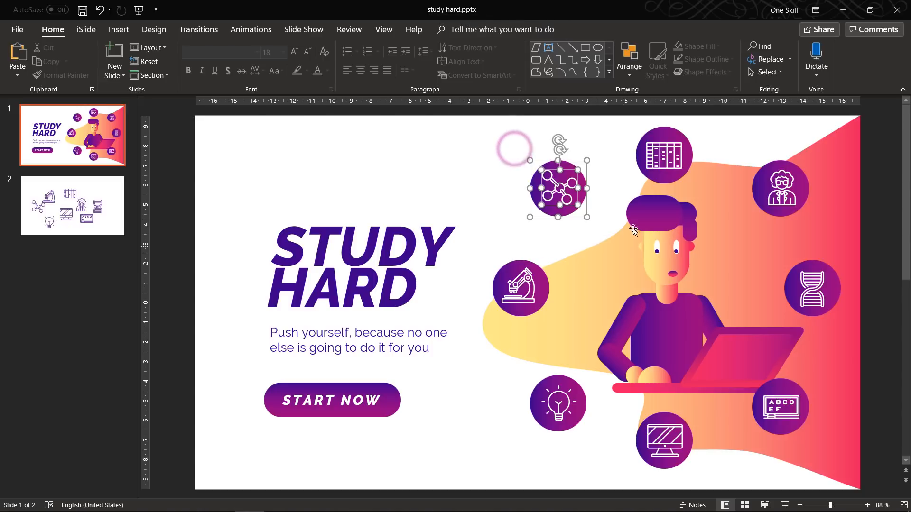
key(ctrl+g)
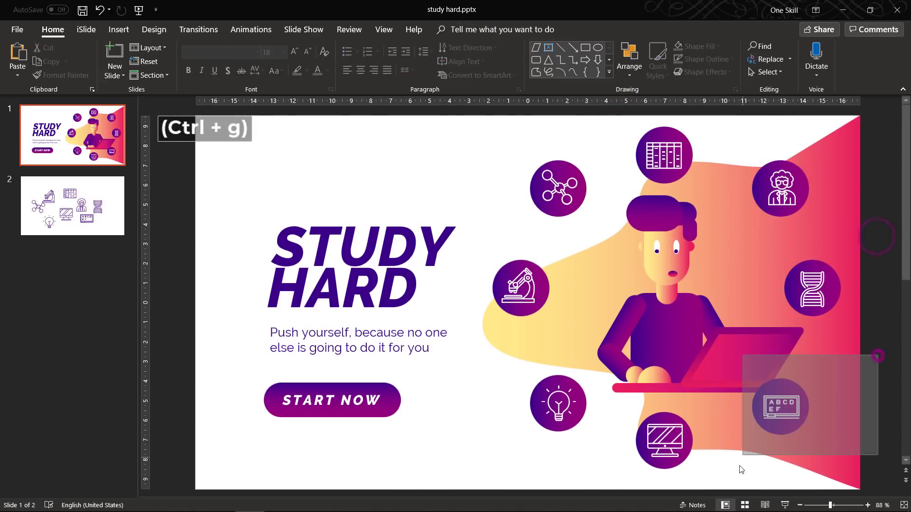
click(664, 440)
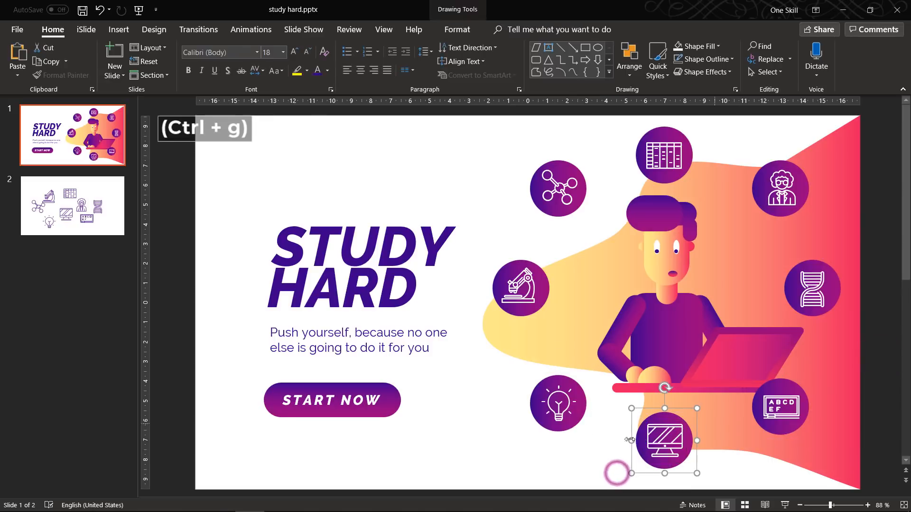
click(520, 288)
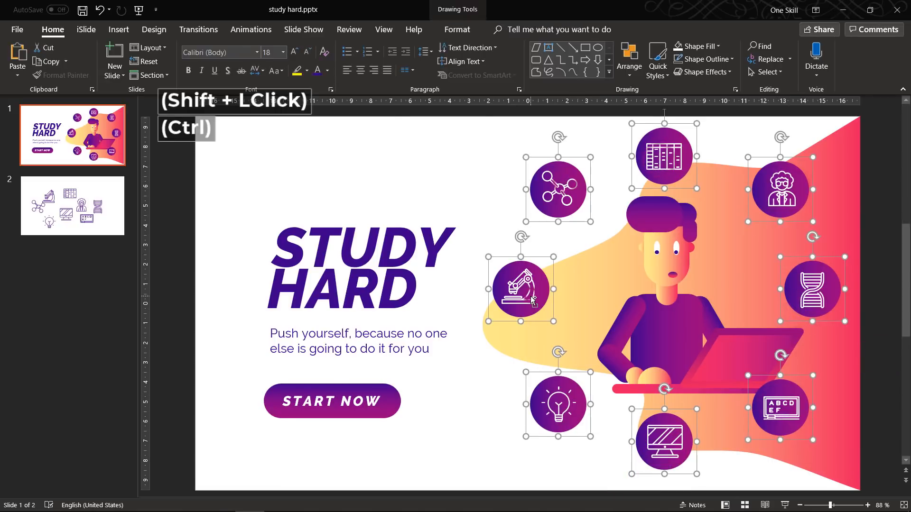
click(876, 188)
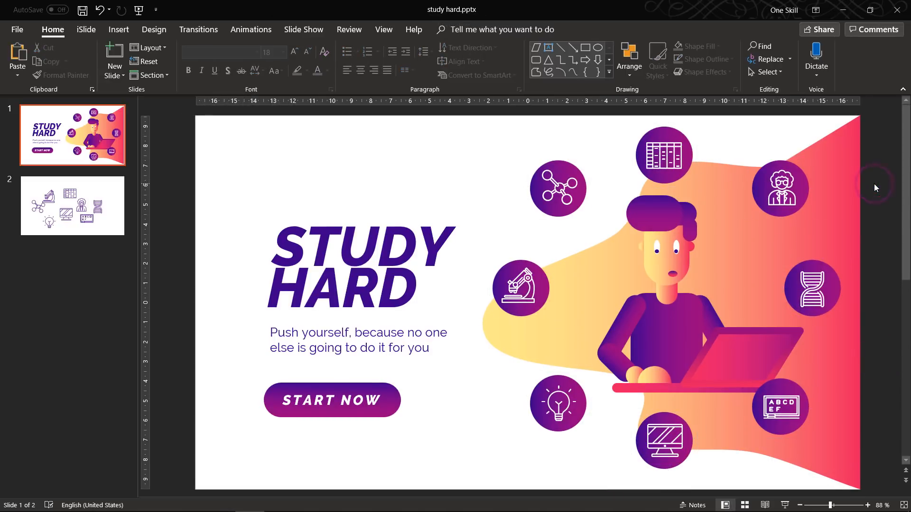
key(delete)
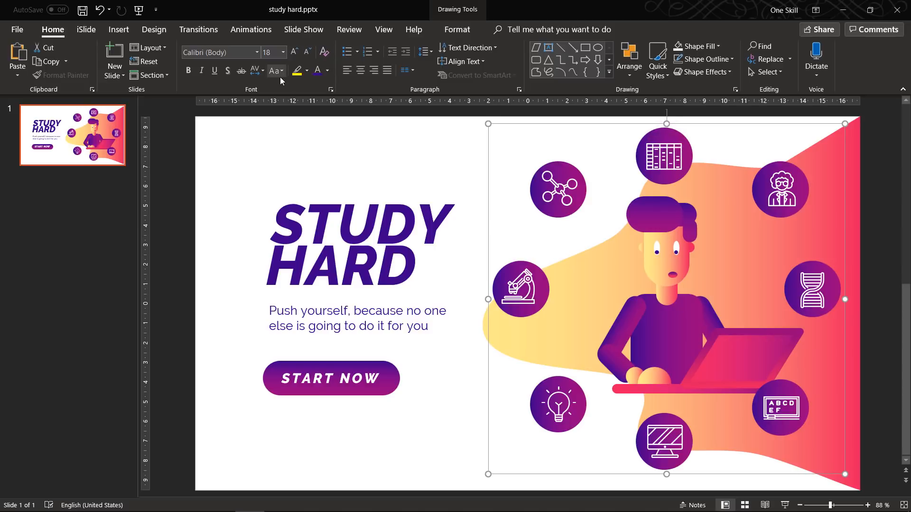
- Add a Spin animation to the icon group starting With Previous
click(250, 29)
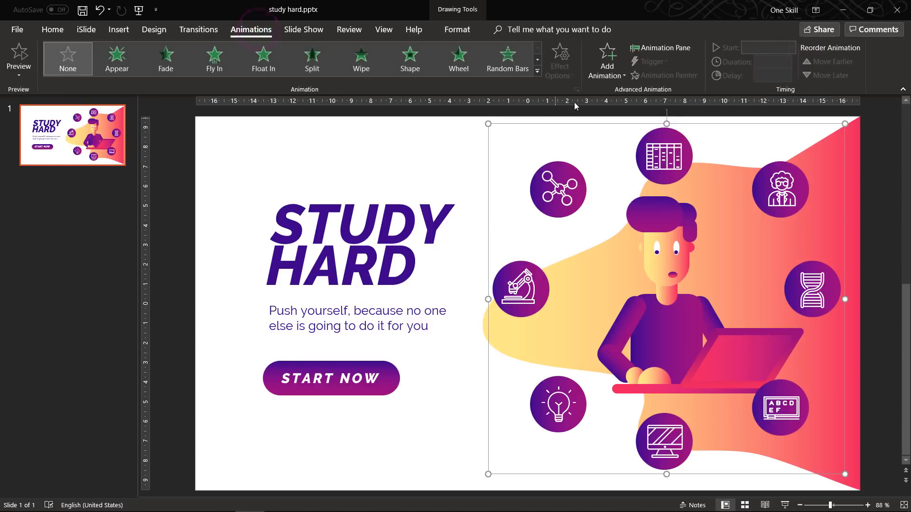
click(535, 69)
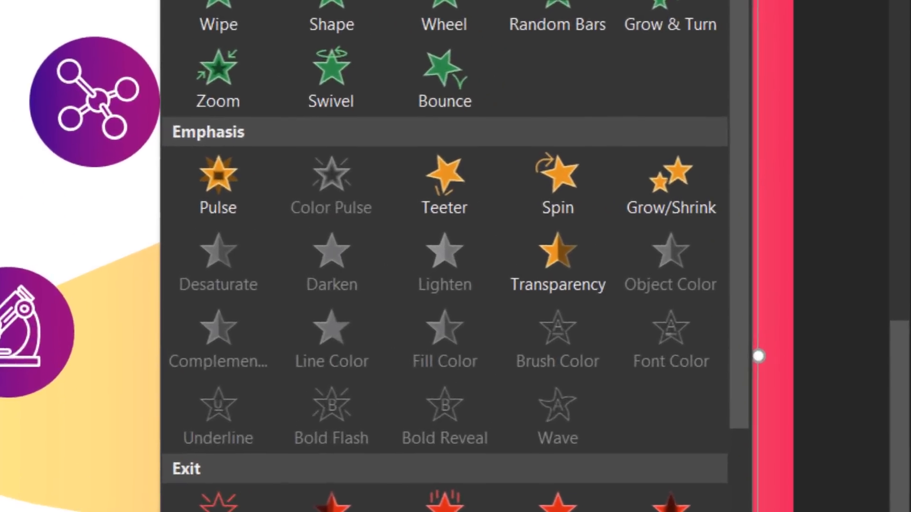
click(557, 183)
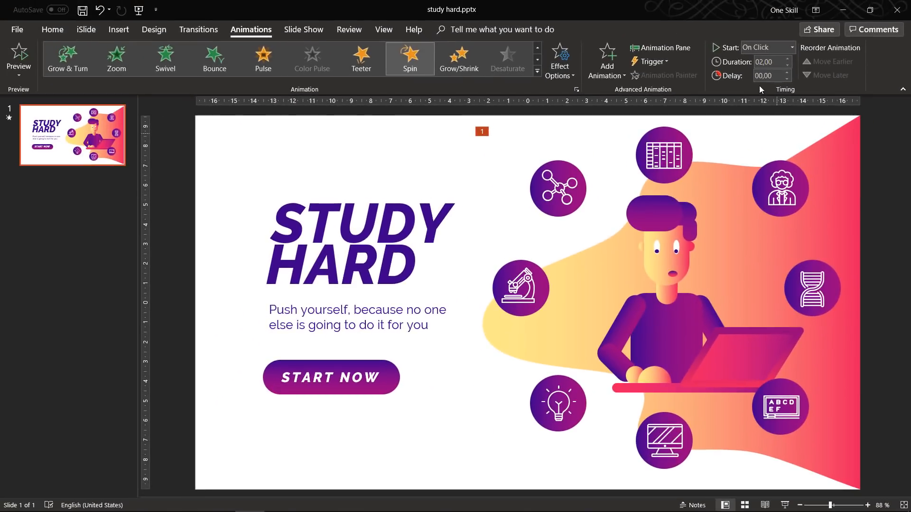
click(791, 47)
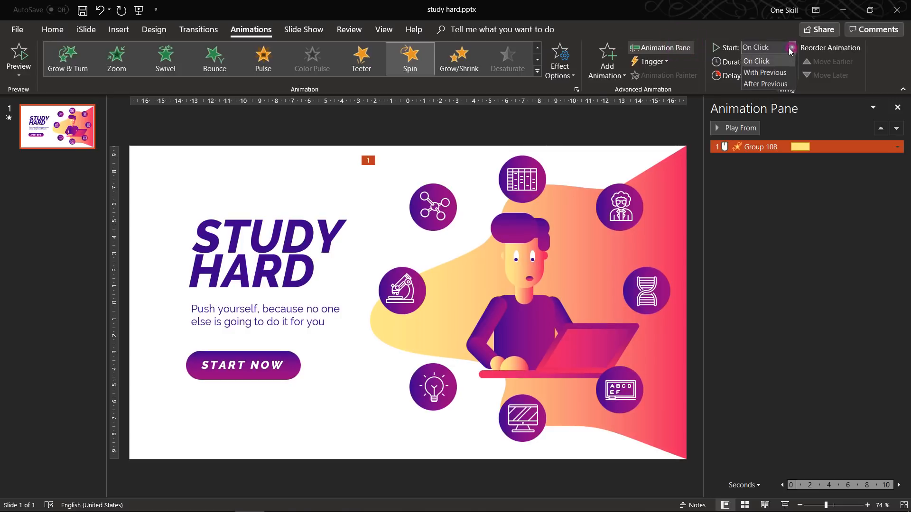
click(766, 73)
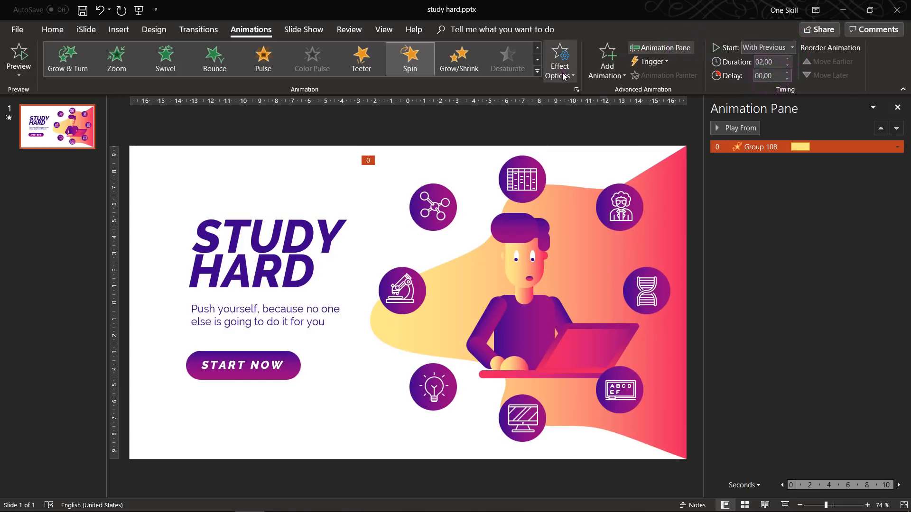
click(896, 146)
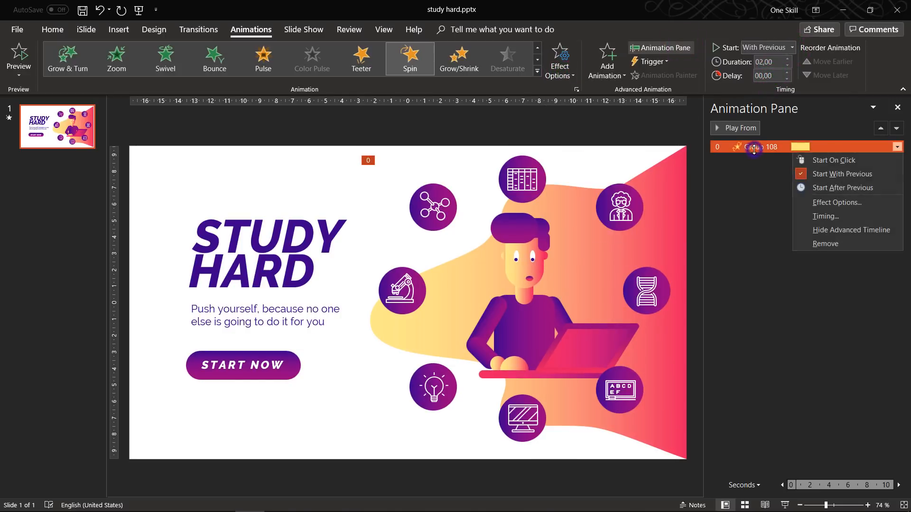
click(837, 202)
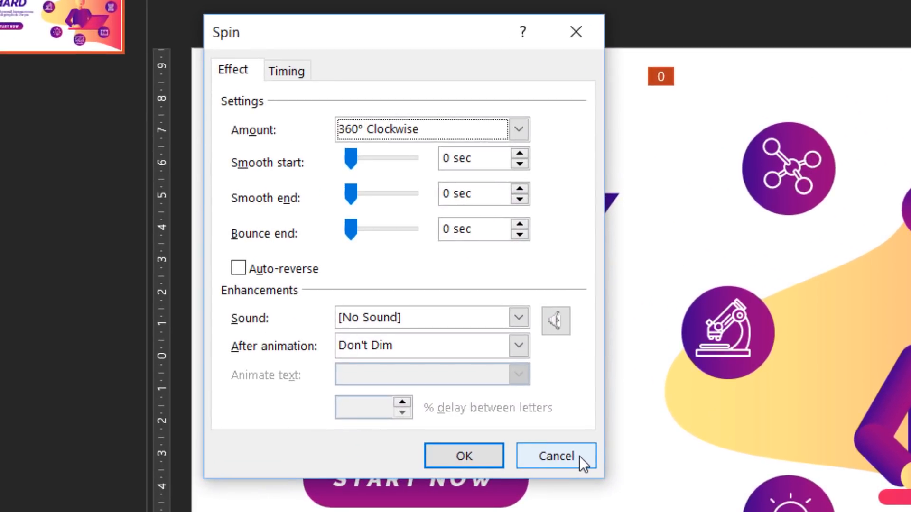
mouse_move(557, 346)
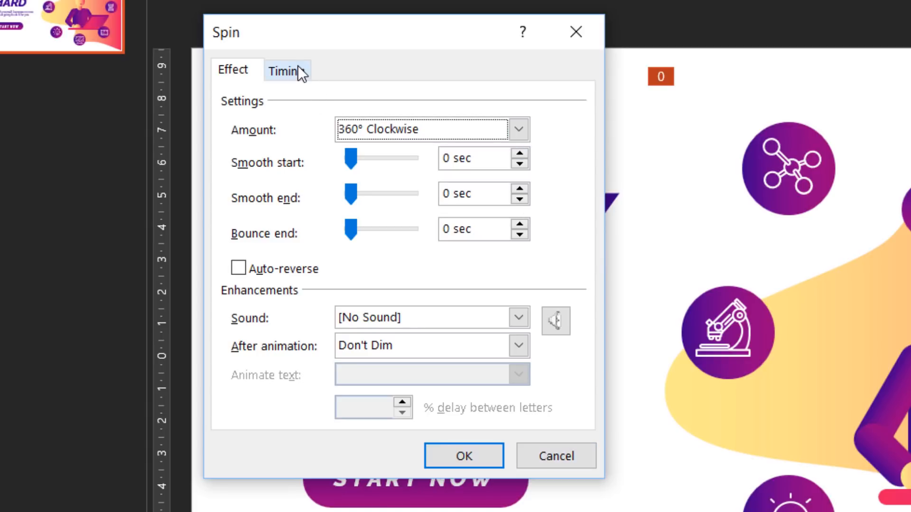
- Set the spin to repeat Until End of Slide with an 08,00 second duration
click(286, 69)
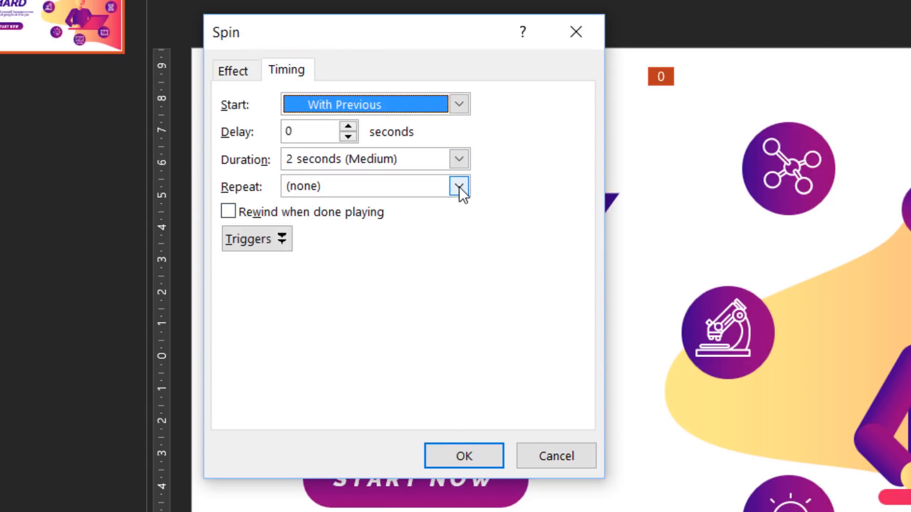
click(459, 186)
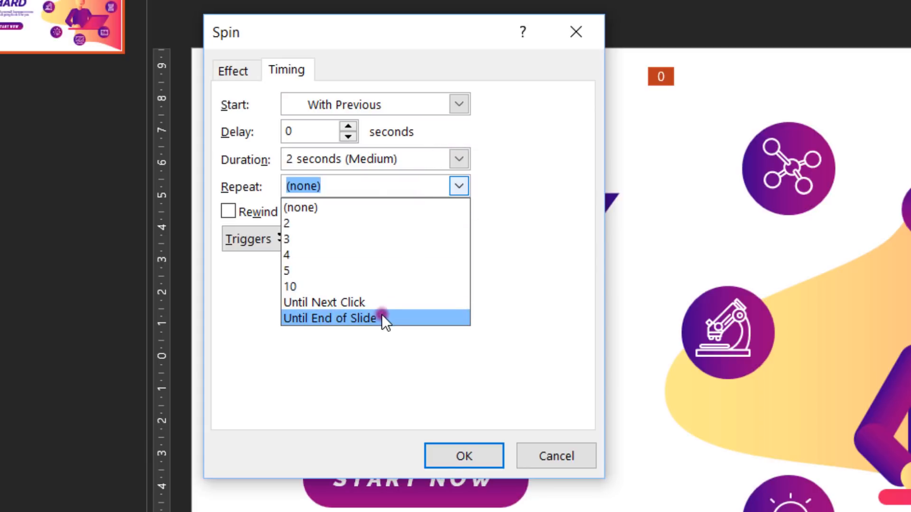
click(233, 70)
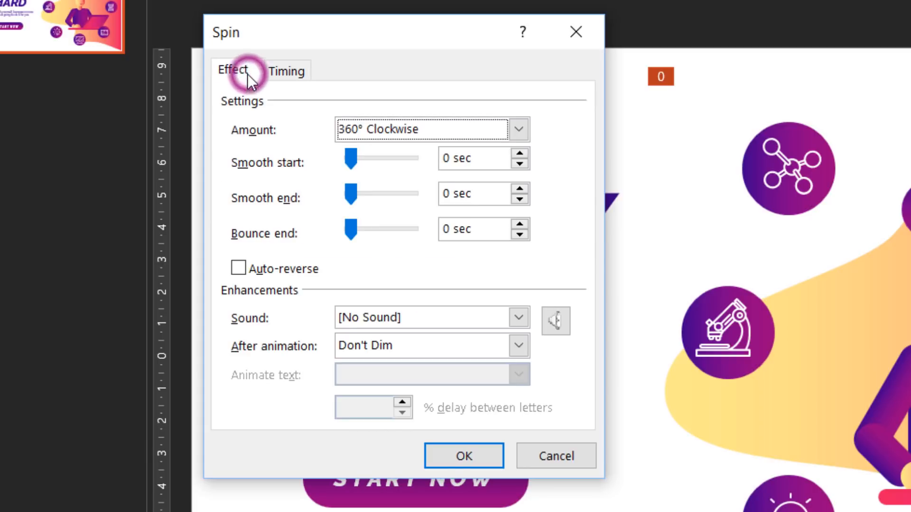
click(464, 456)
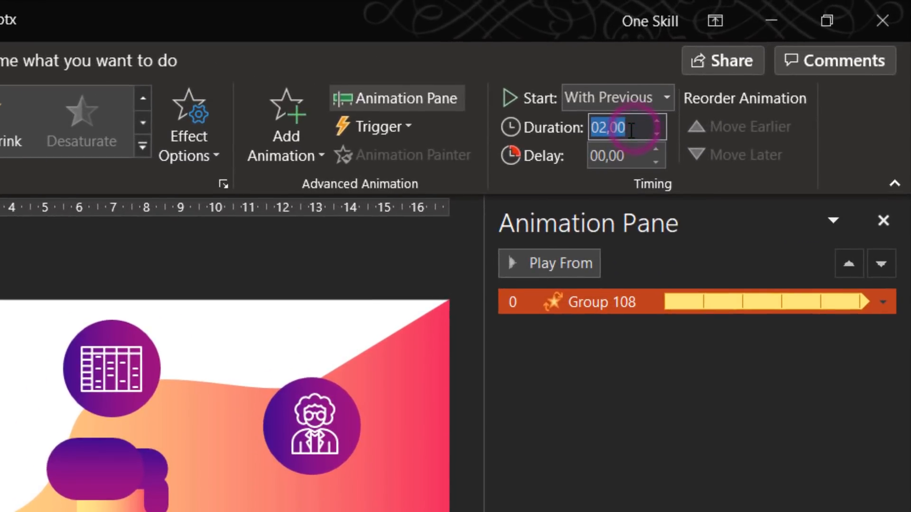
text(08,00)
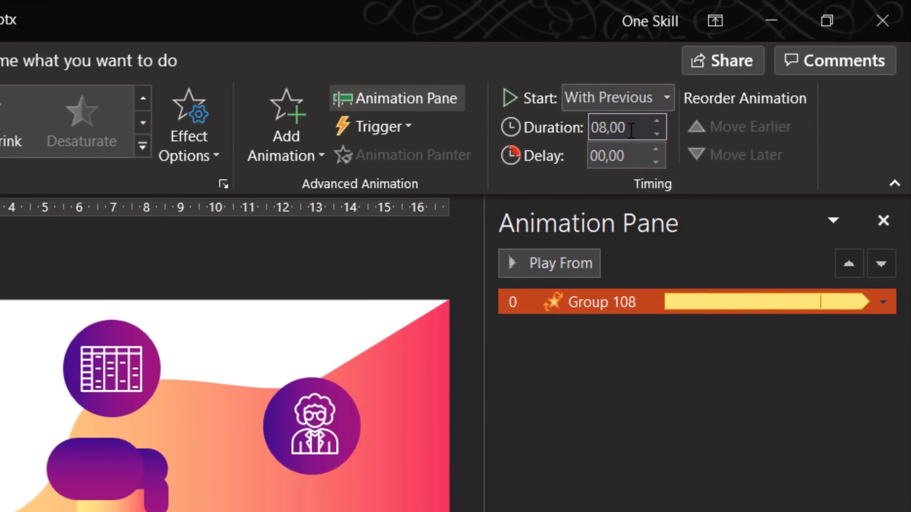
click(548, 263)
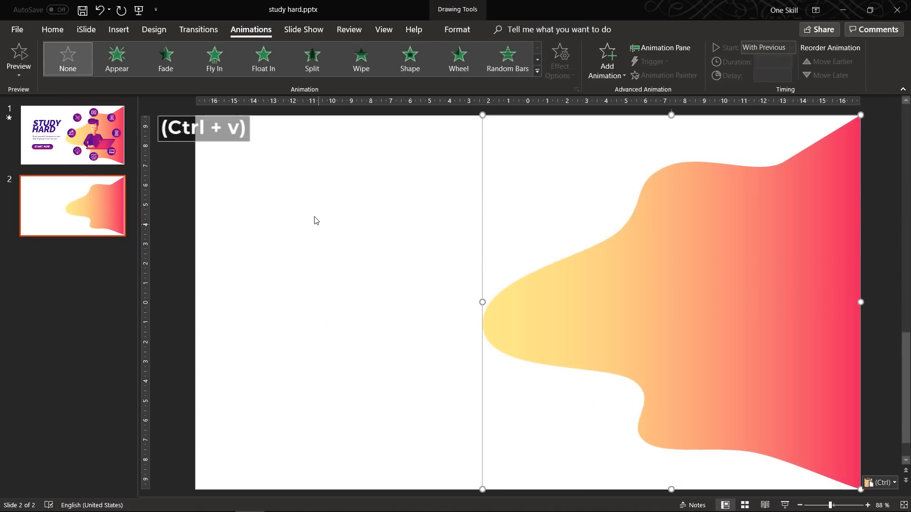
- Subtract the blob from a new rectangle and cut-paste the cut-out onto slide 1
click(118, 29)
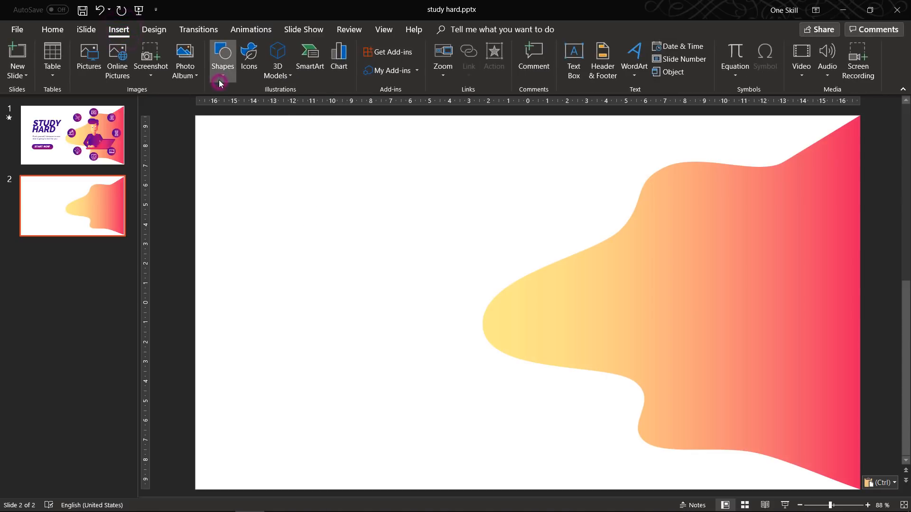
click(222, 58)
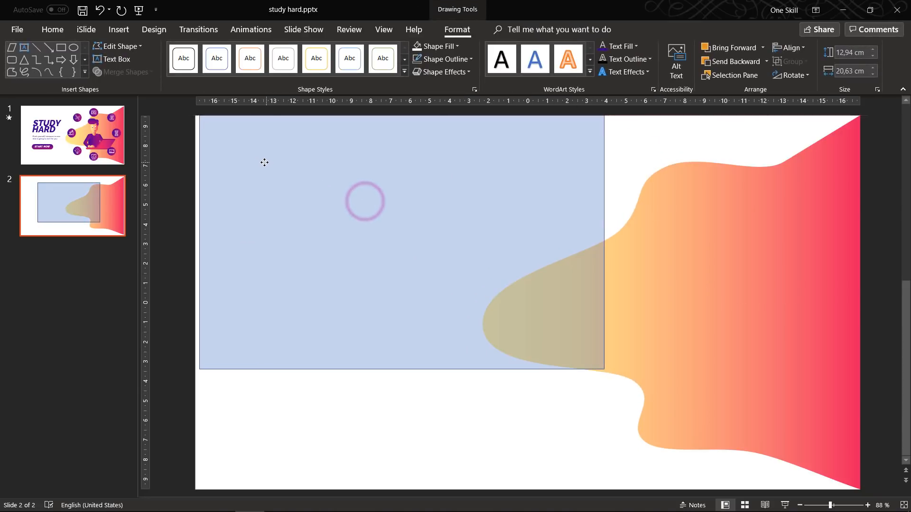
scroll(down, 3)
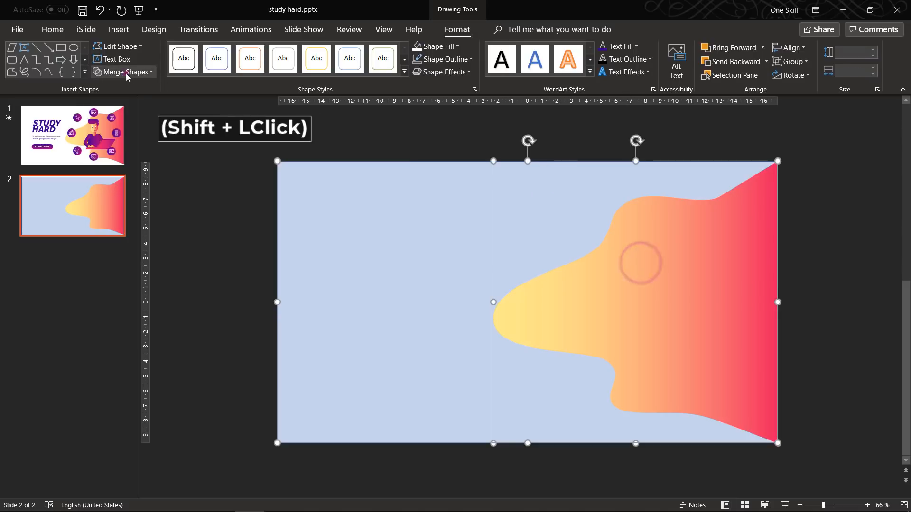
click(122, 72)
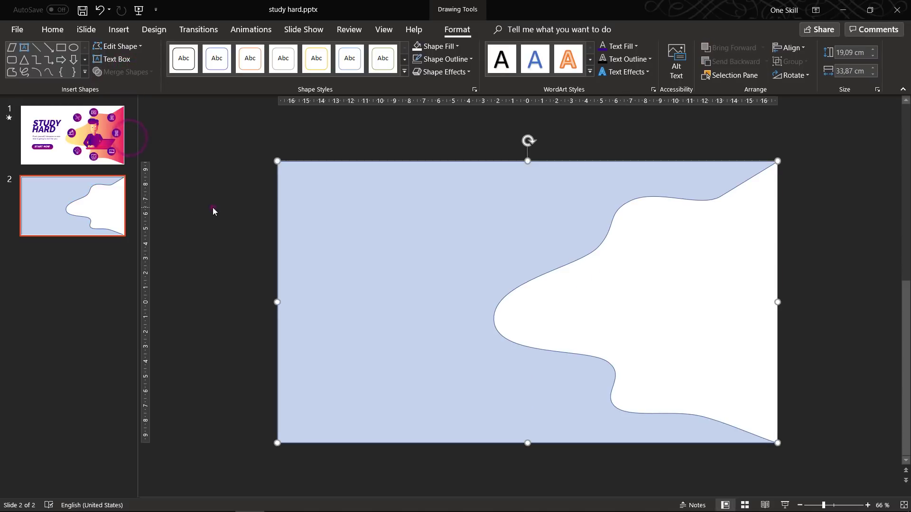
key(ctrl+x)
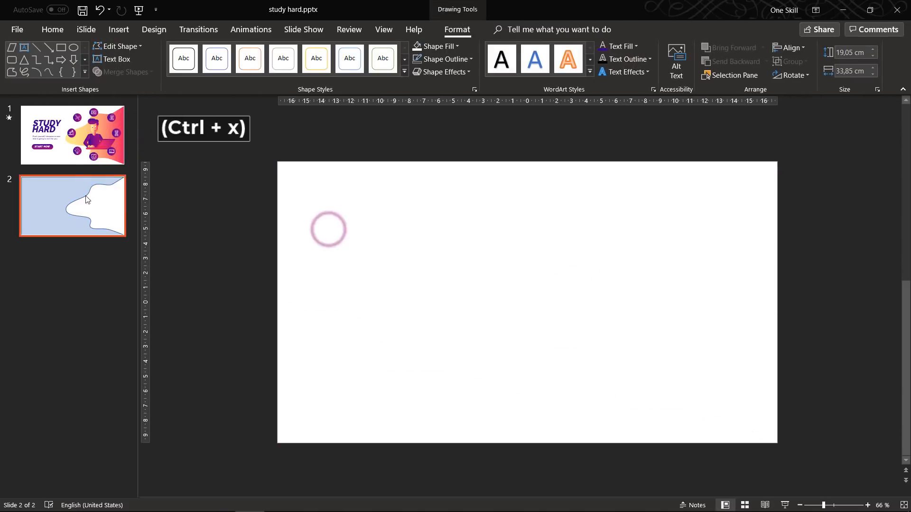
key(ctrl+v)
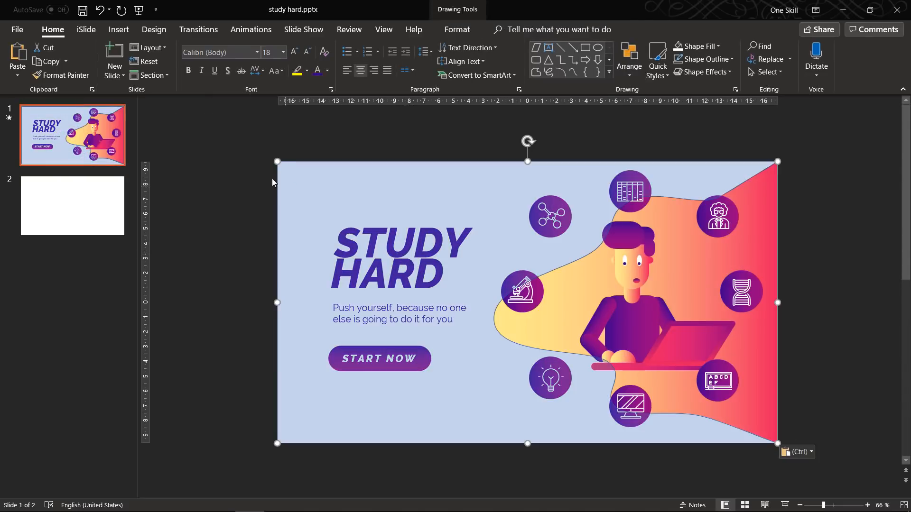
- Subtract the top half from the cut-out and make its gradient fill more transparent
click(119, 29)
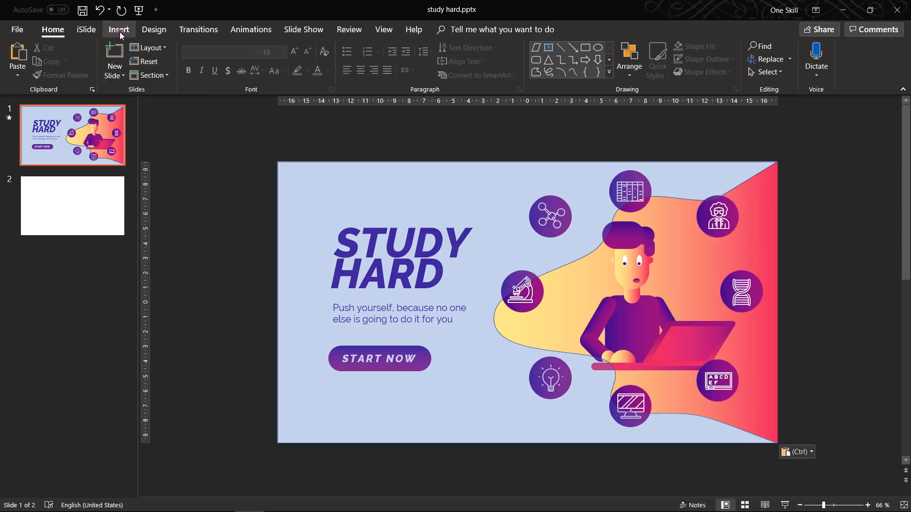
click(222, 58)
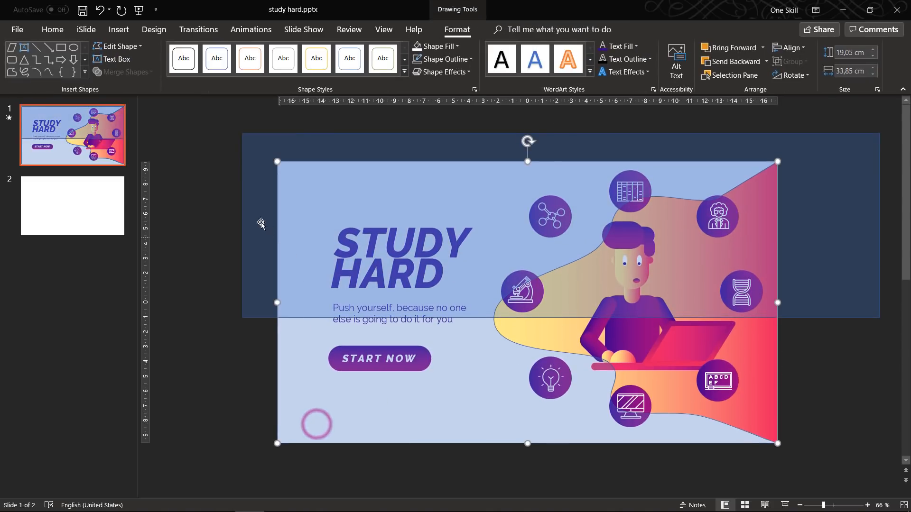
click(123, 71)
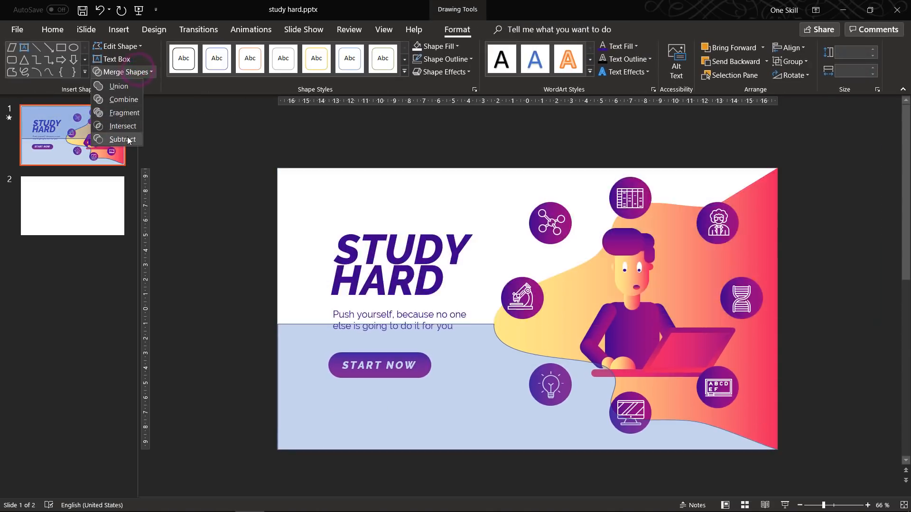
click(434, 46)
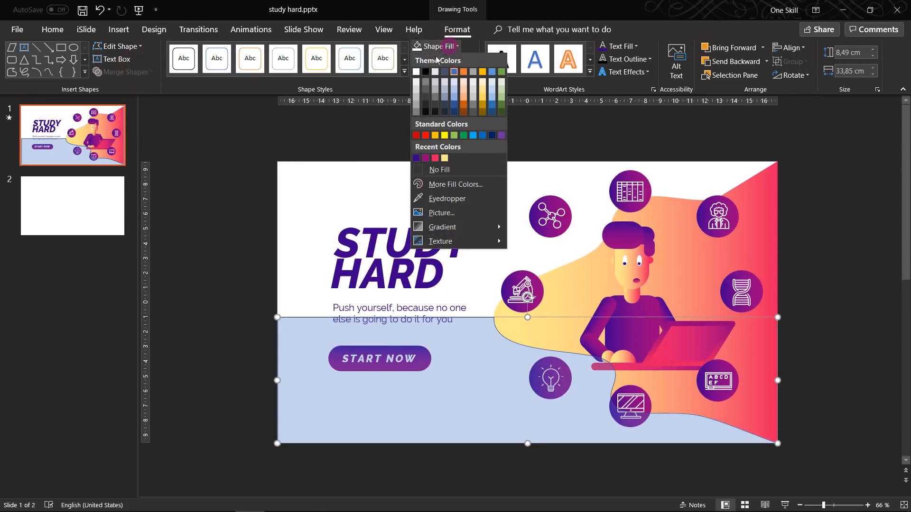
click(445, 59)
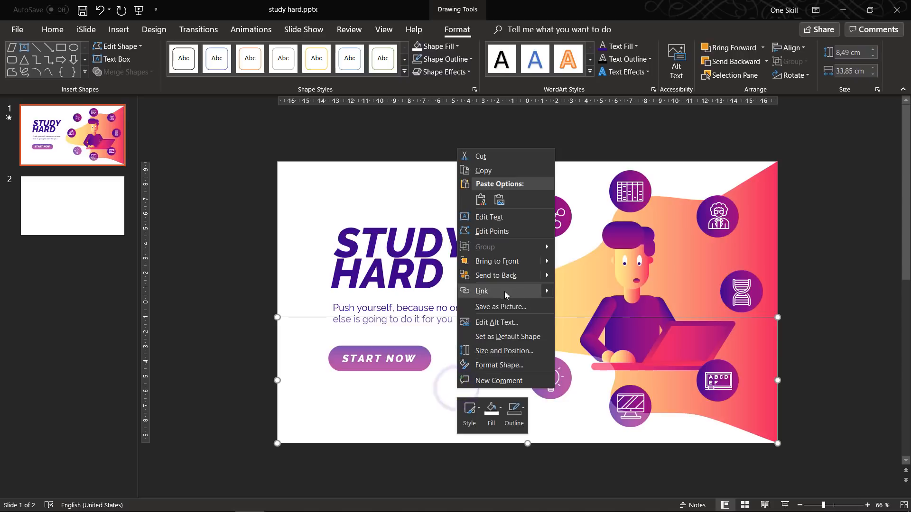
click(498, 365)
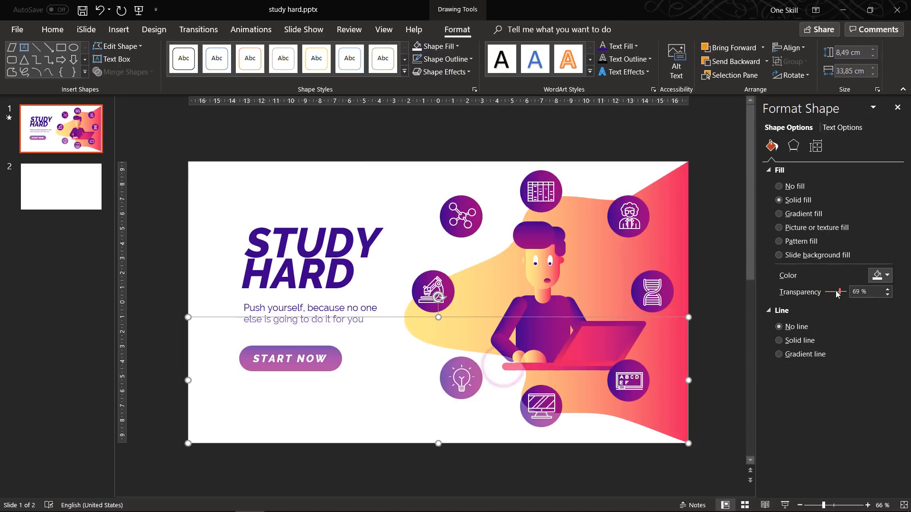
click(897, 107)
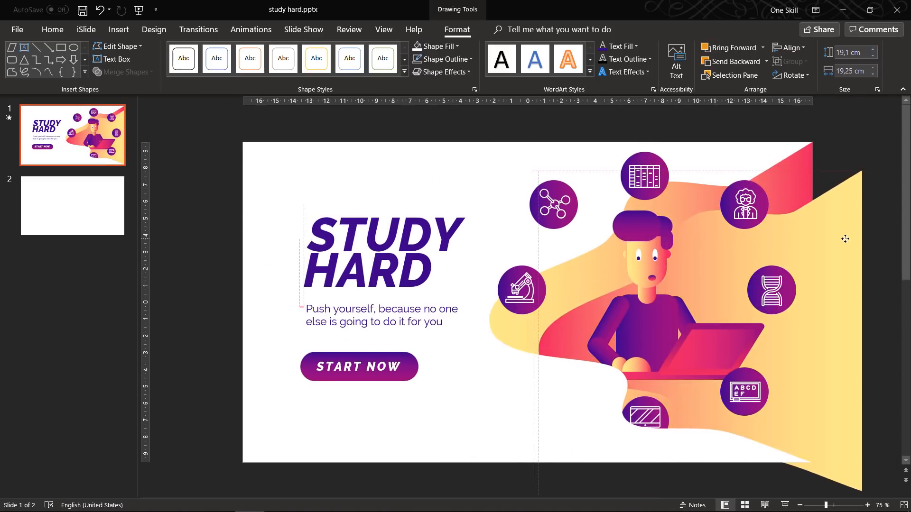
- Duplicate the blob and recolour the new one's gradient from yellow to pink
key(ctrl+d)
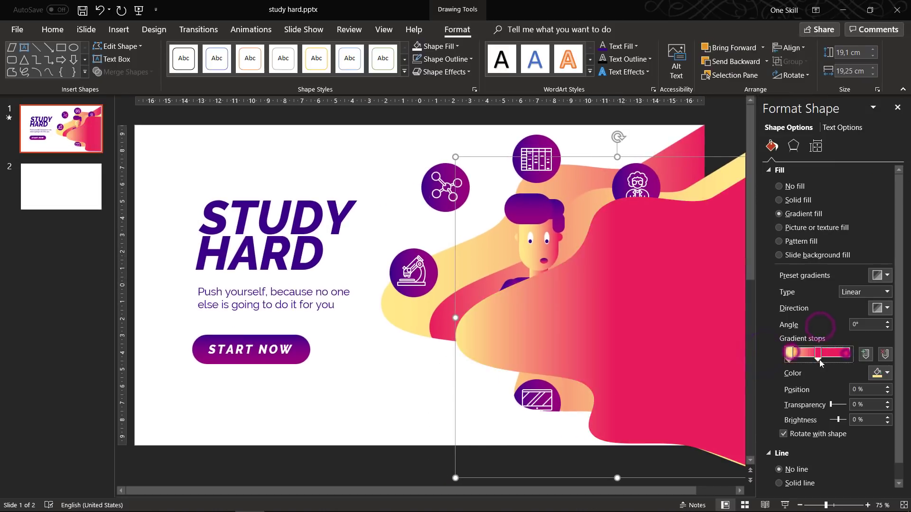
click(845, 354)
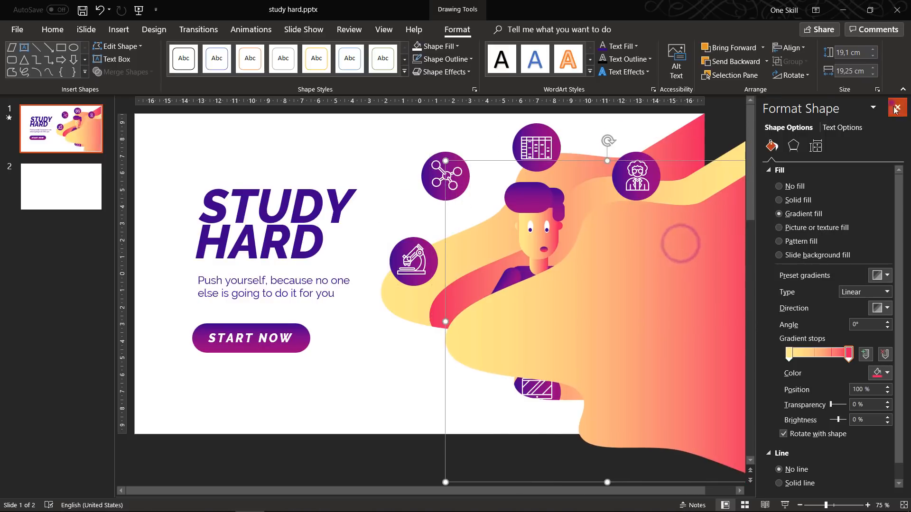
click(895, 108)
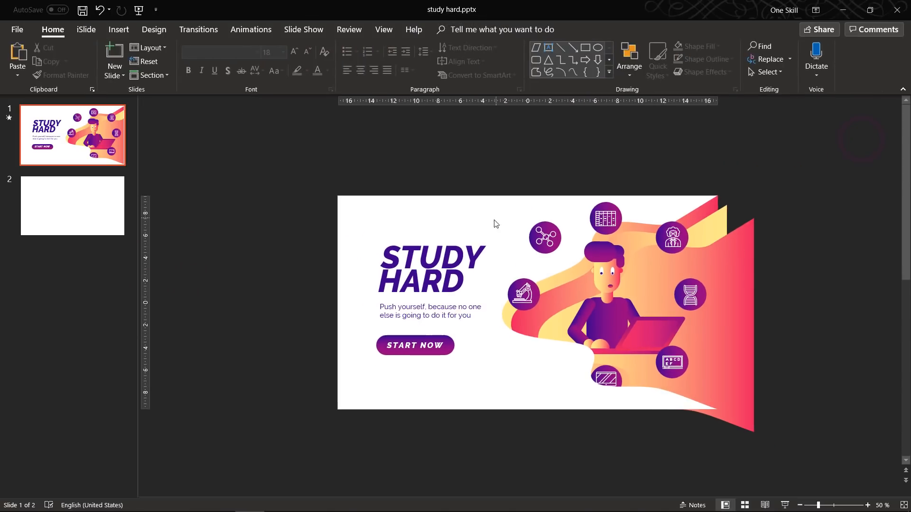
- Delete the empty second slide and save the presentation
click(117, 29)
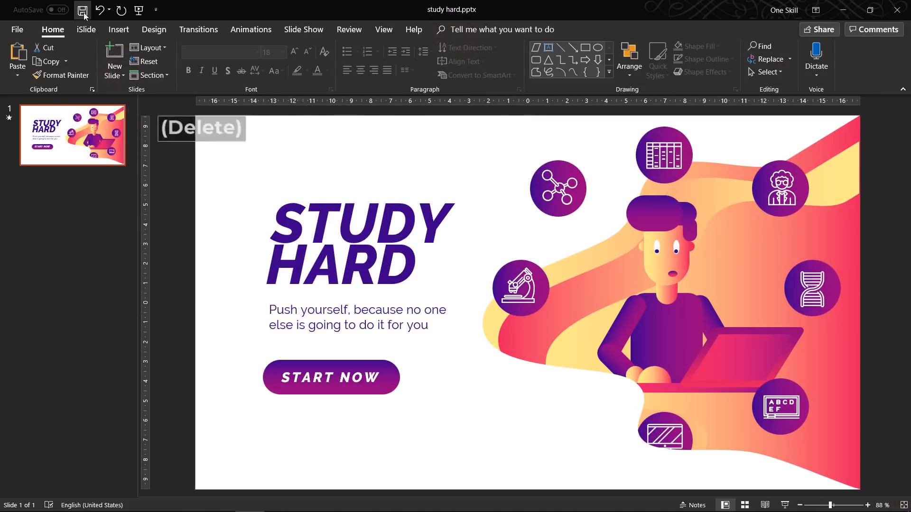
click(81, 10)
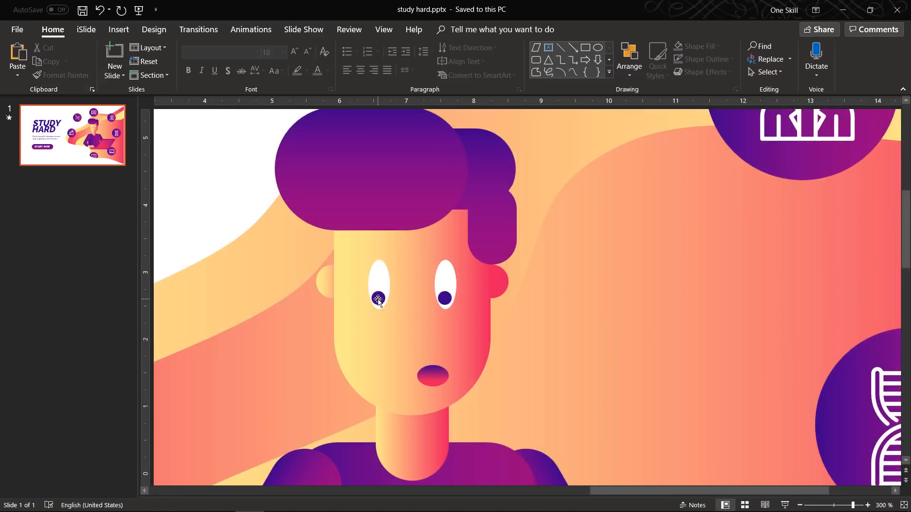
- Give the left pupil a circular Shapes motion path that starts With Previous
click(251, 29)
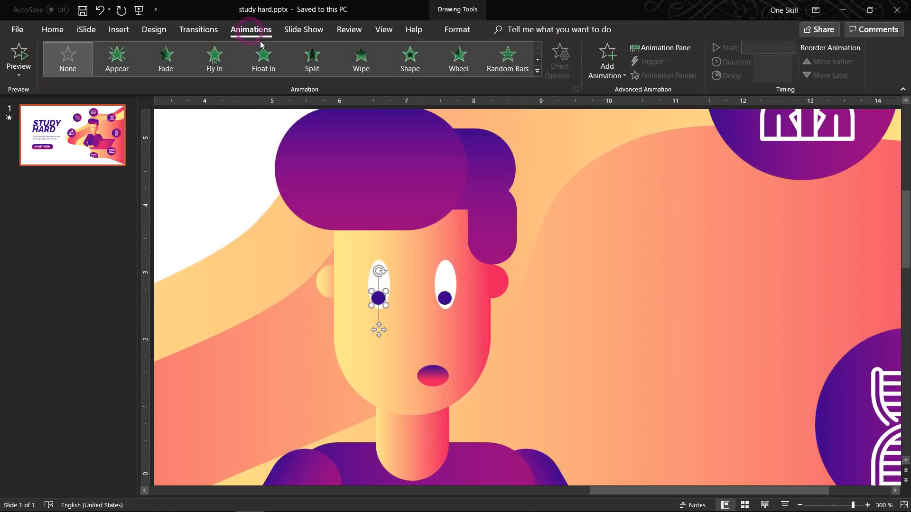
click(536, 71)
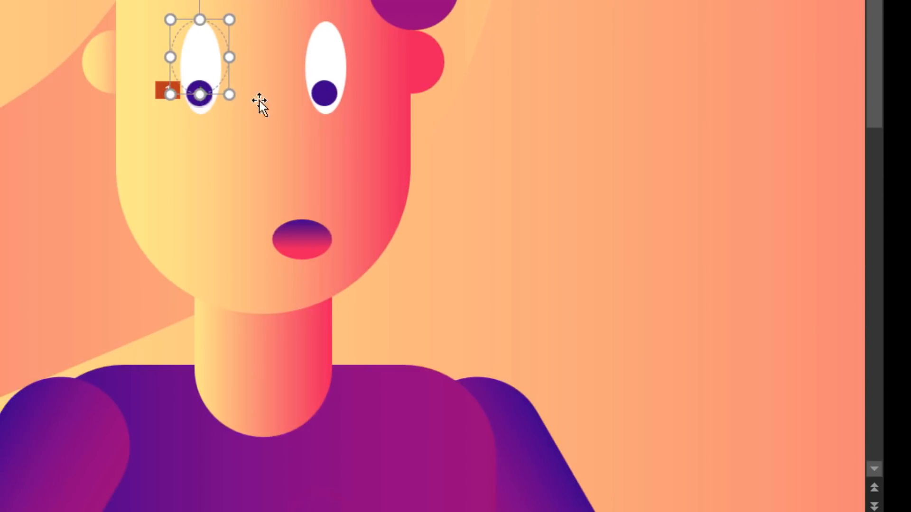
scroll(up, 3)
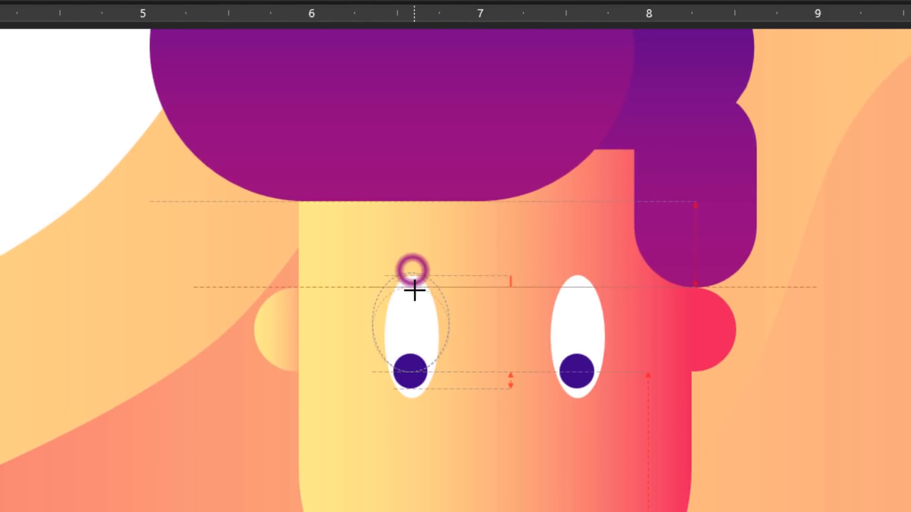
click(413, 325)
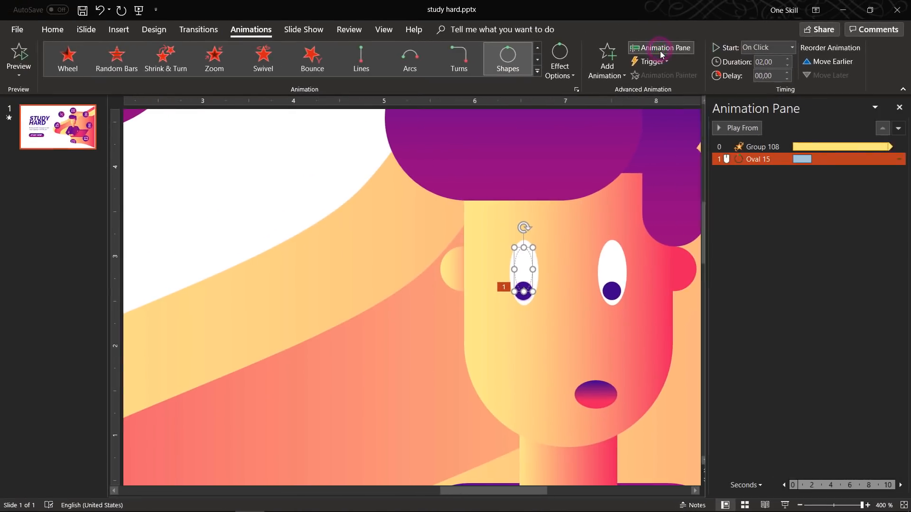
click(897, 159)
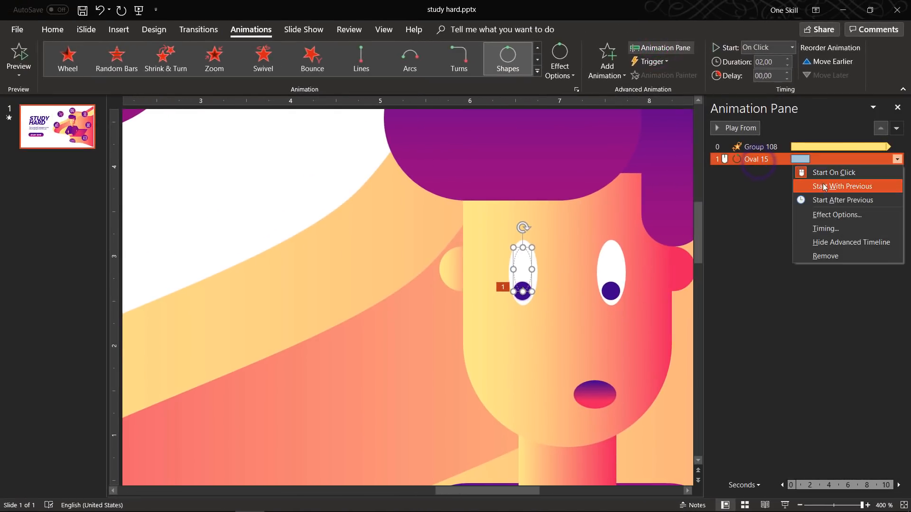
click(842, 186)
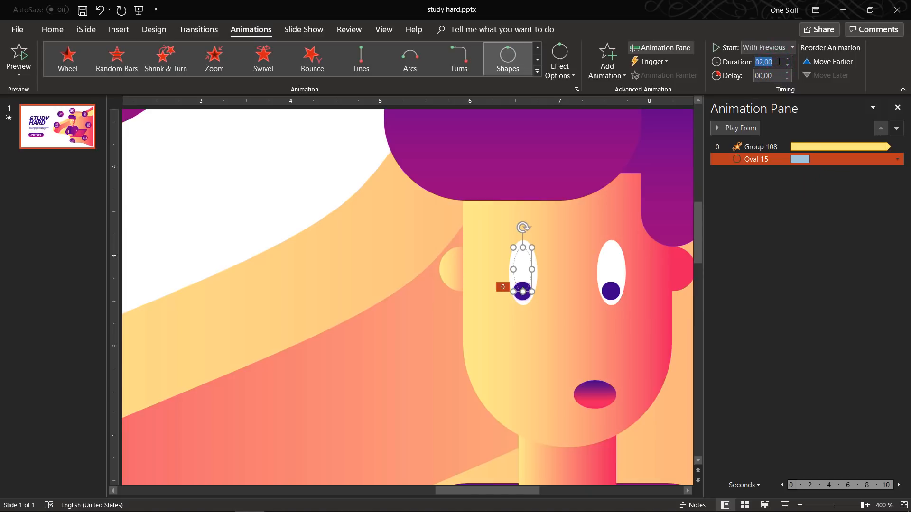
- Set the pupil's circling to repeat Until End of Slide and preview it
click(897, 158)
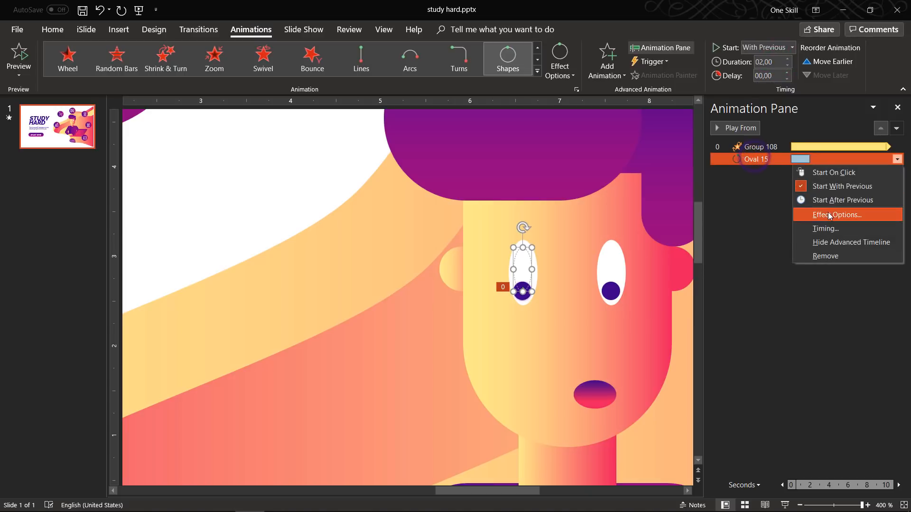
click(834, 214)
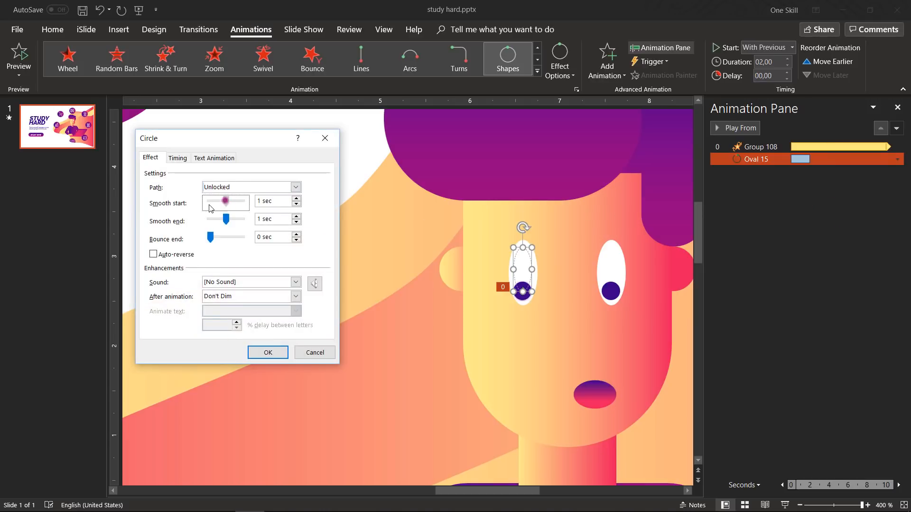
click(177, 159)
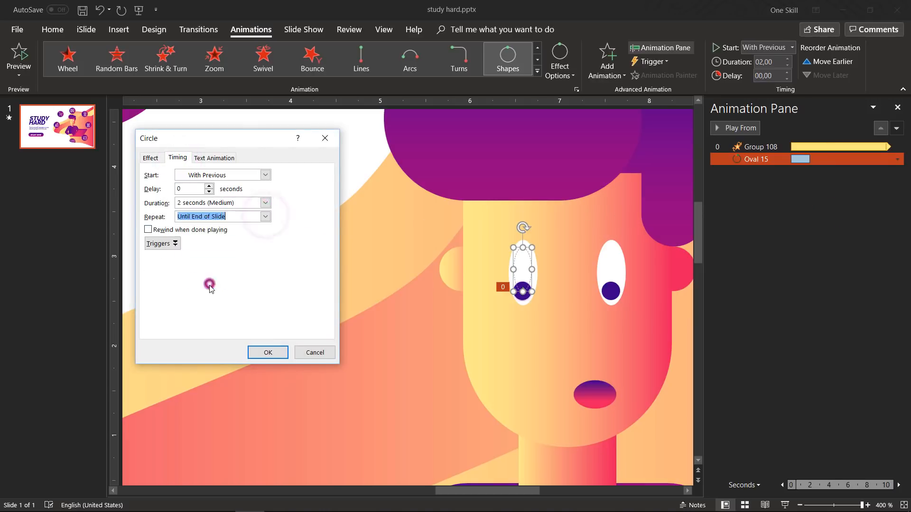
click(268, 353)
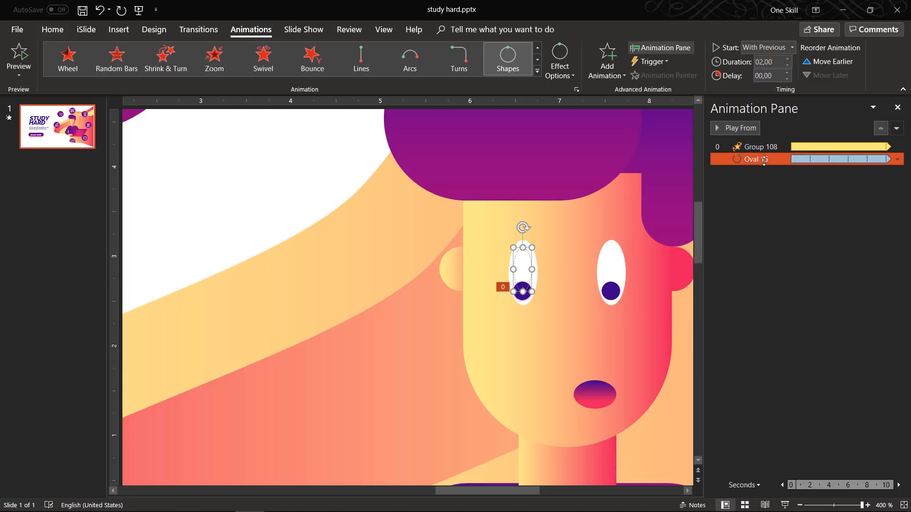
click(739, 128)
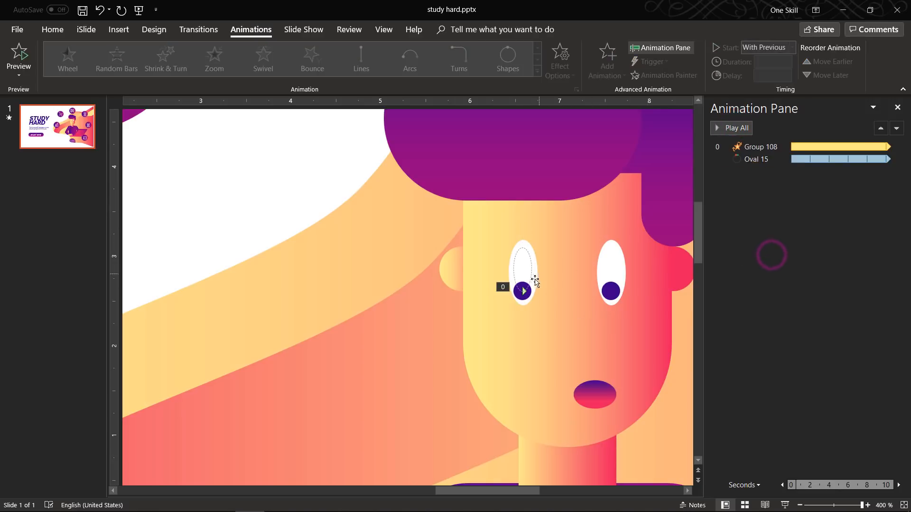
- Reverse the left pupil's path direction, shorten it to 01,00 and give the right pupil the same loop
right_click(523, 291)
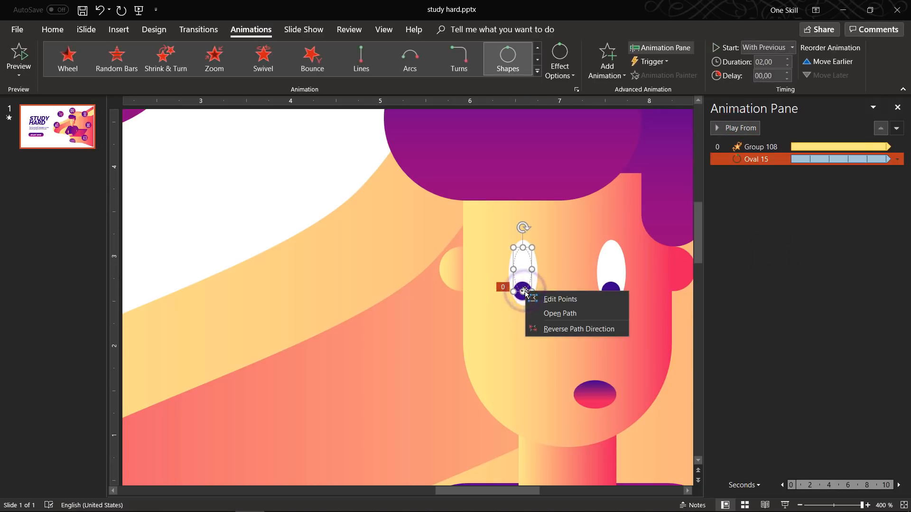
mouse_move(576, 329)
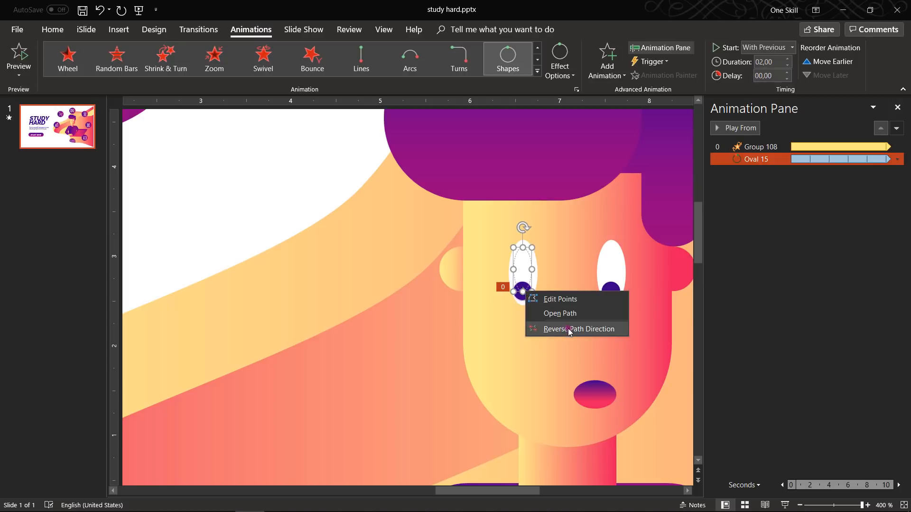
click(575, 330)
text(01)
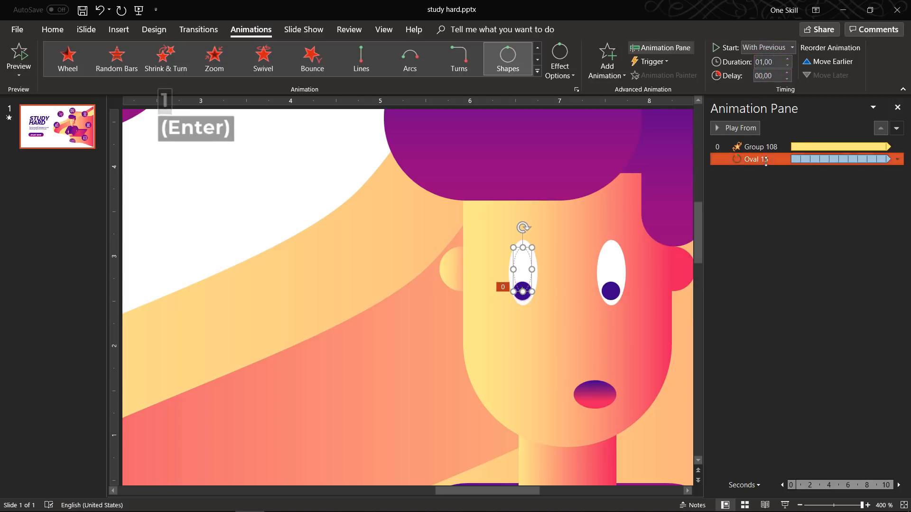
click(611, 276)
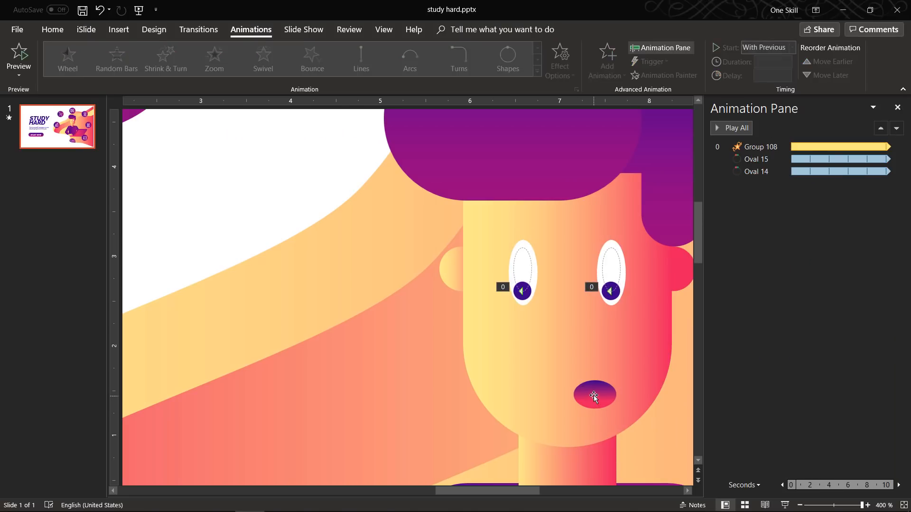
- Enlarge the mouth shape proportionally, undoing a mis-drag along the way
click(594, 395)
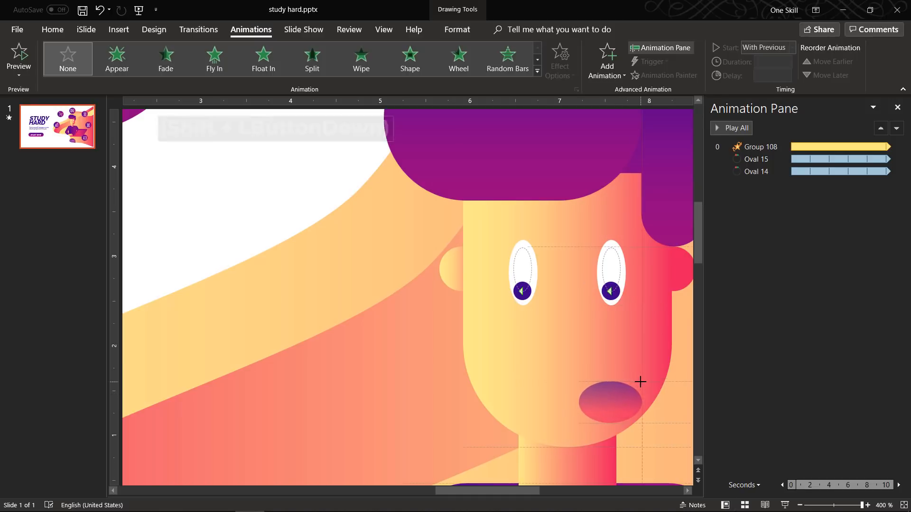
click(610, 397)
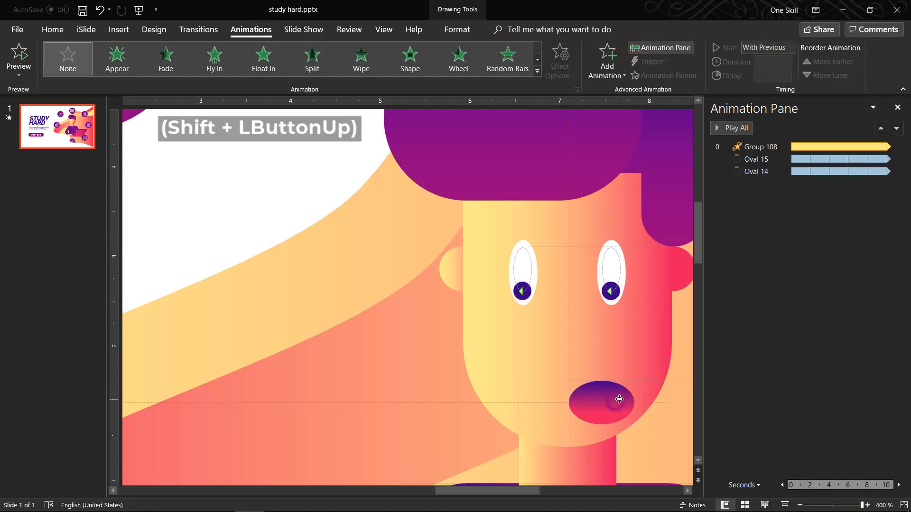
click(598, 399)
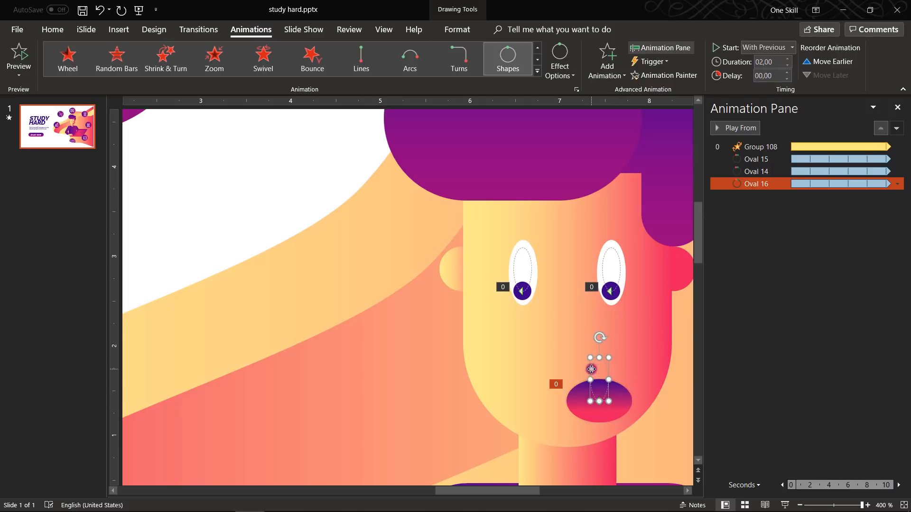
key(ctrl+z)
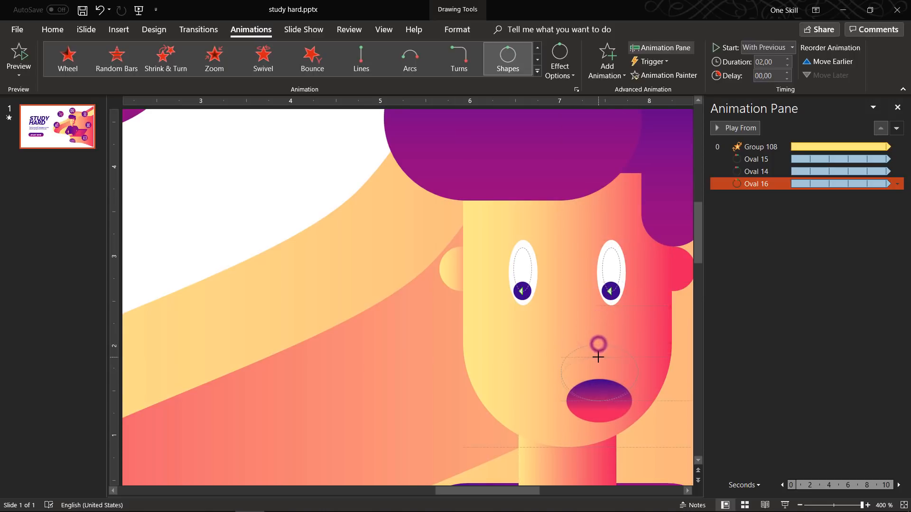
- Give the mouth its own circular Shapes motion path, widened to match the mouth
click(599, 384)
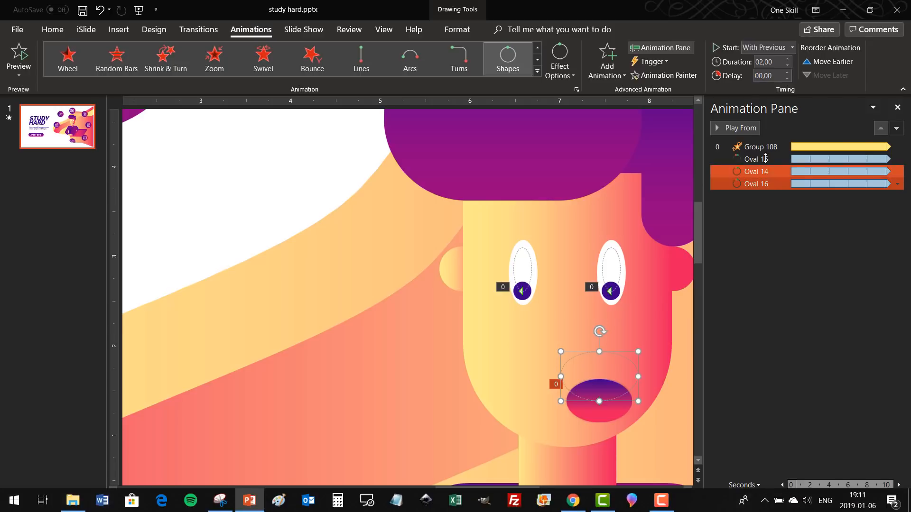
click(739, 128)
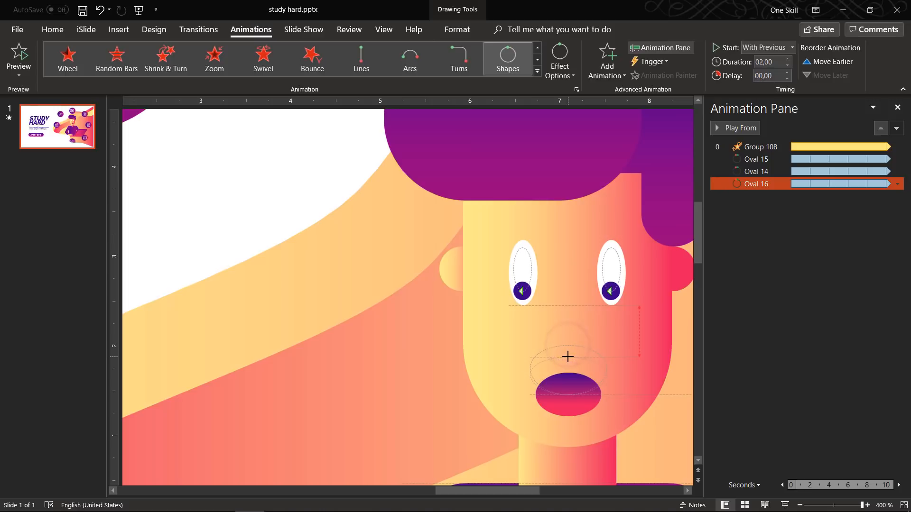
click(757, 158)
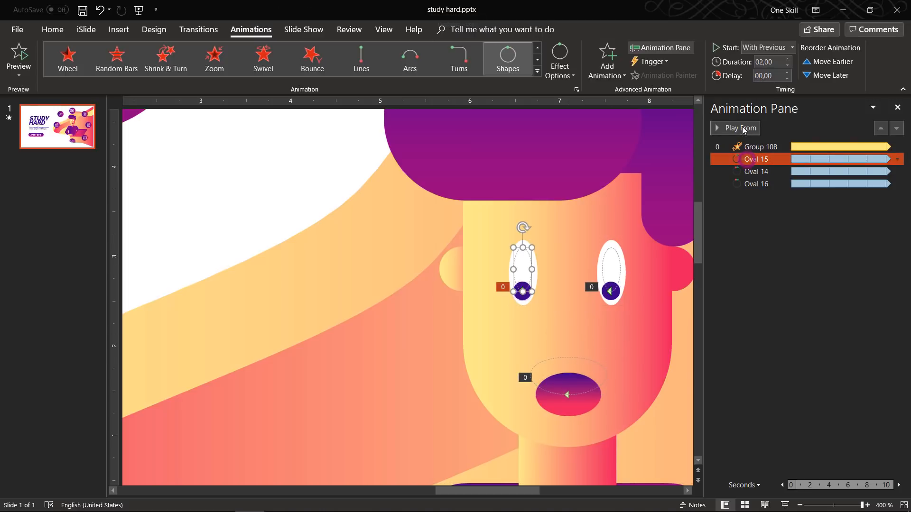
- Add a Grow/Shrink emphasis animation to the mouth and bring up its Effect Options
click(735, 128)
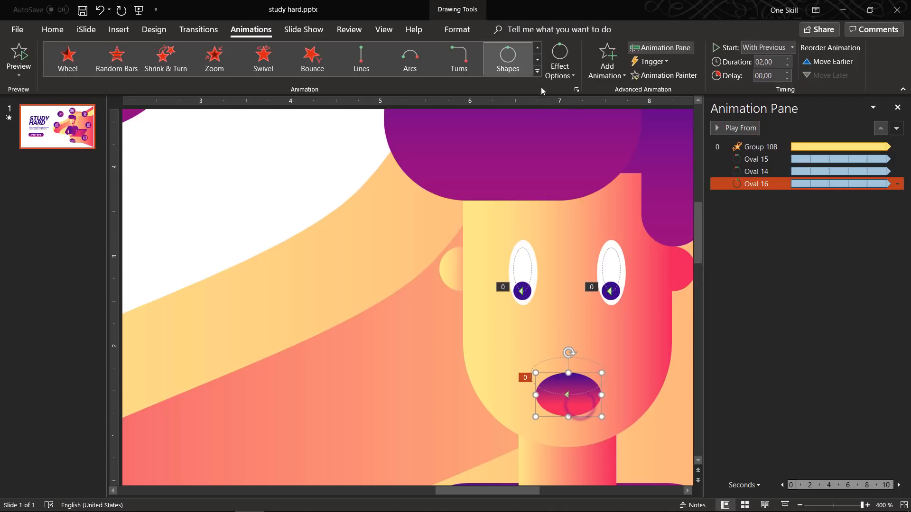
click(537, 71)
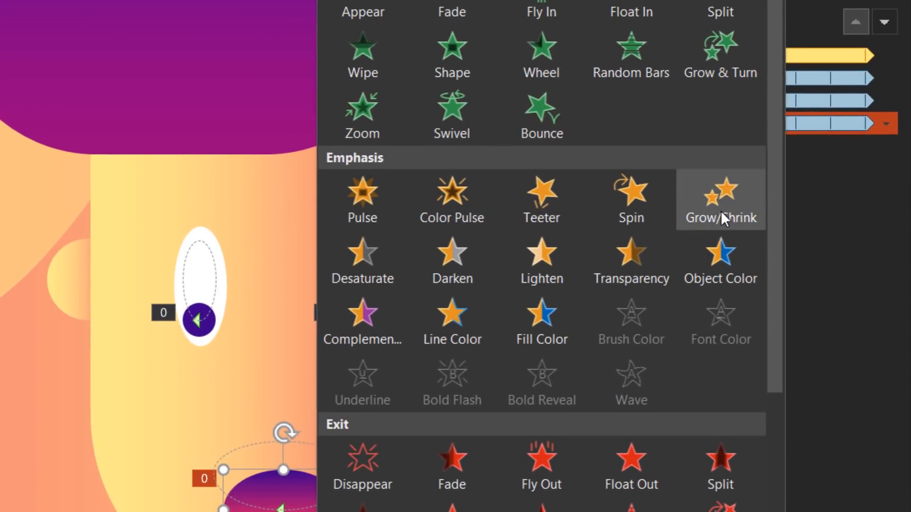
click(720, 200)
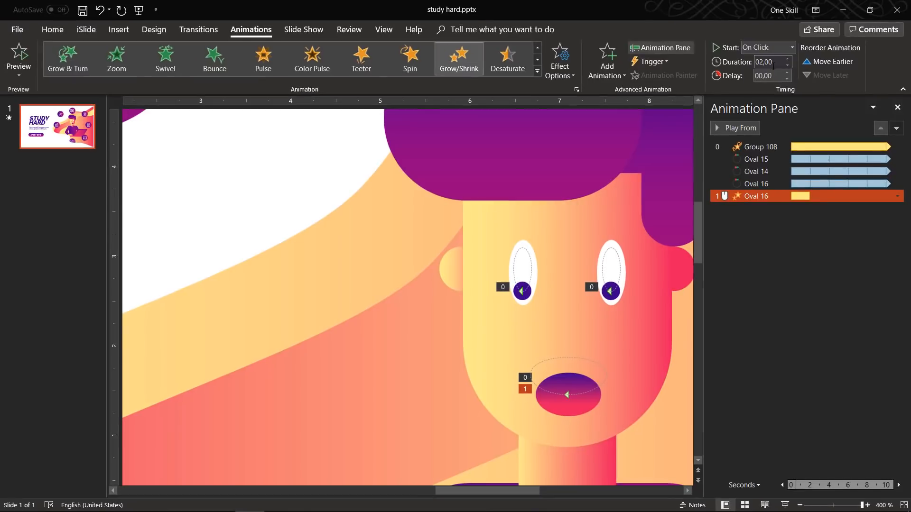
click(899, 195)
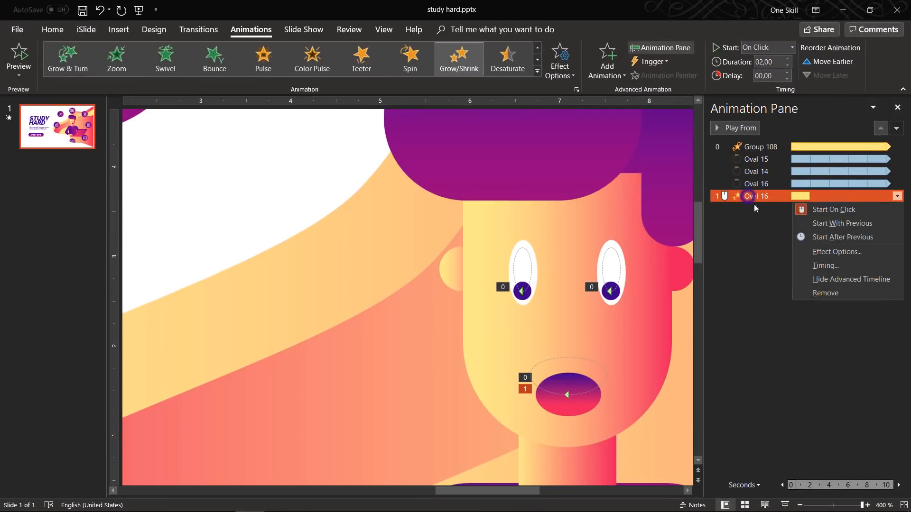
click(837, 251)
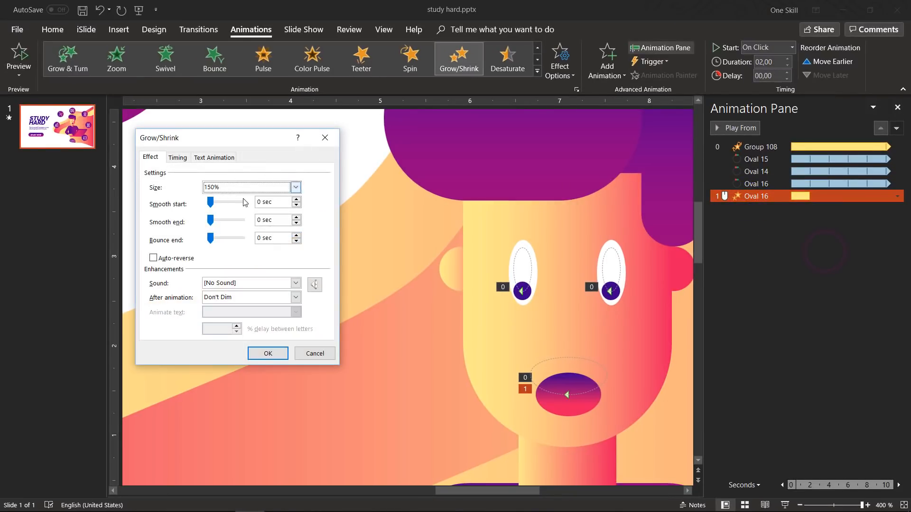
- Set the pulse to repeat Until End of Slide with Size 50% and confirm
click(177, 158)
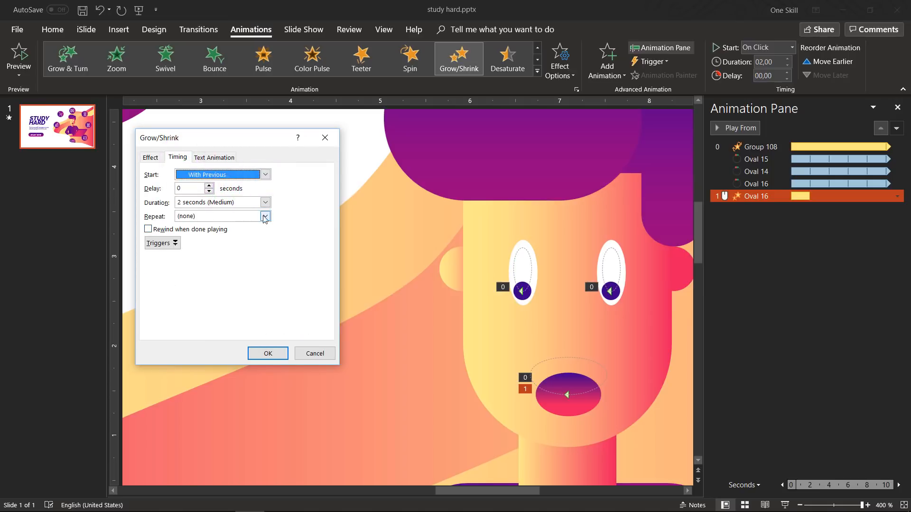
click(264, 217)
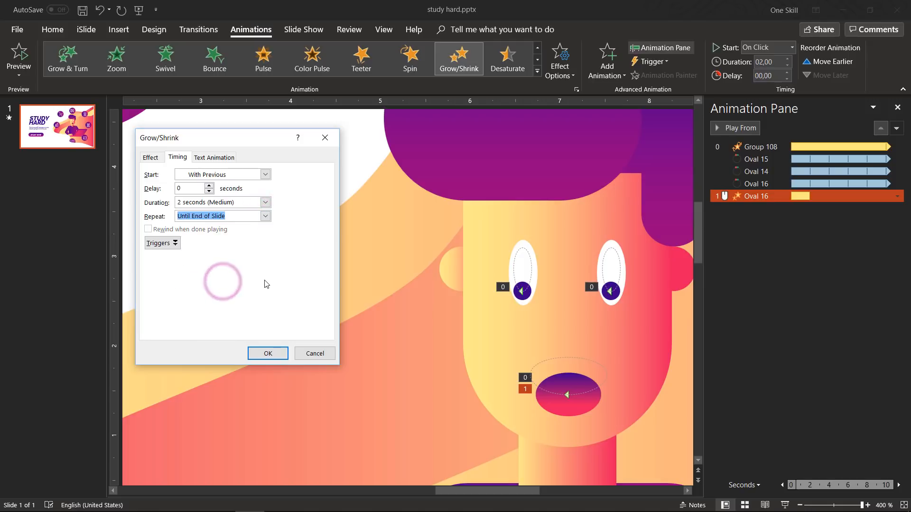
click(151, 157)
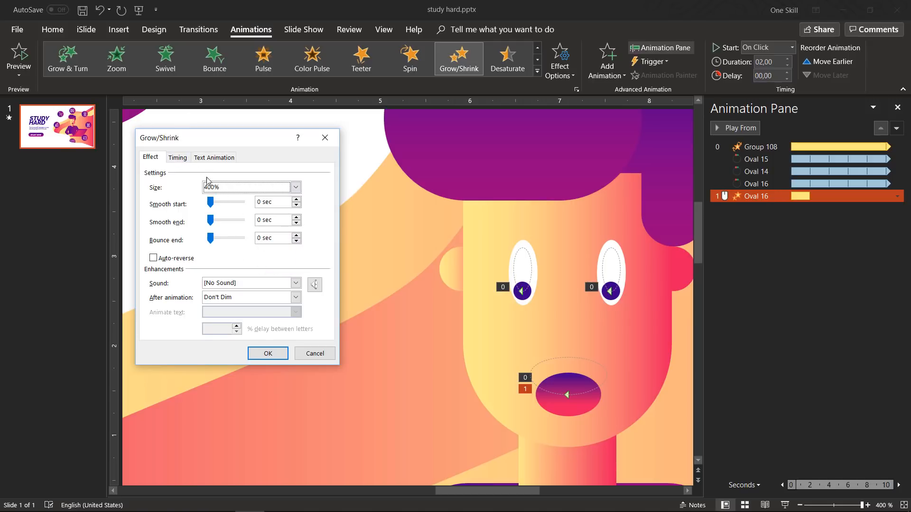
click(296, 187)
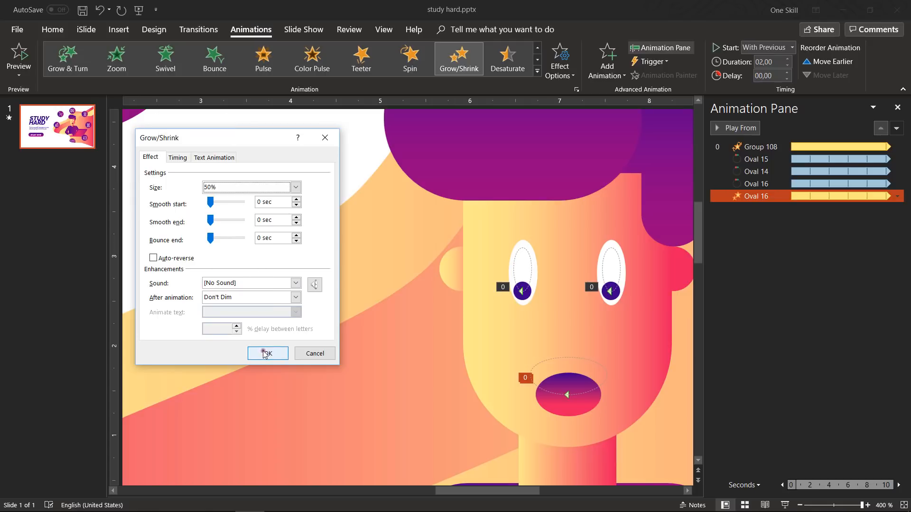
click(268, 353)
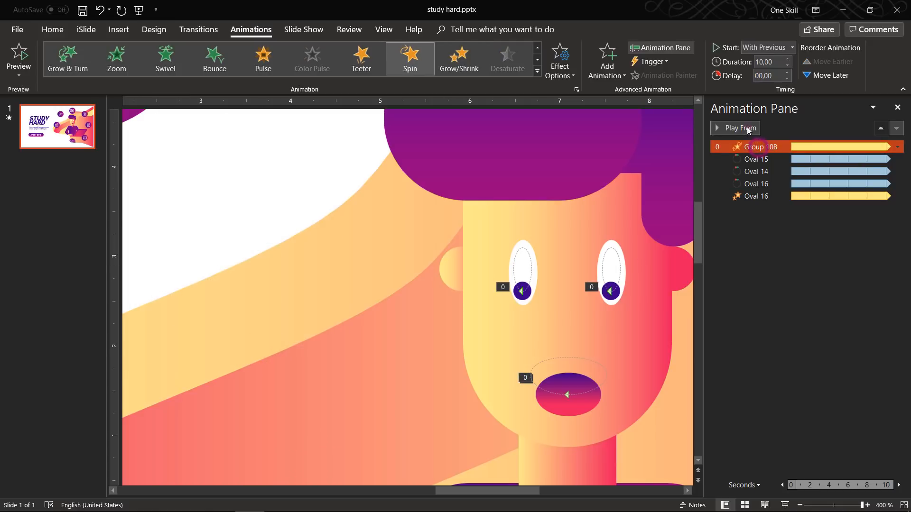
- Make the mouth's 50% pulse Auto-reverse and shorten its duration to 01,00
click(735, 128)
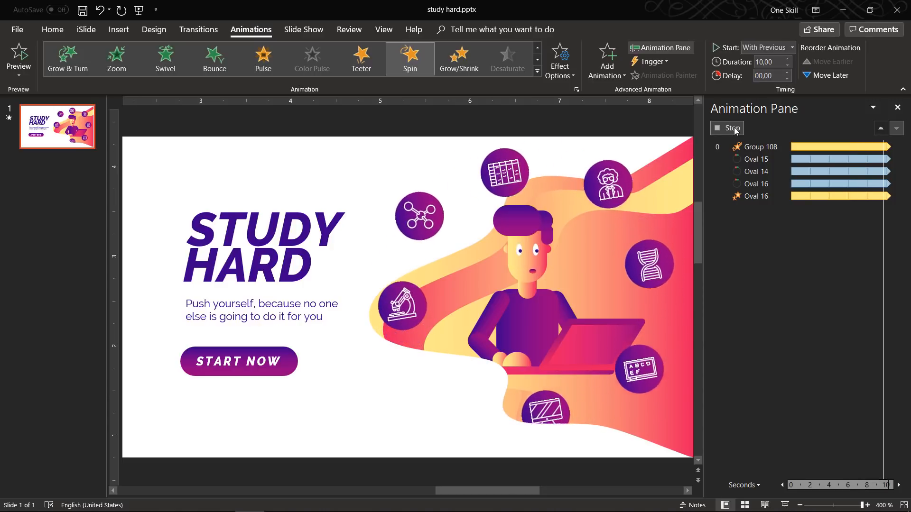
click(757, 196)
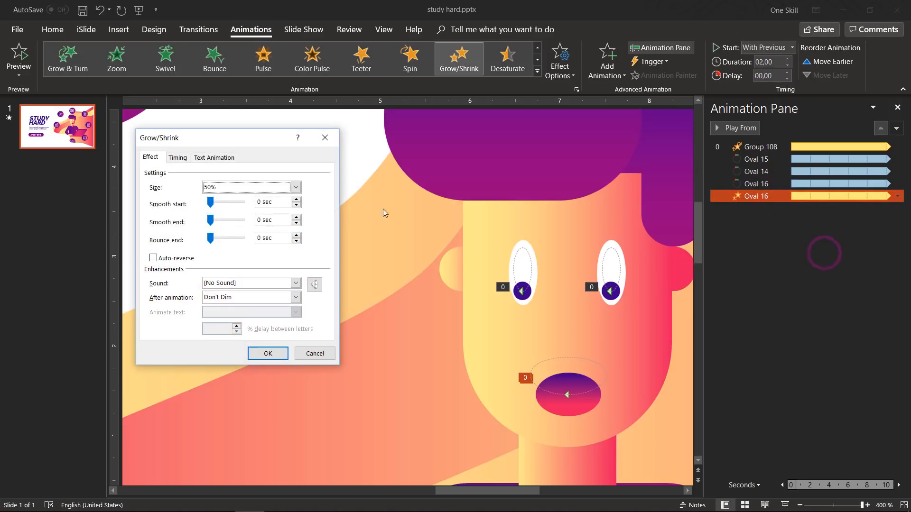
click(153, 258)
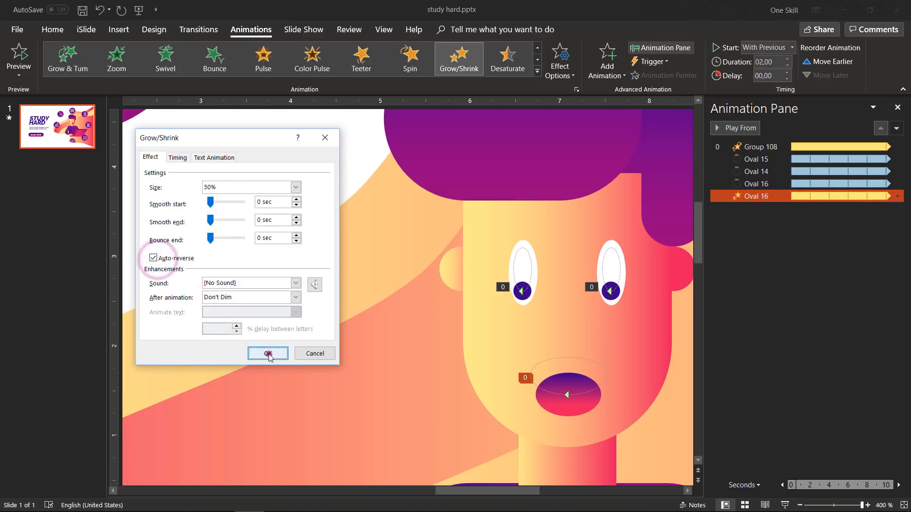
click(267, 354)
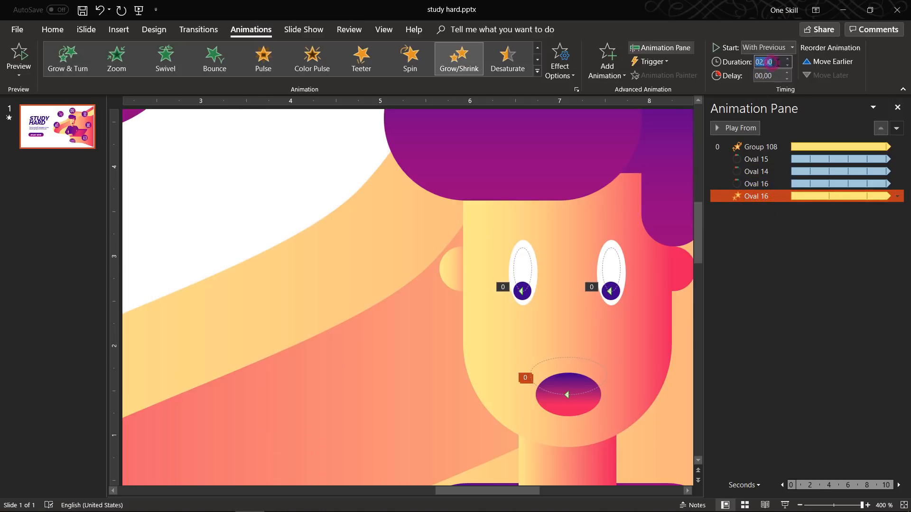
key(Return)
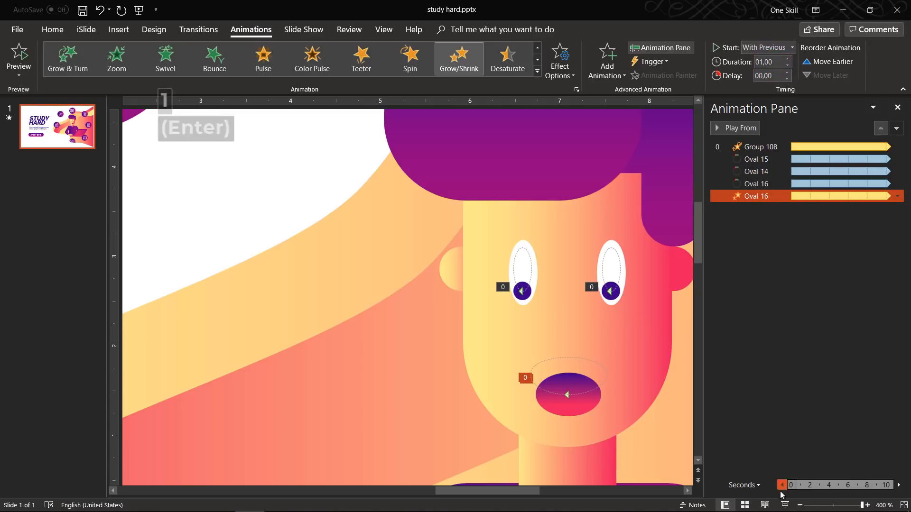